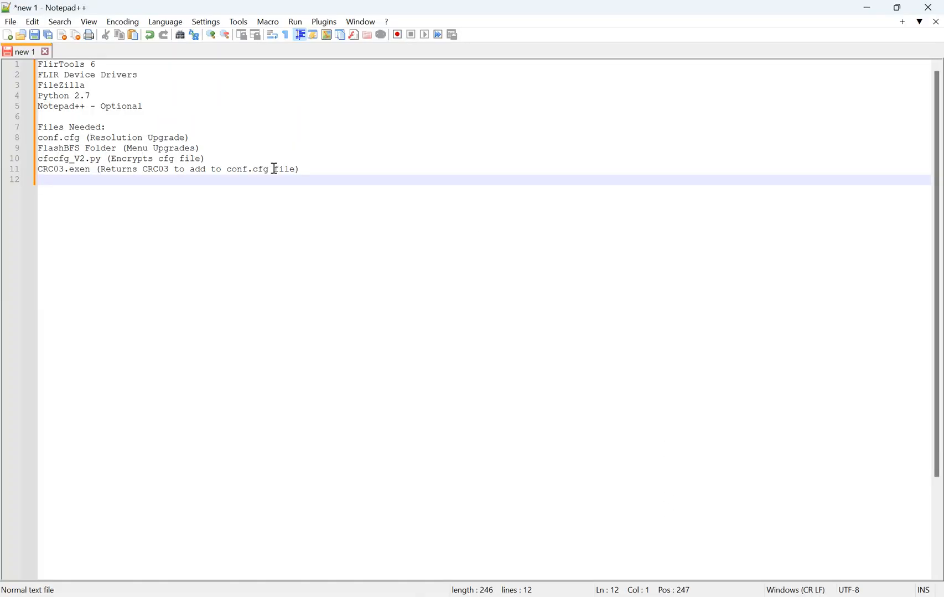
mouse_move(111, 74)
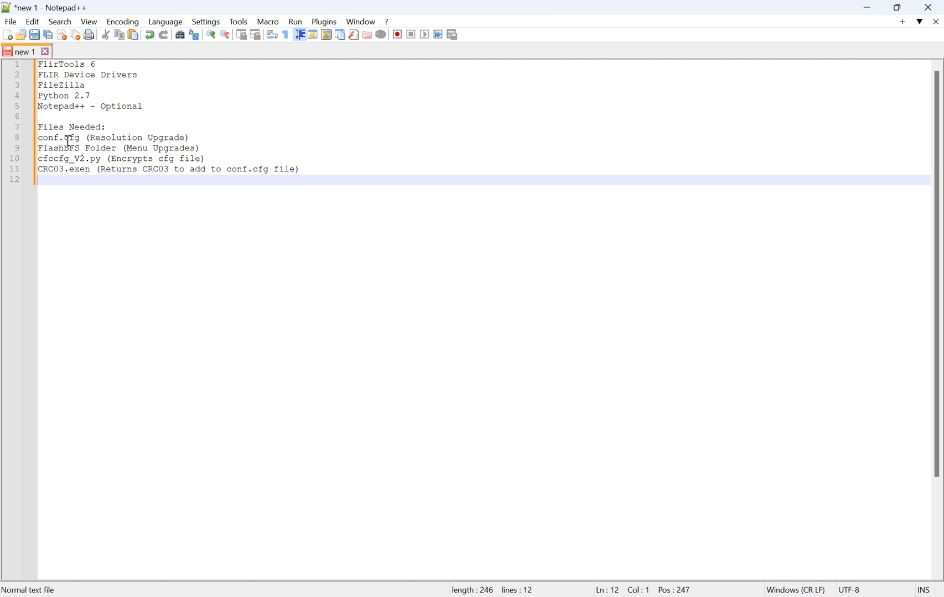
mouse_move(112, 153)
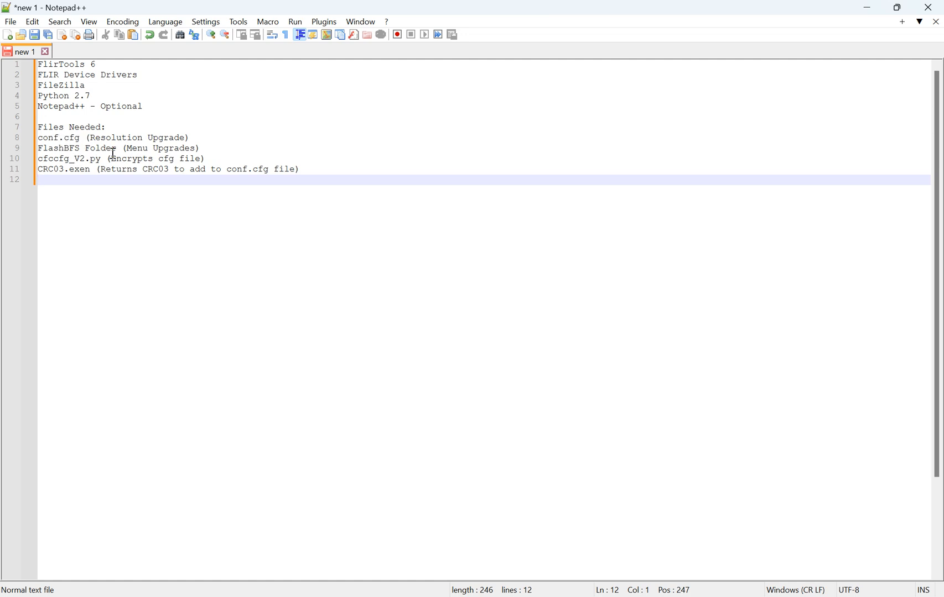
mouse_move(128, 151)
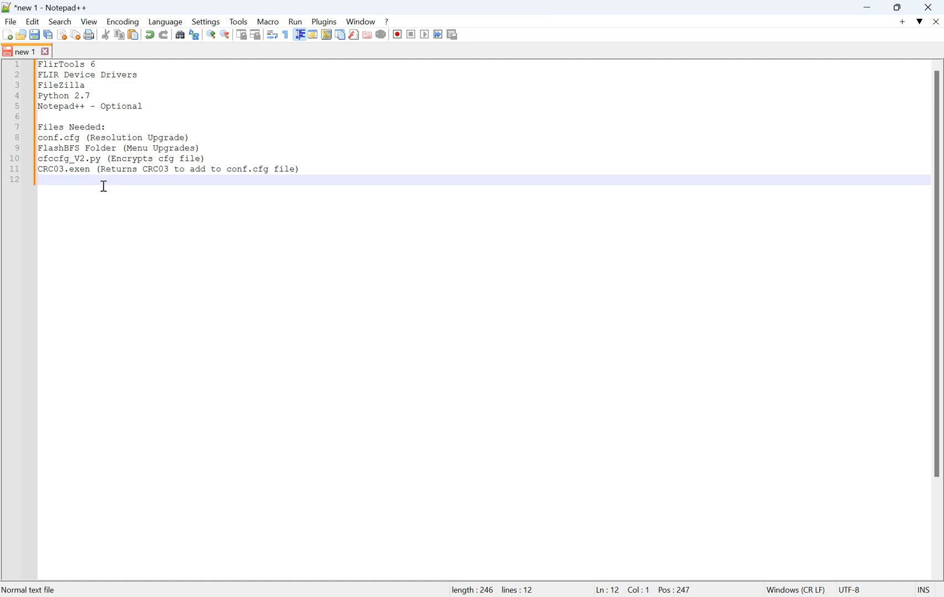
mouse_move(91, 170)
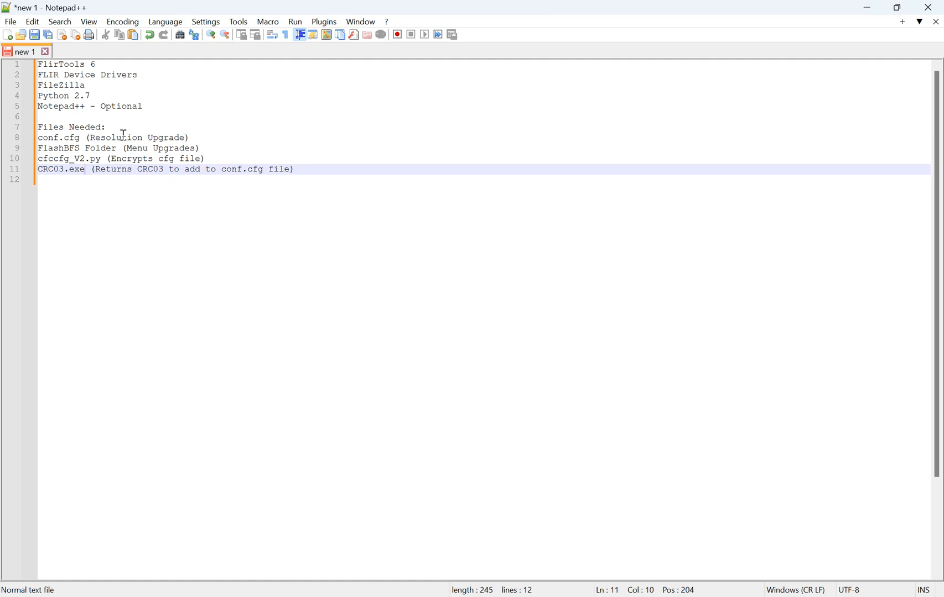
Delete the stray 'n' so line 11 reads CRC03.exe
click(51, 138)
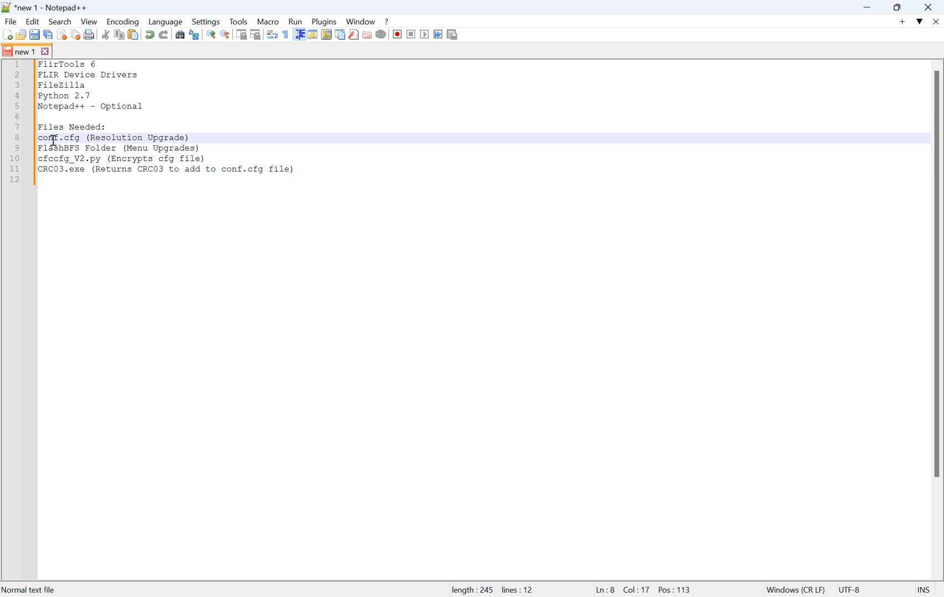
click(357, 253)
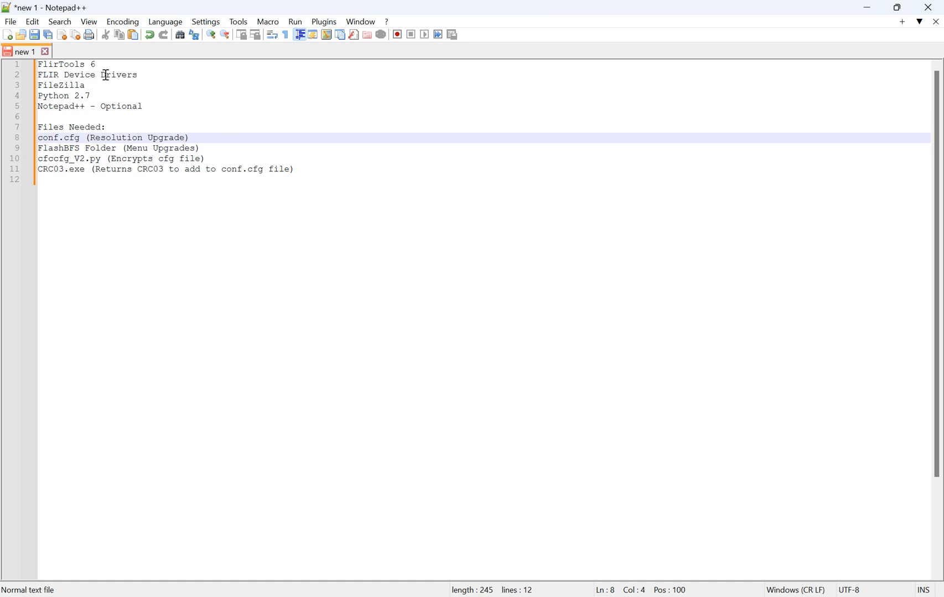
mouse_move(311, 94)
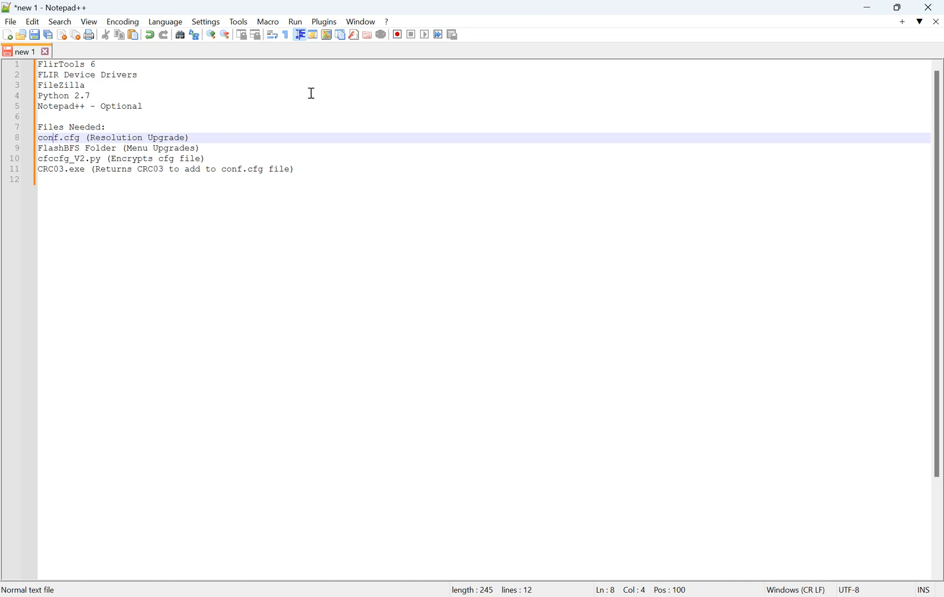
mouse_move(866, 8)
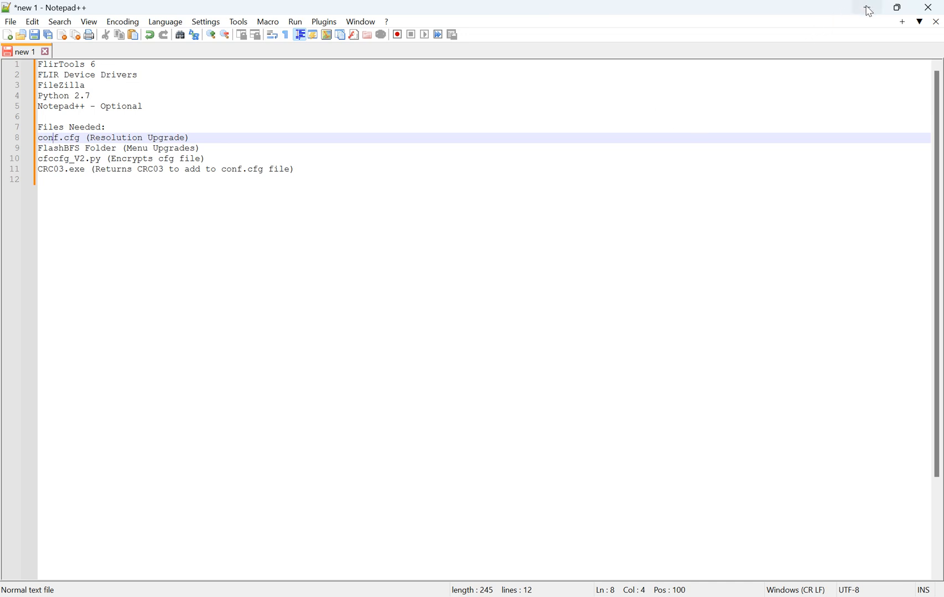
mouse_move(867, 7)
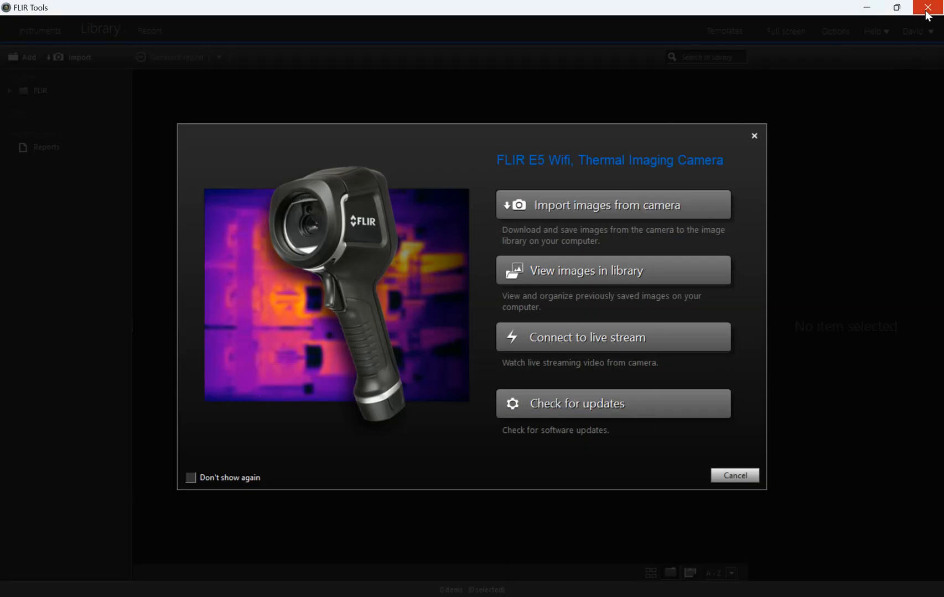
mouse_move(902, 47)
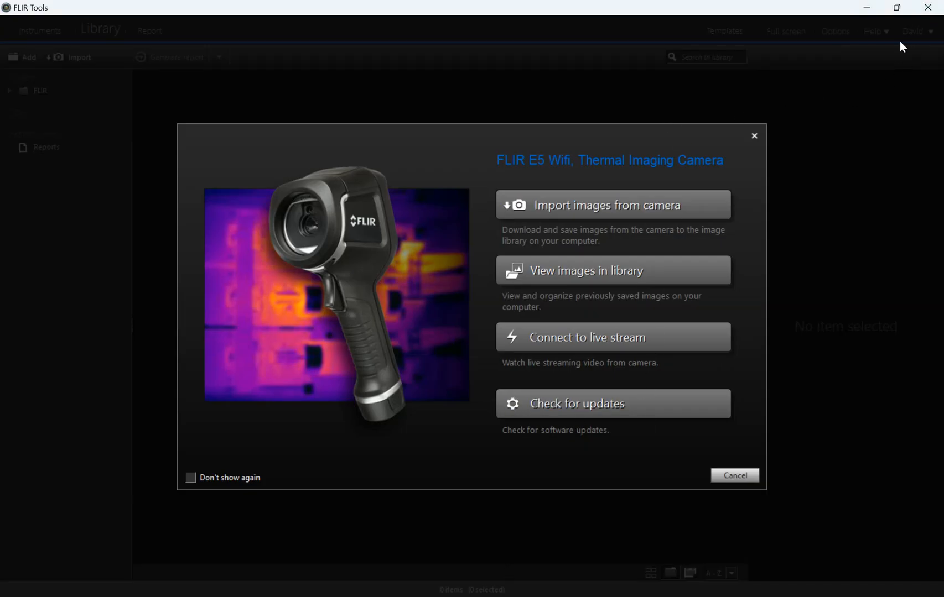
mouse_move(759, 117)
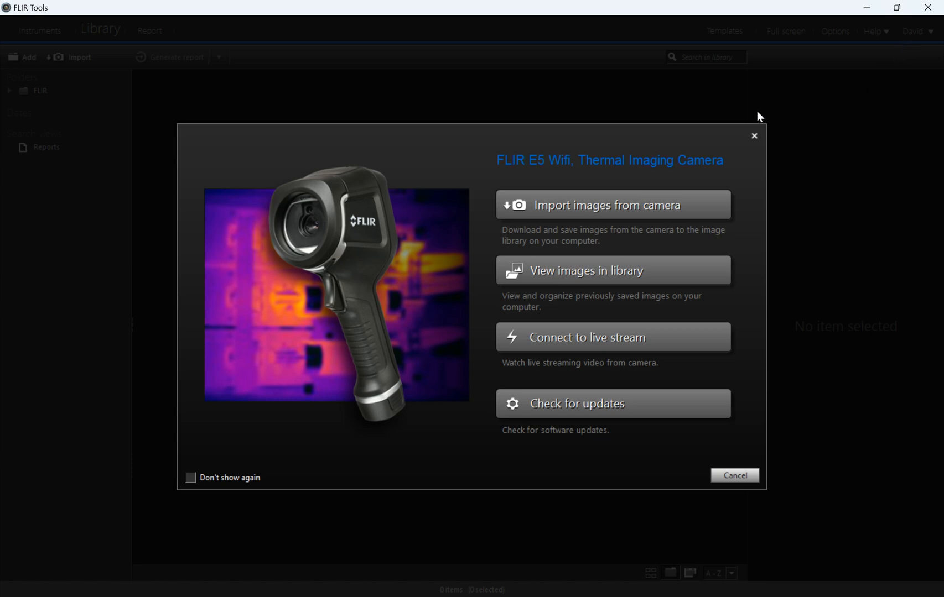
mouse_move(823, 62)
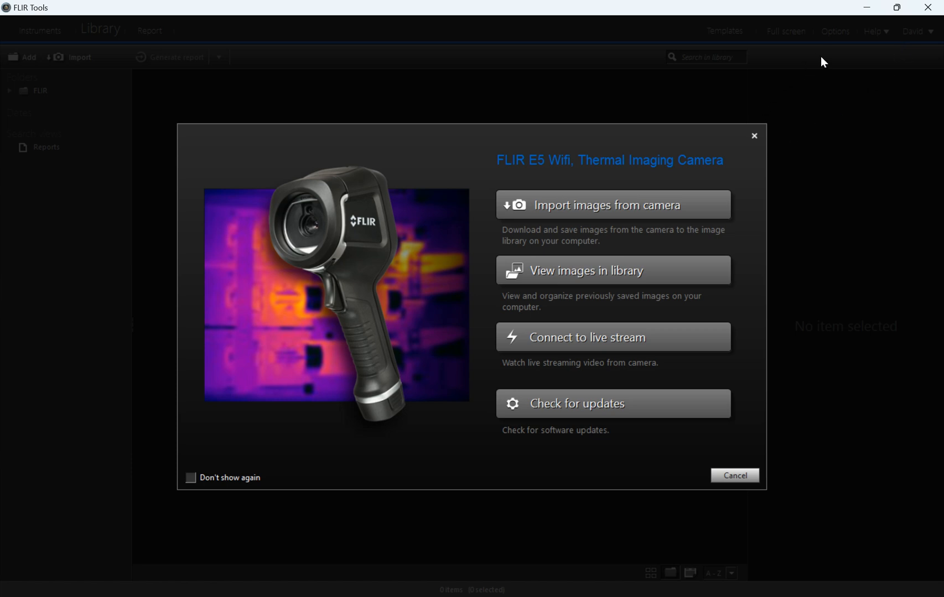
mouse_move(826, 64)
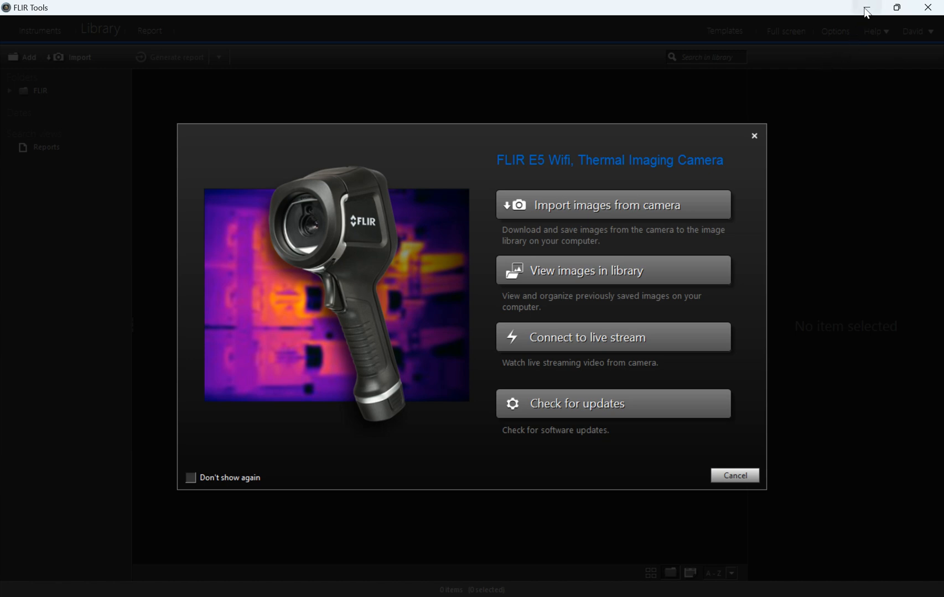
mouse_move(866, 12)
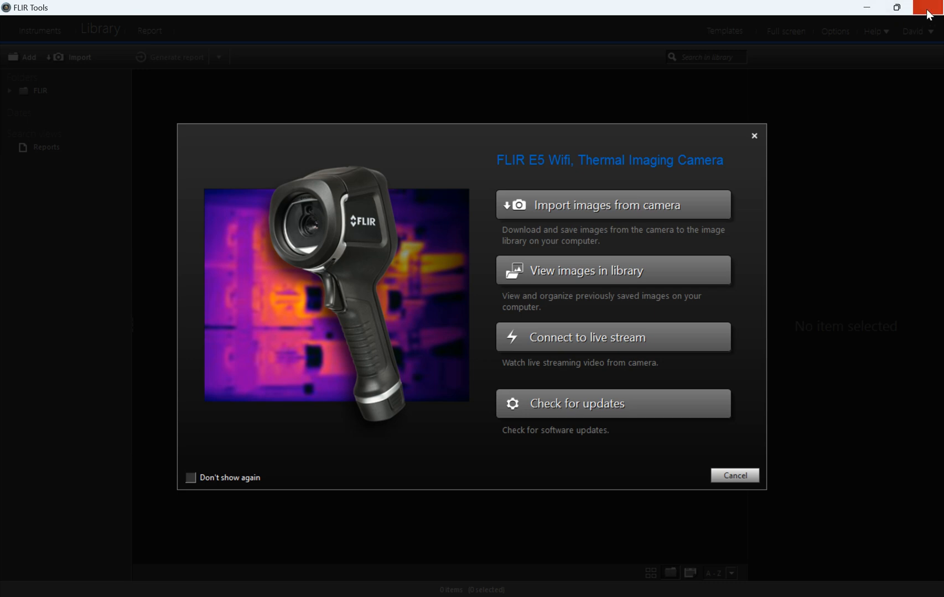
Close FLIR Tools after the E5 welcome, leaving C:\Python27 visible
click(928, 8)
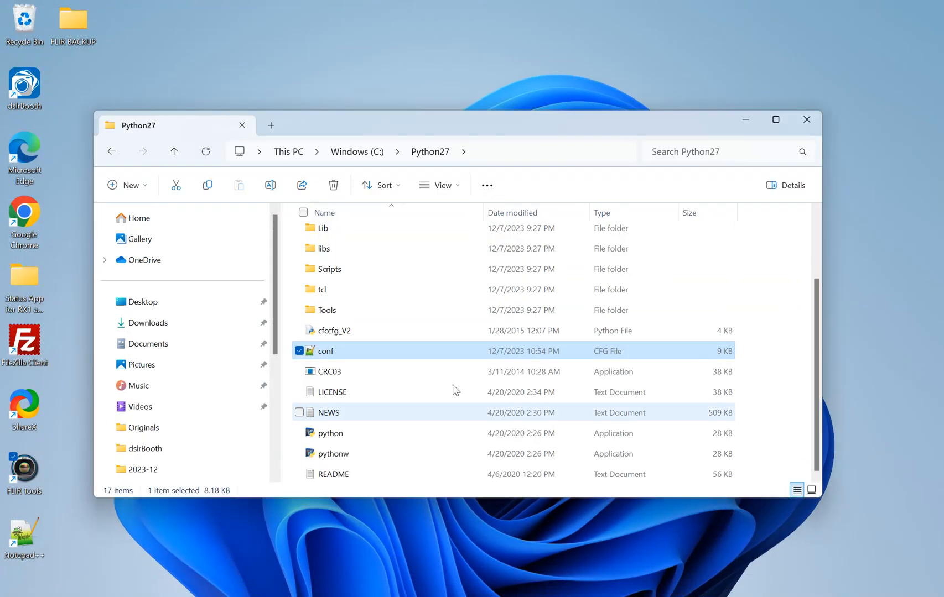
mouse_move(367, 159)
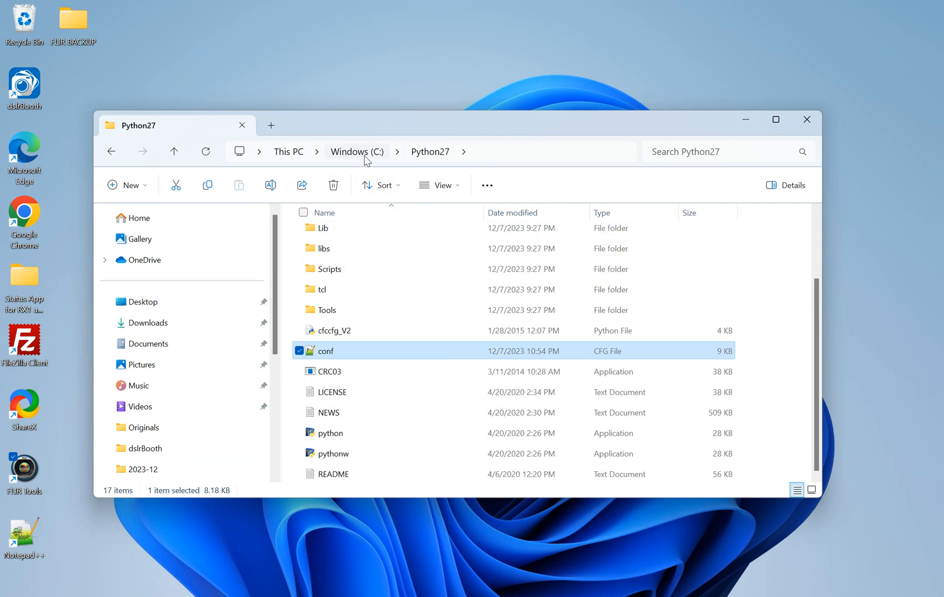
Go to C:\Program Files (x86)\FLIR Systems\FLIR Tools\bin and launch FLIRInstallNet
click(356, 152)
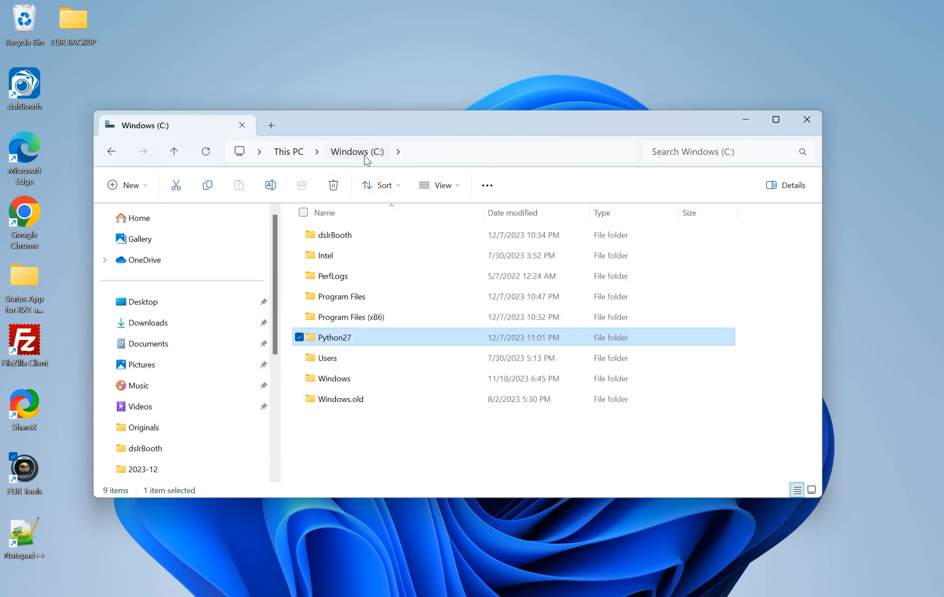
mouse_move(367, 317)
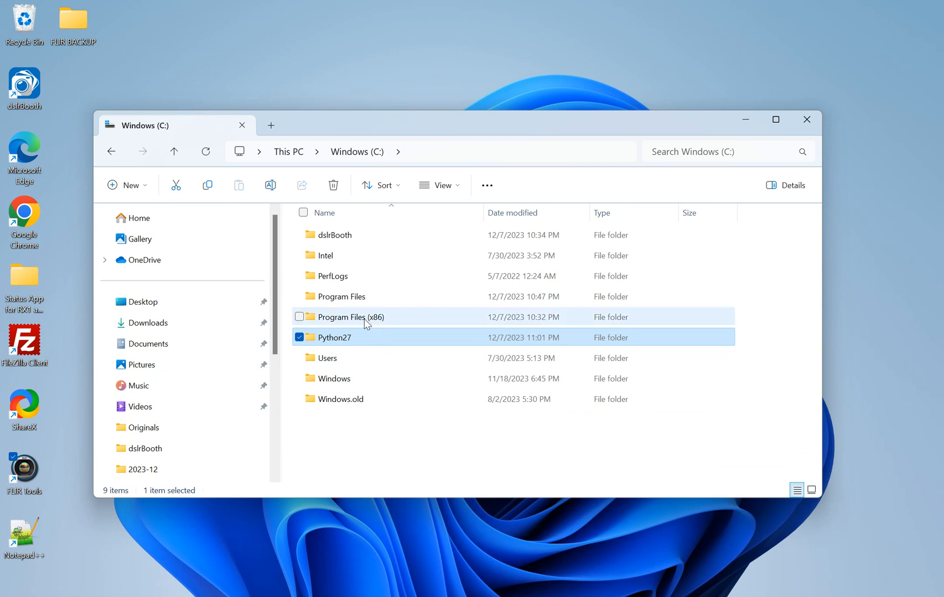
double_click(351, 317)
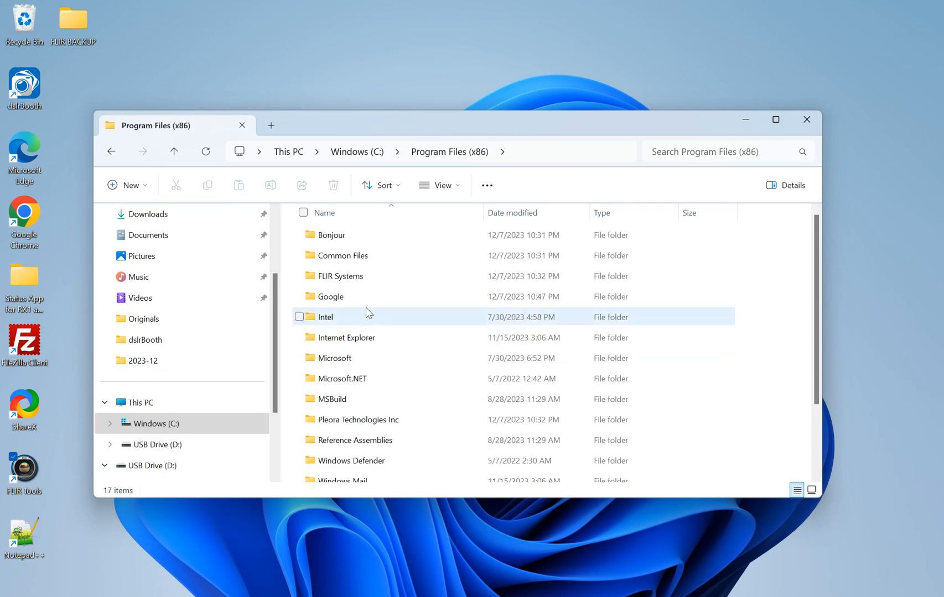
double_click(341, 276)
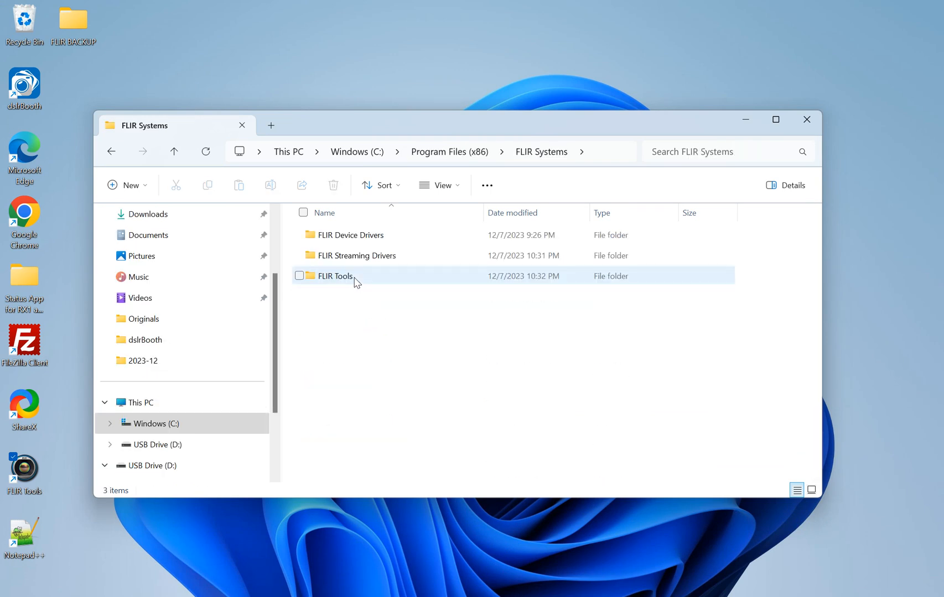
double_click(335, 276)
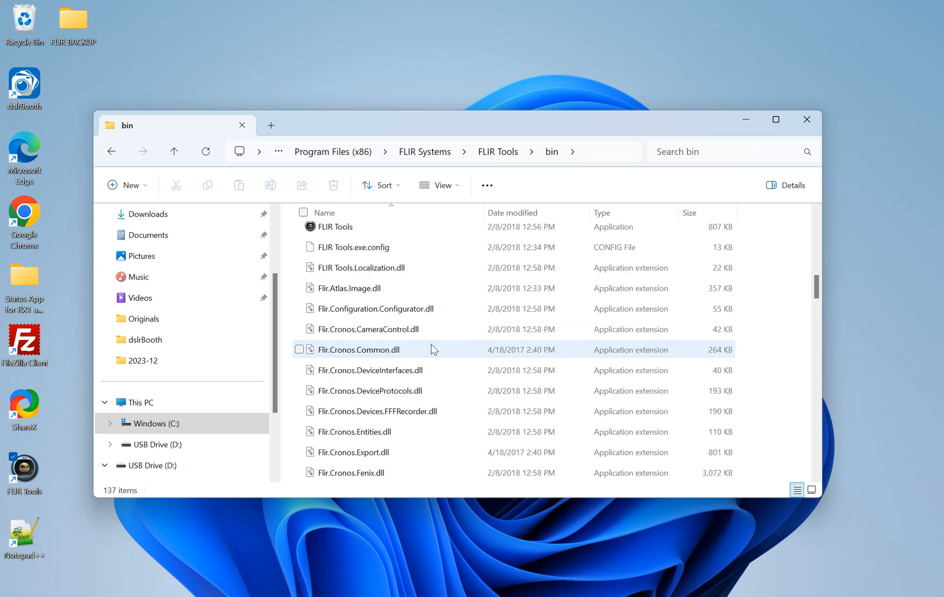
scroll(down, 3)
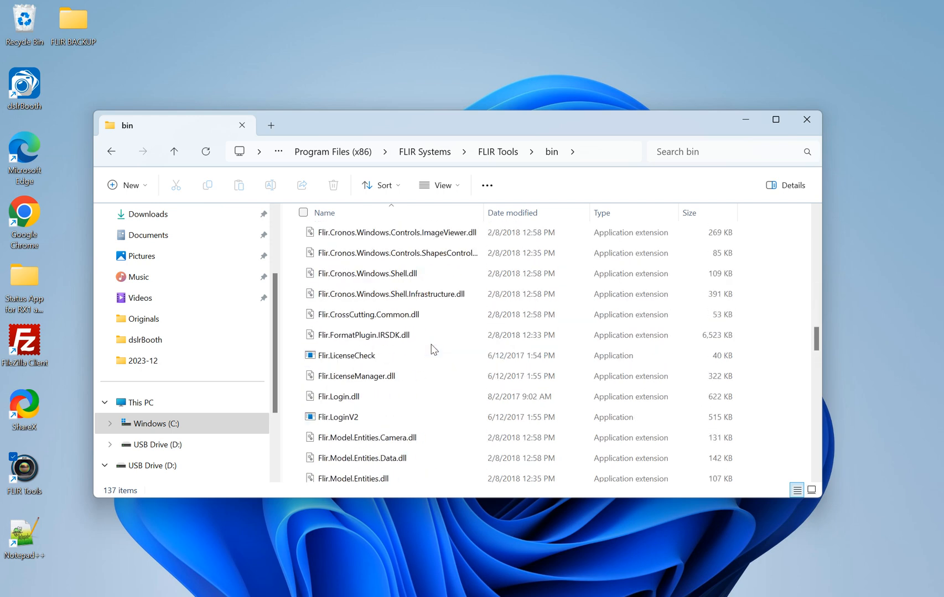
scroll(down, 3)
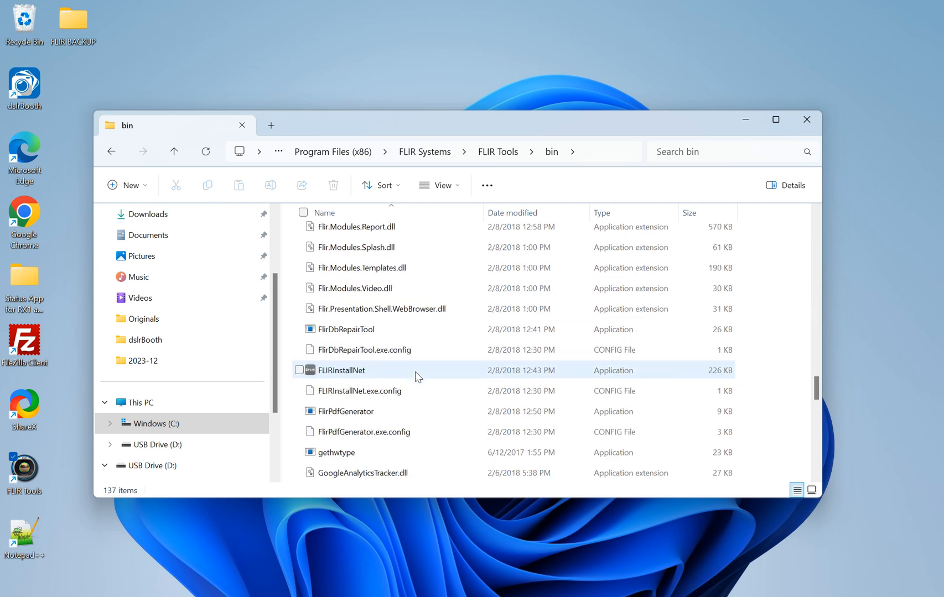
click(340, 370)
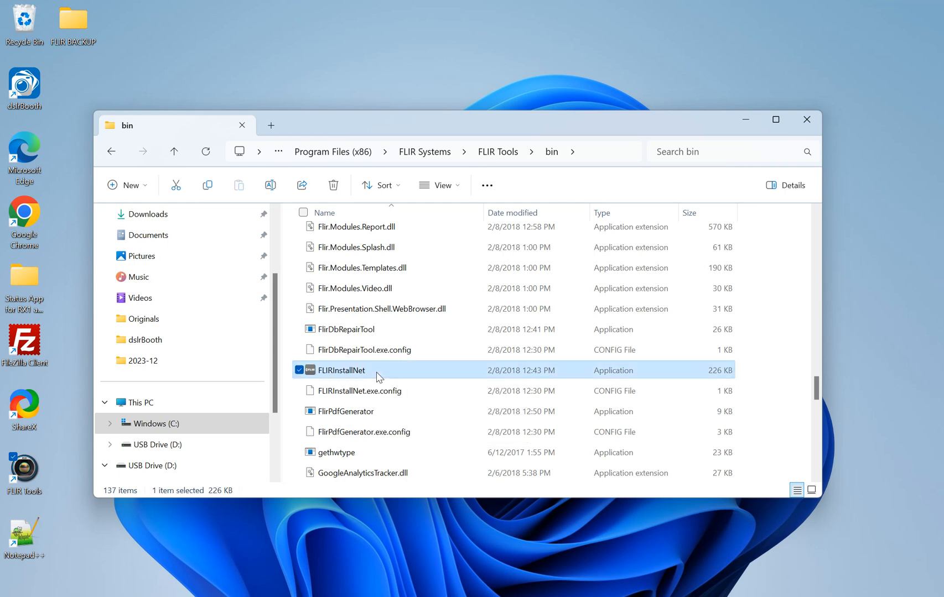
double_click(340, 370)
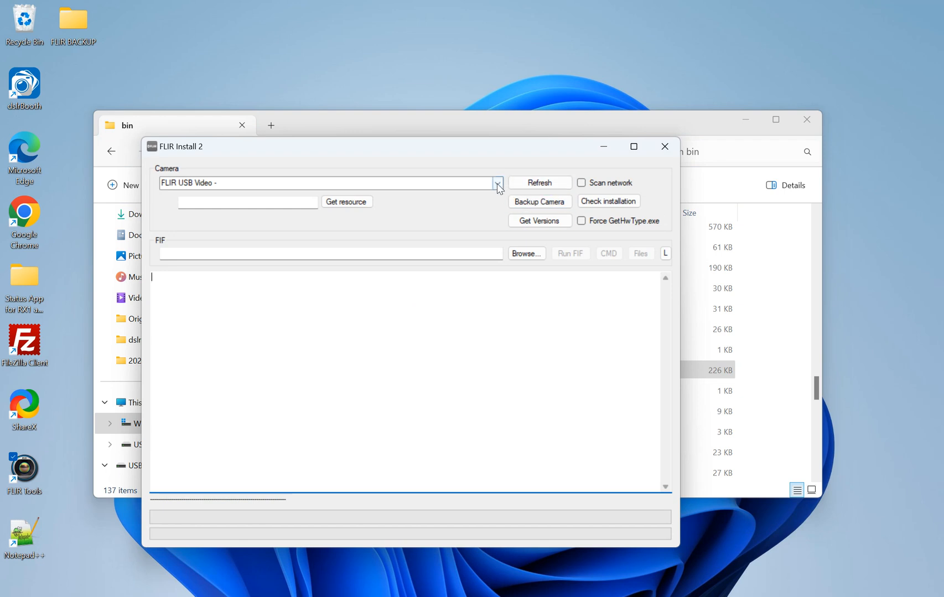
Open the Camera dropdown to see the detected FLIR USB Video device
click(497, 183)
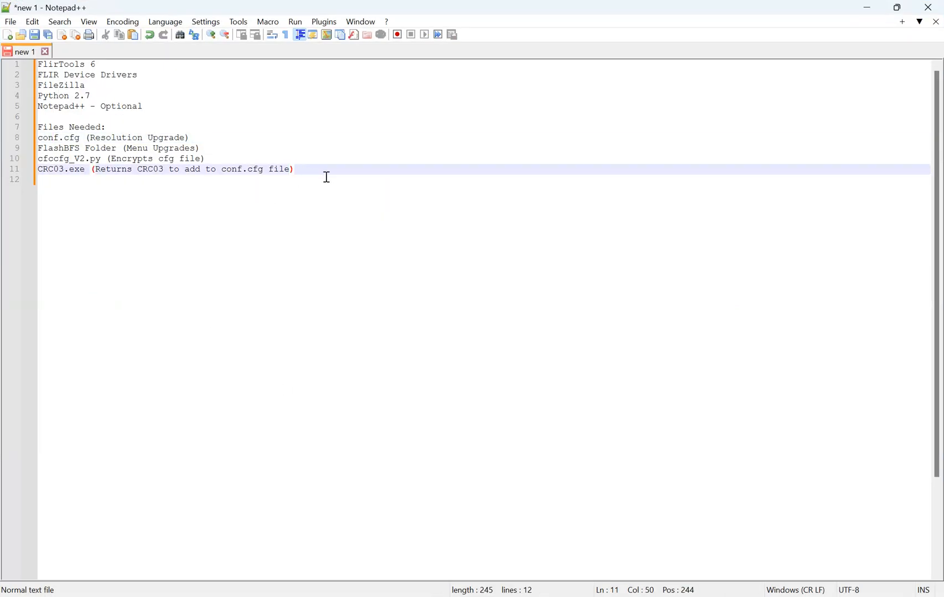
Type the RNDIS_temporary entry as line 12 of the checklist
text(RNDSI)
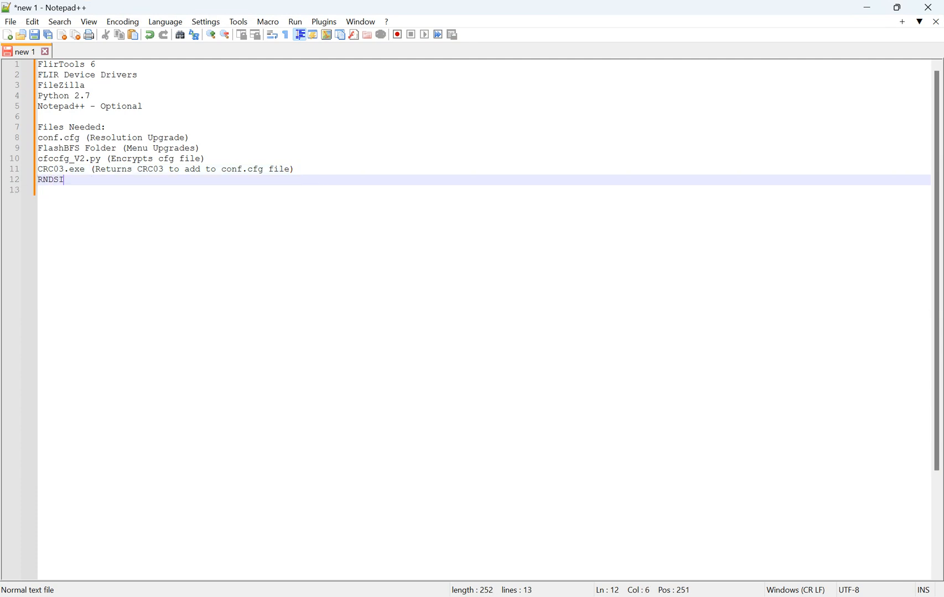
text(+)
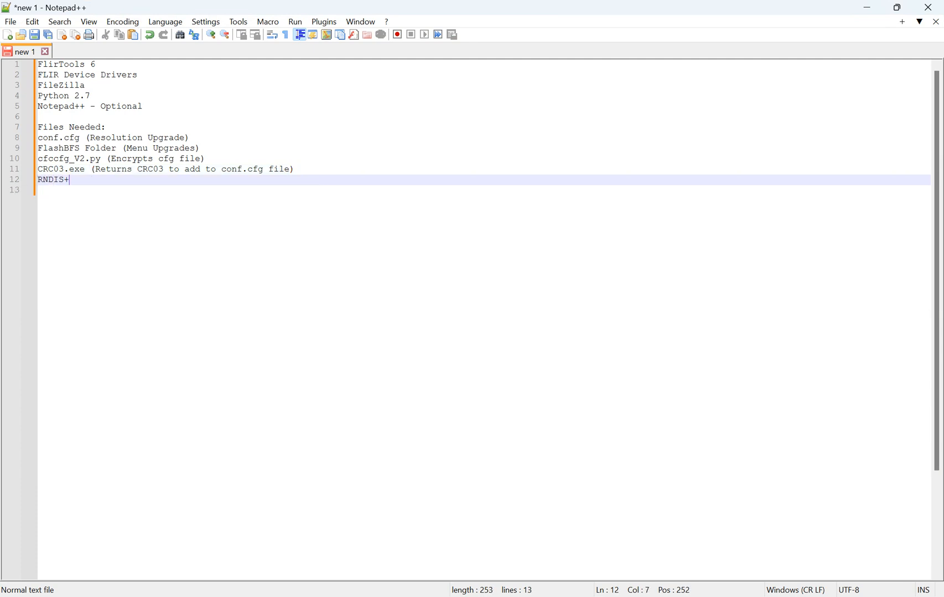
text(_temporary)
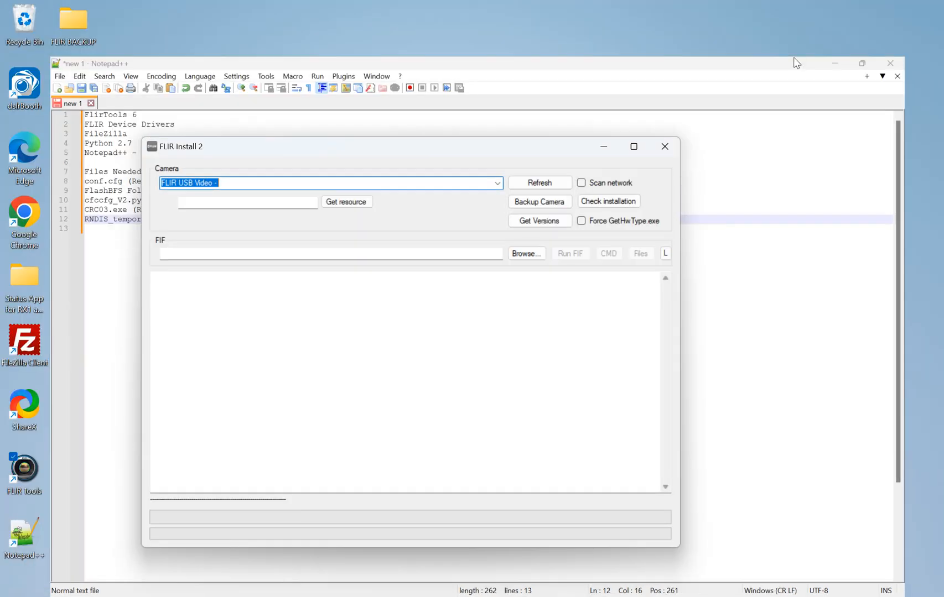
Load Set_RNDIS_temporary.fif from Downloads\Files\Files as the FIF package
click(526, 253)
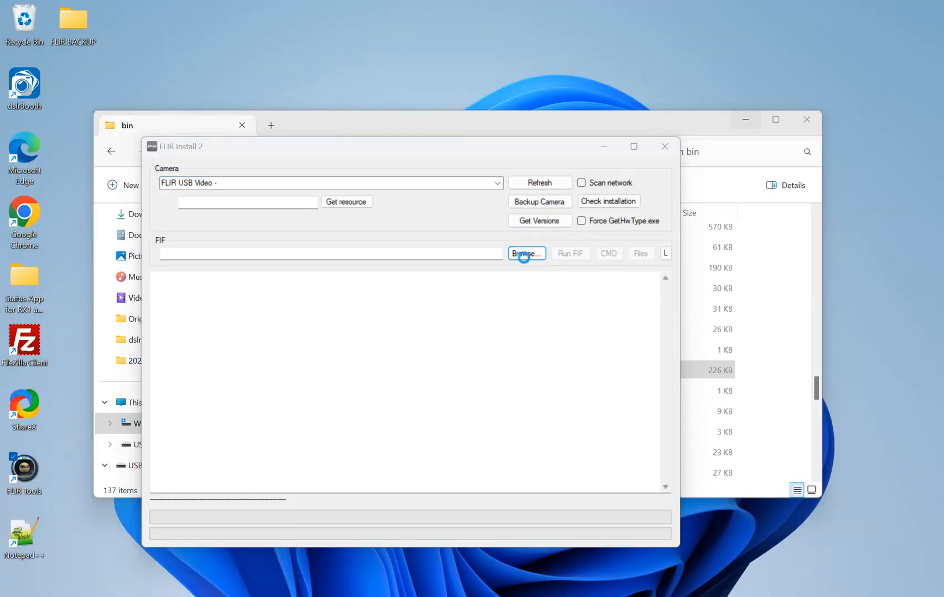
click(524, 252)
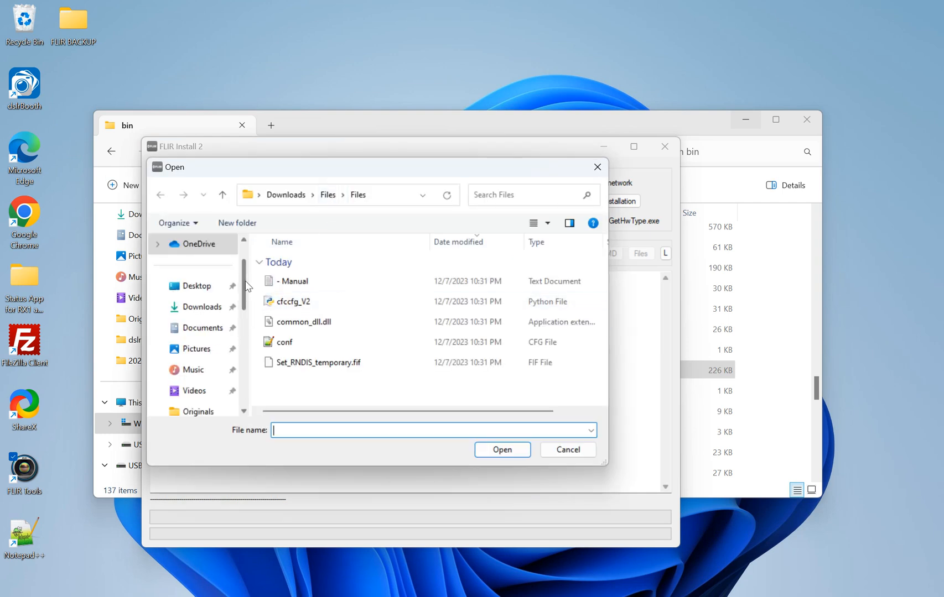
scroll(up, 3)
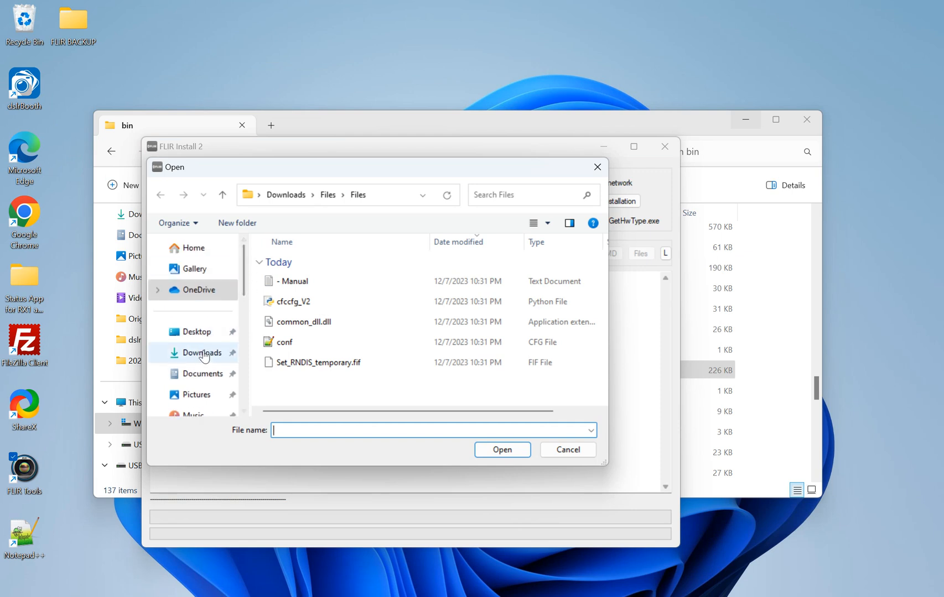
scroll(down, 3)
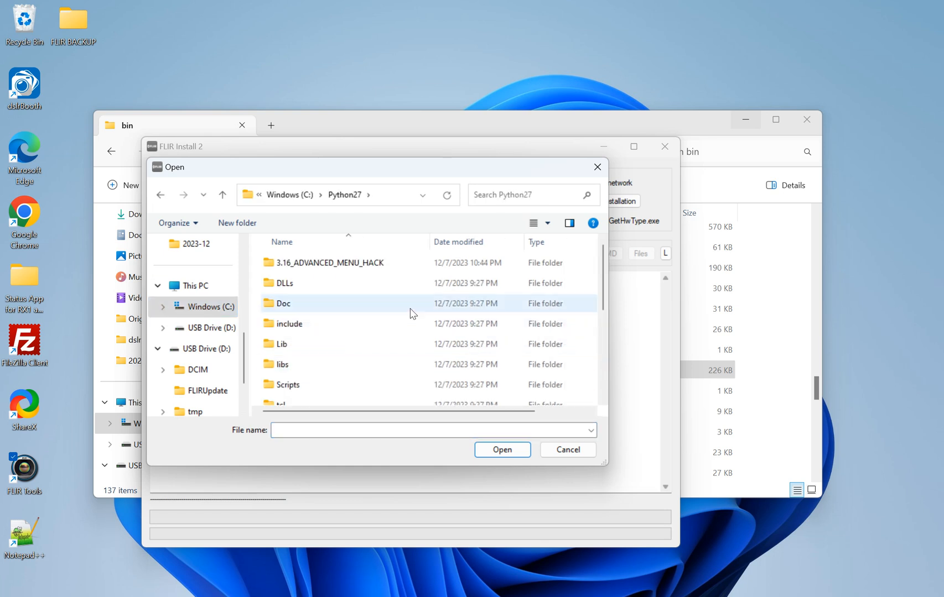
scroll(down, 3)
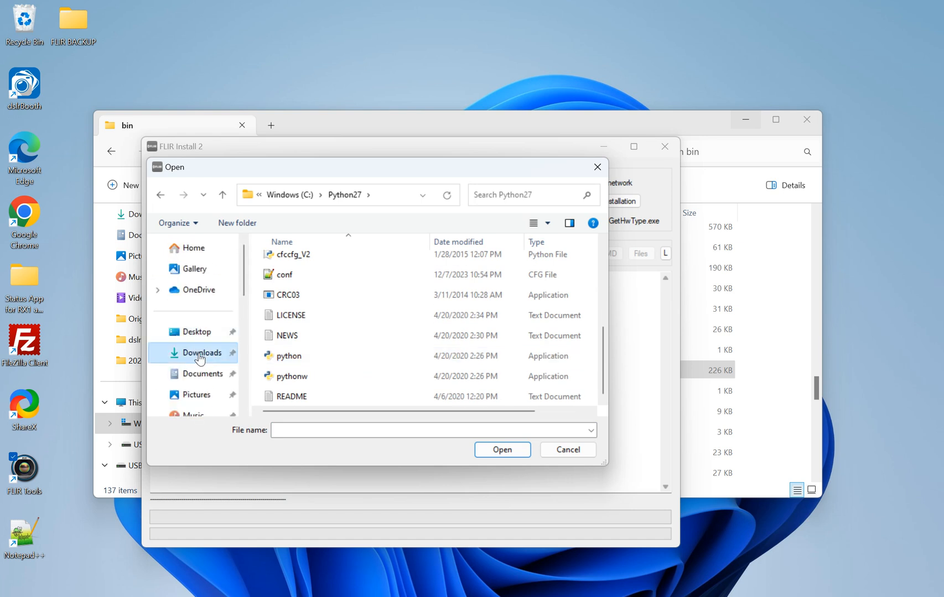
click(501, 449)
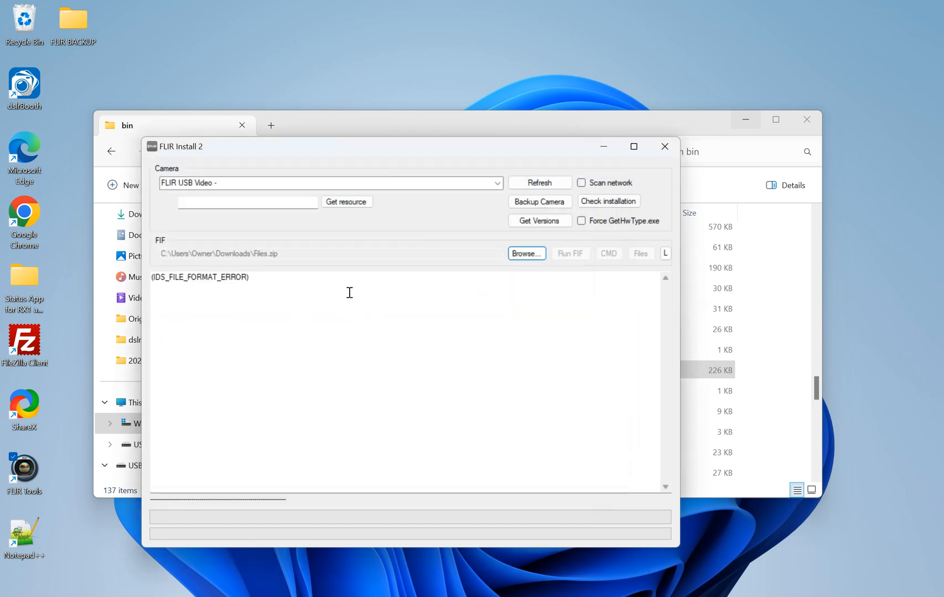
click(525, 254)
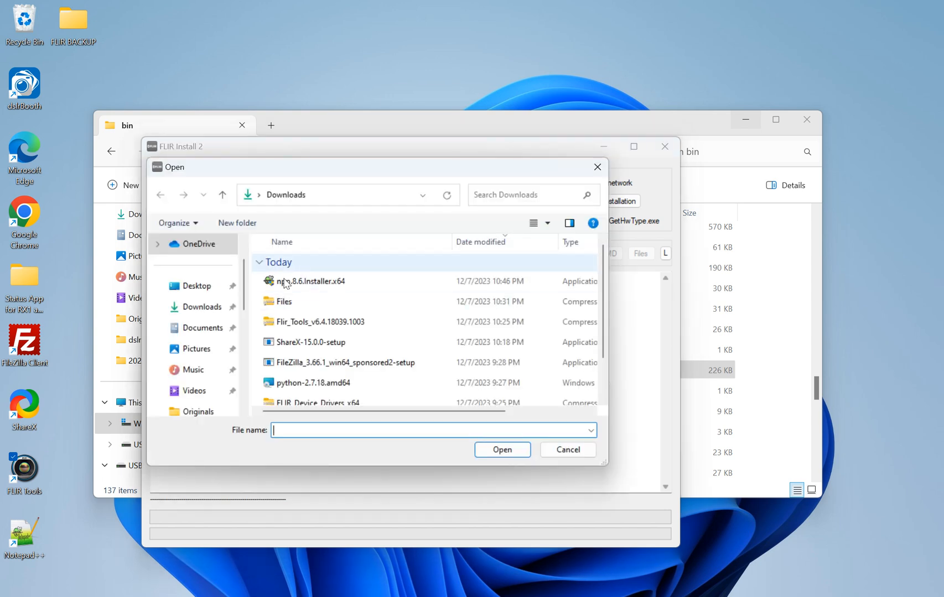
scroll(down, 3)
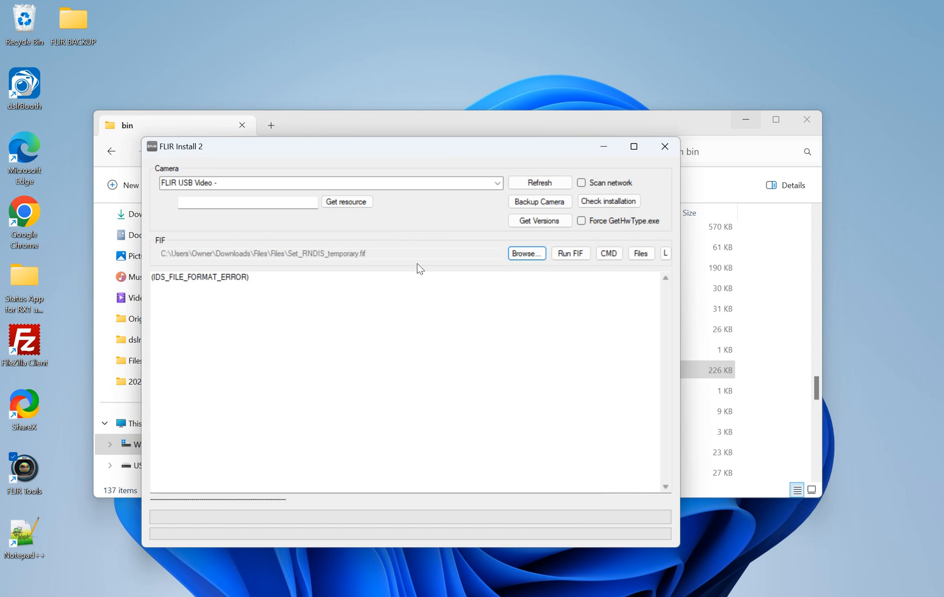
mouse_move(308, 263)
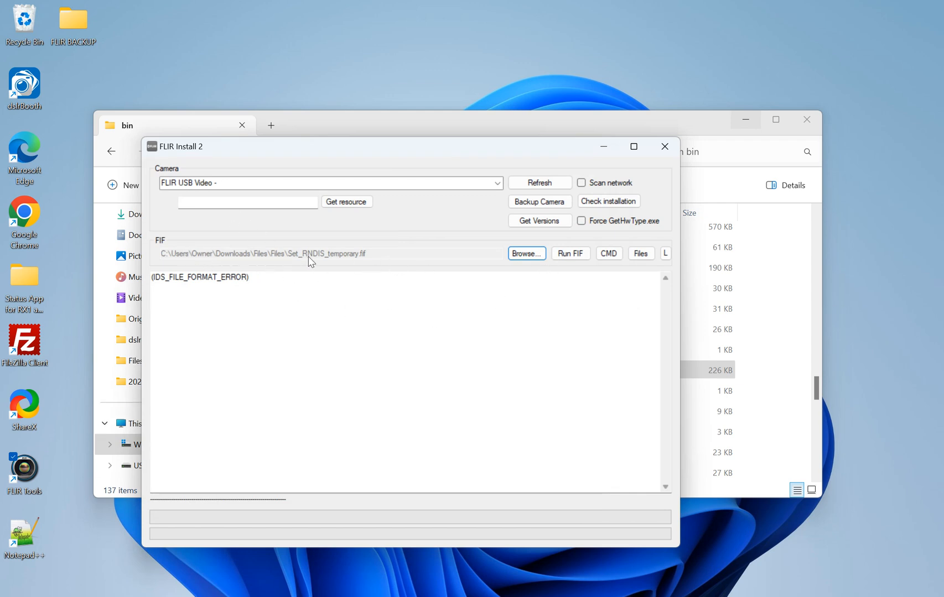
mouse_move(351, 263)
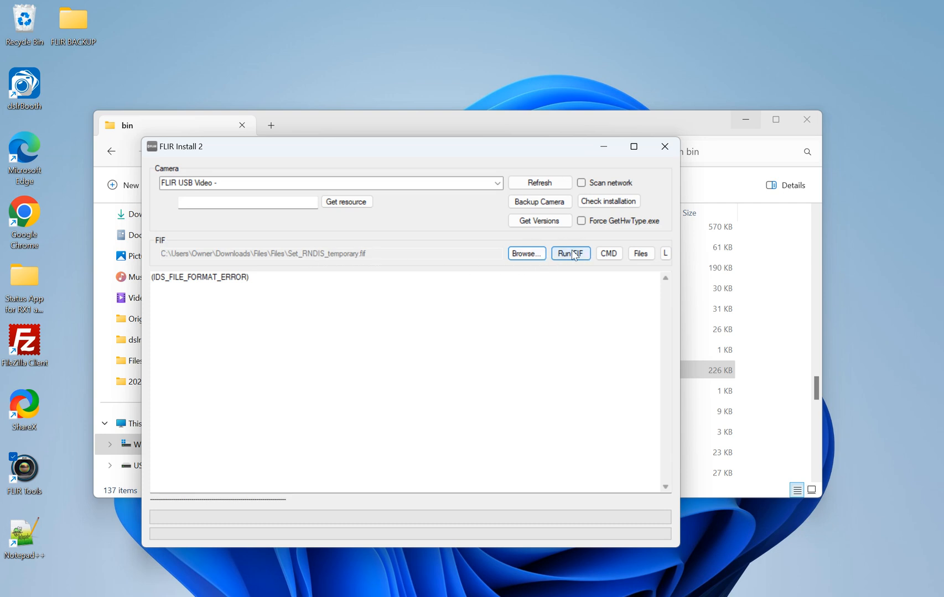
Run the Set_RNDIS_temporary.fif package until the log shows 'Camera update completed'
click(569, 253)
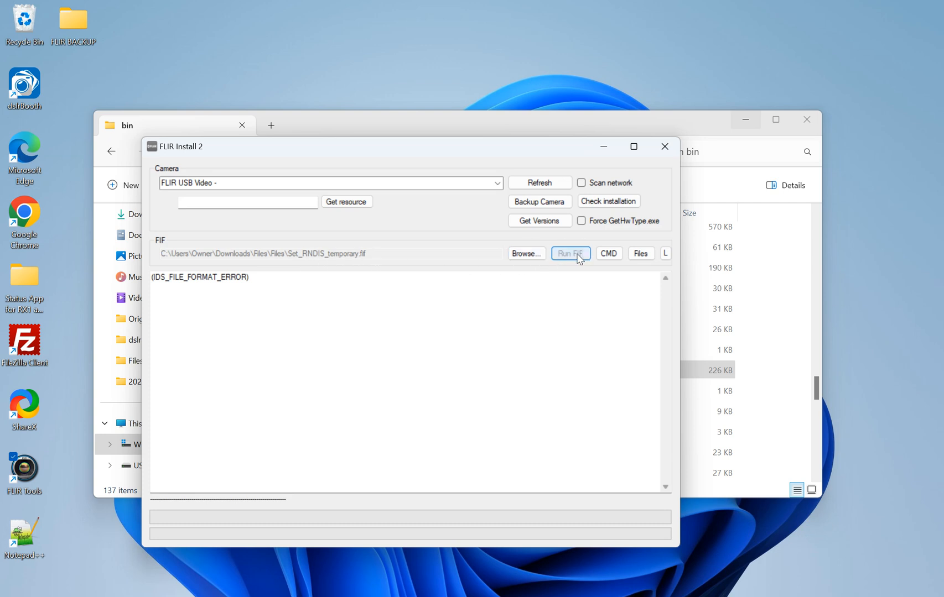
click(569, 253)
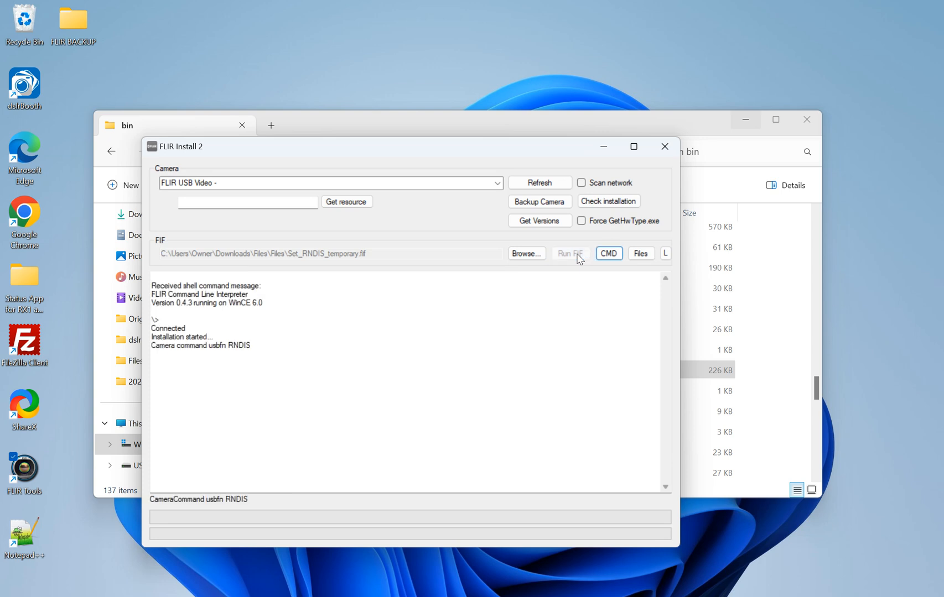
click(568, 254)
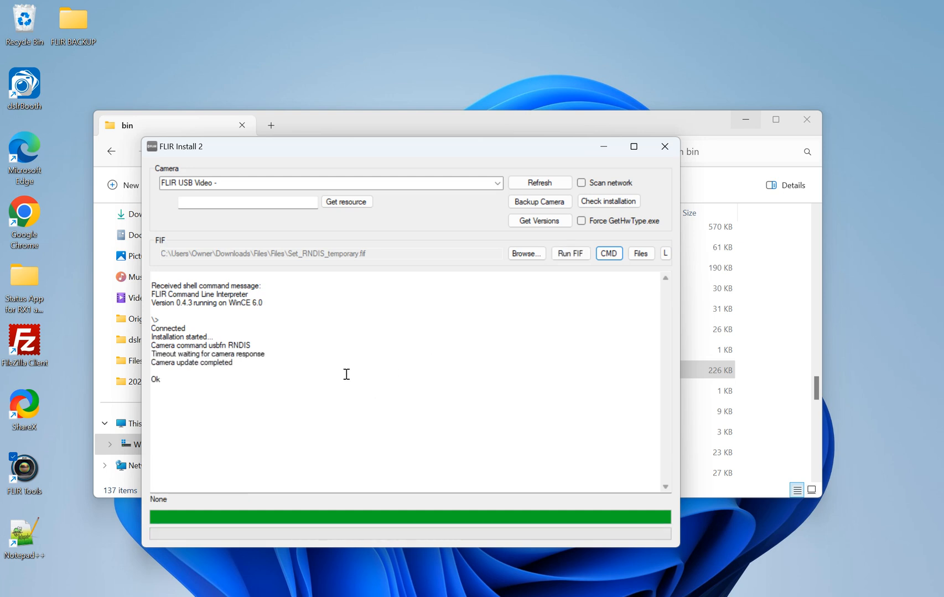
mouse_move(286, 352)
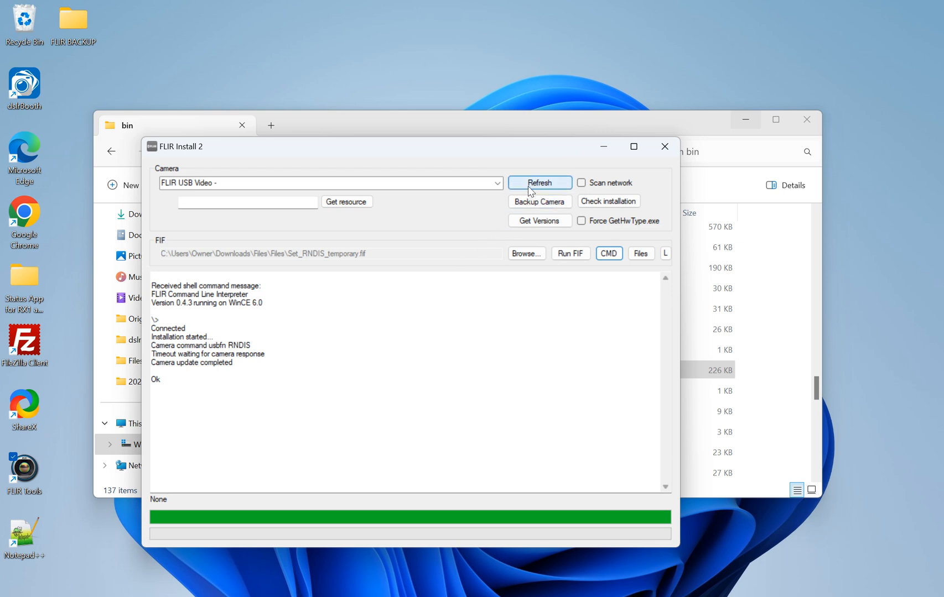
mouse_move(919, 592)
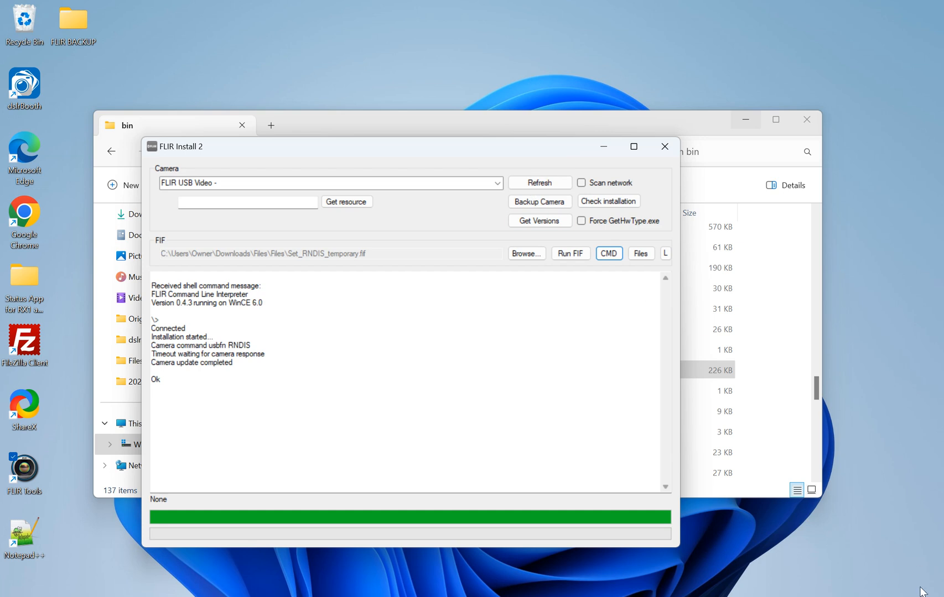
mouse_move(889, 582)
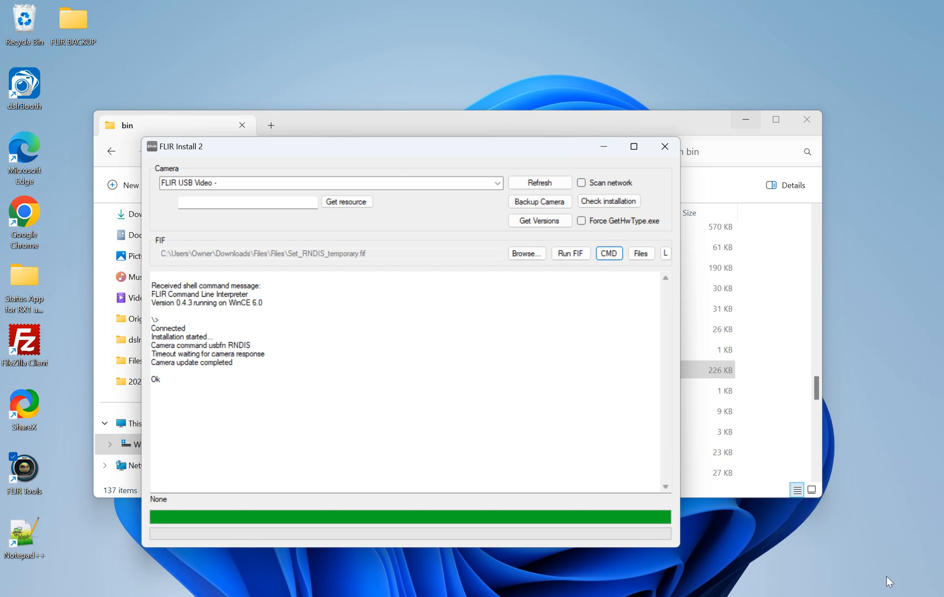
mouse_move(882, 579)
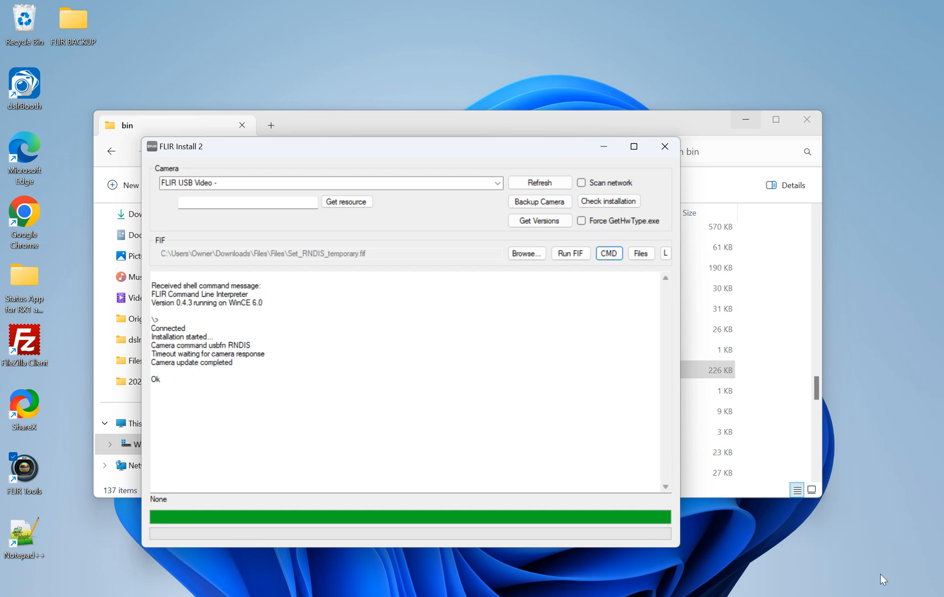
mouse_move(699, 492)
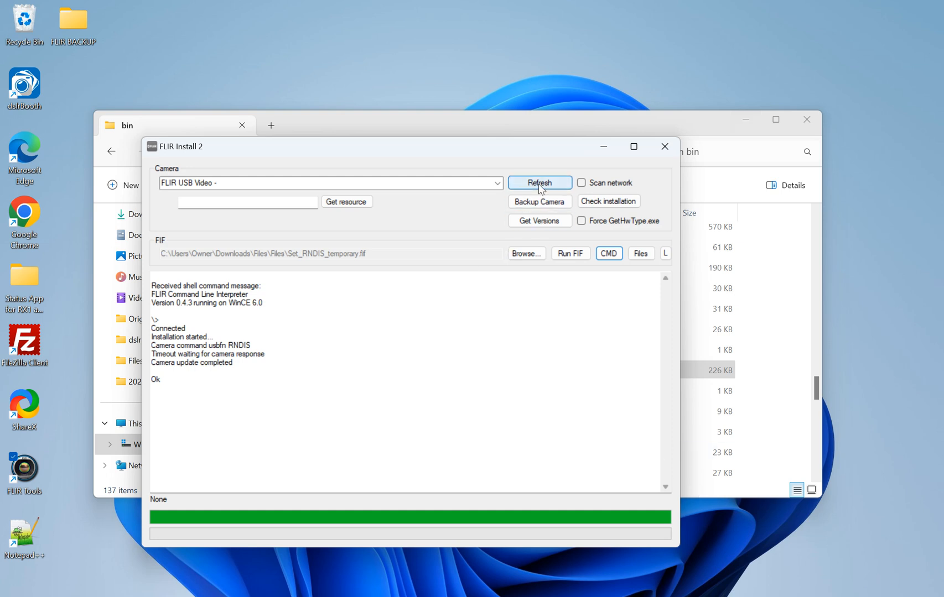
Switch the Camera selection from FLIR USB Video to Ethernet - 192.168.0.2
click(496, 183)
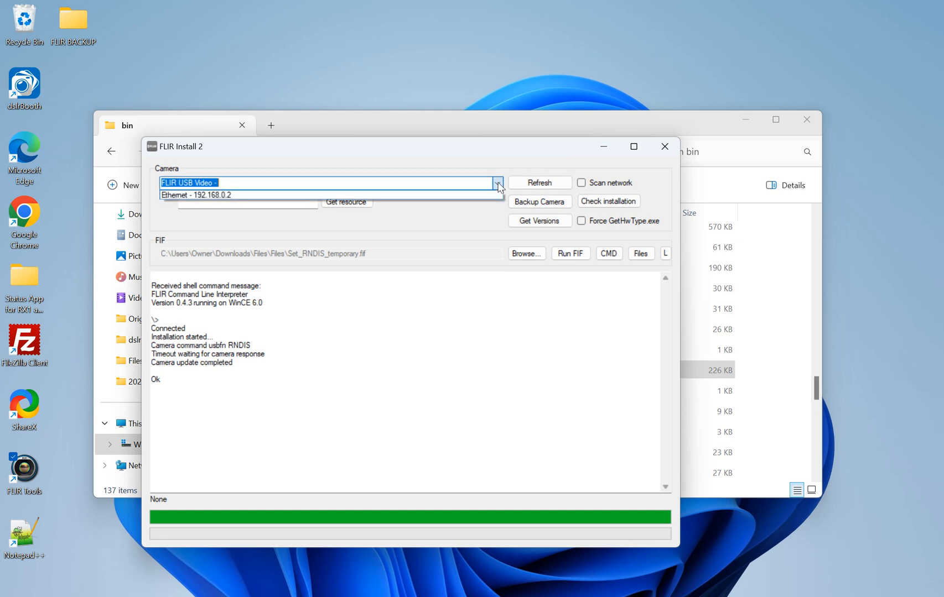
mouse_move(196, 195)
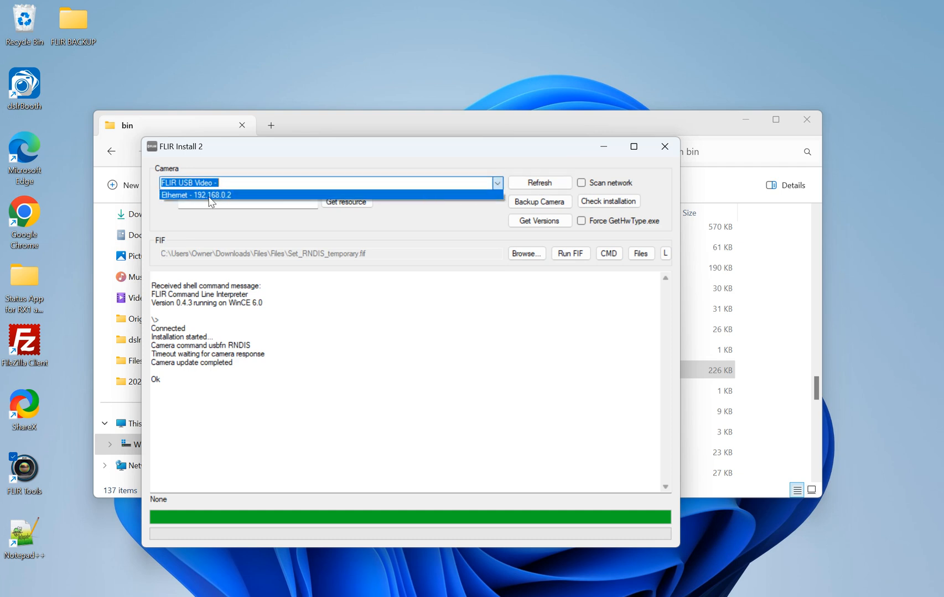
mouse_move(231, 201)
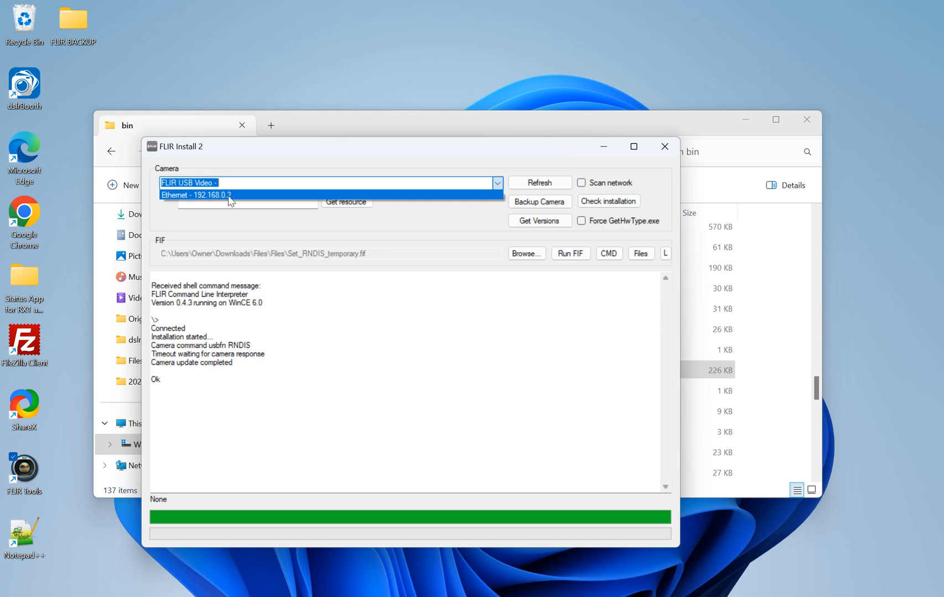
mouse_move(235, 201)
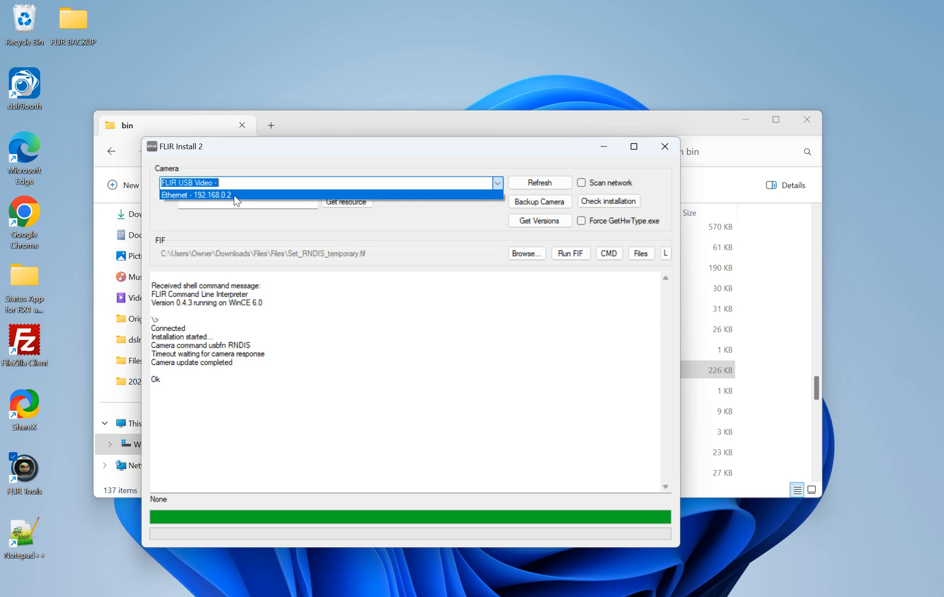
mouse_move(206, 204)
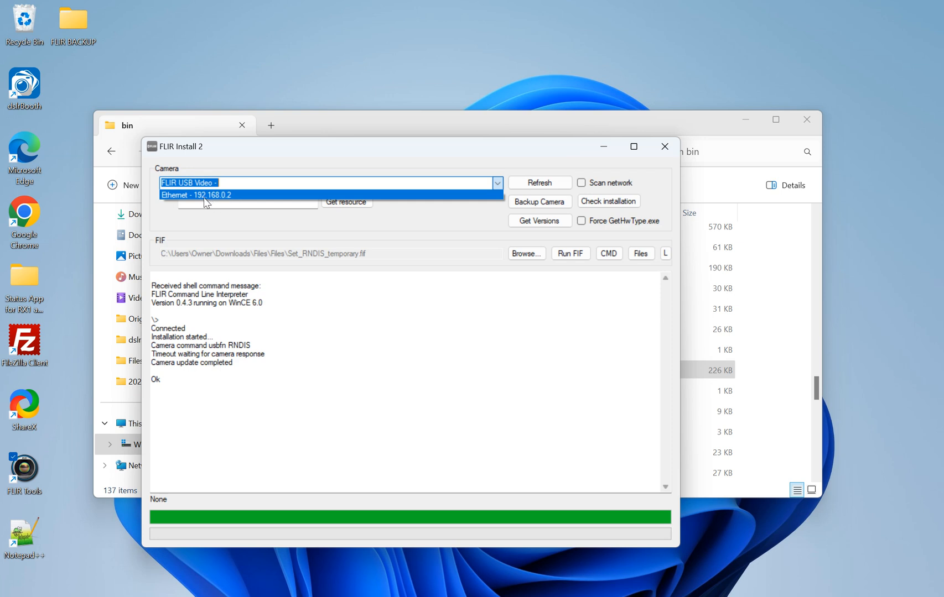
click(195, 194)
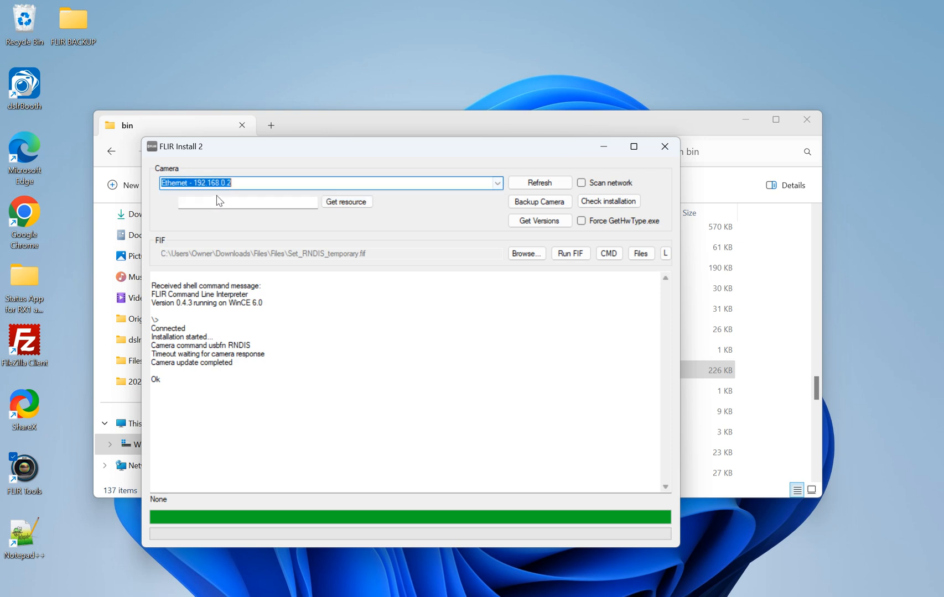
click(496, 183)
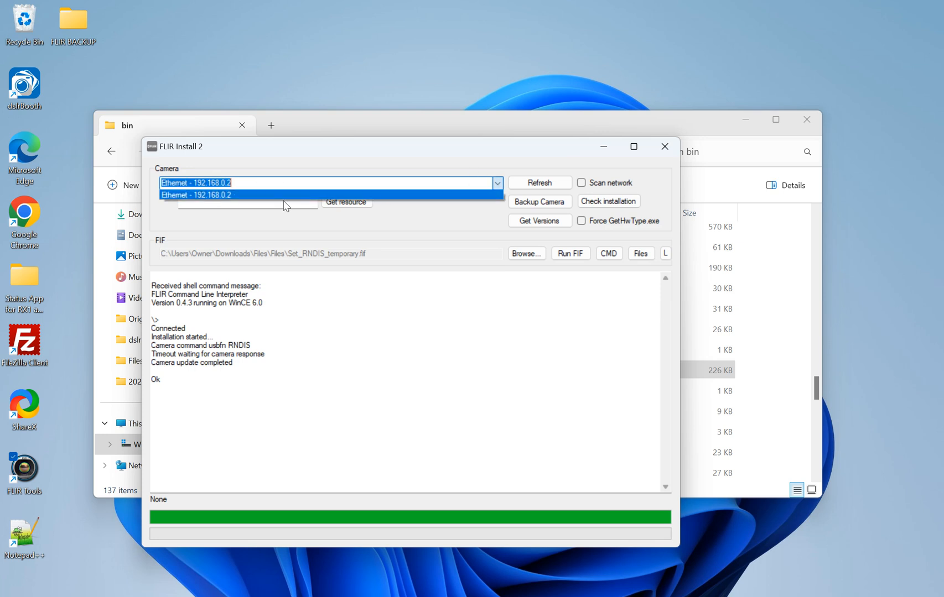
click(195, 194)
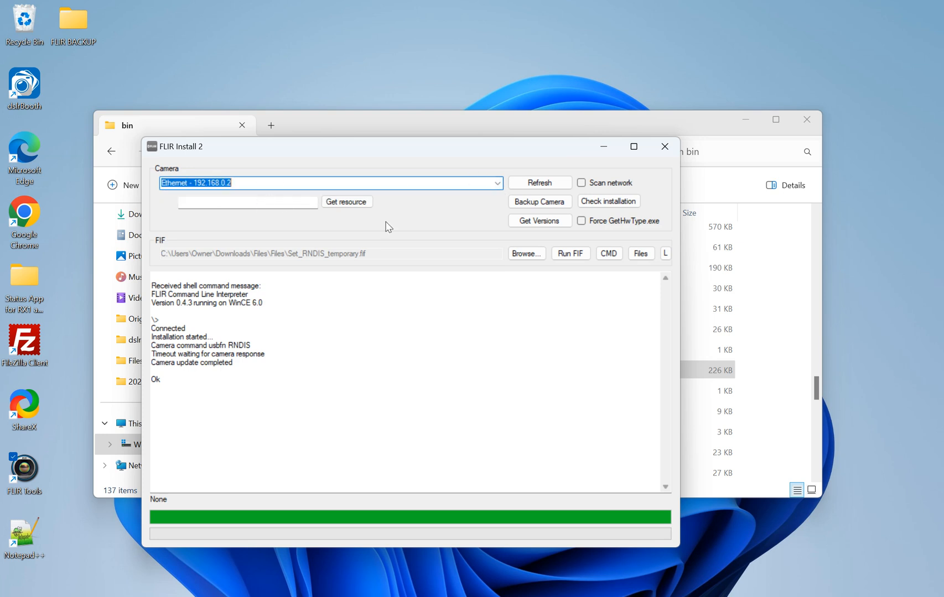
mouse_move(504, 206)
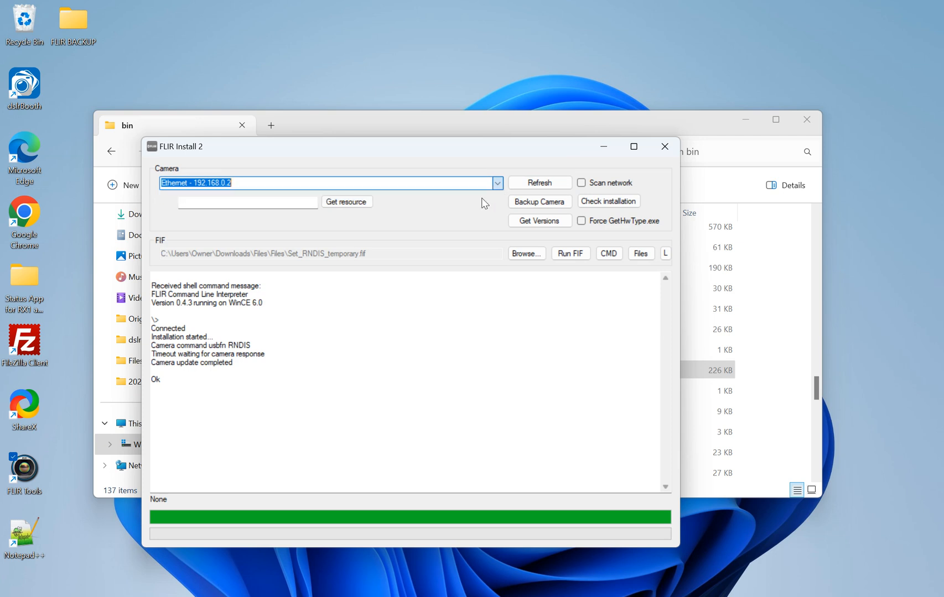
mouse_move(610, 154)
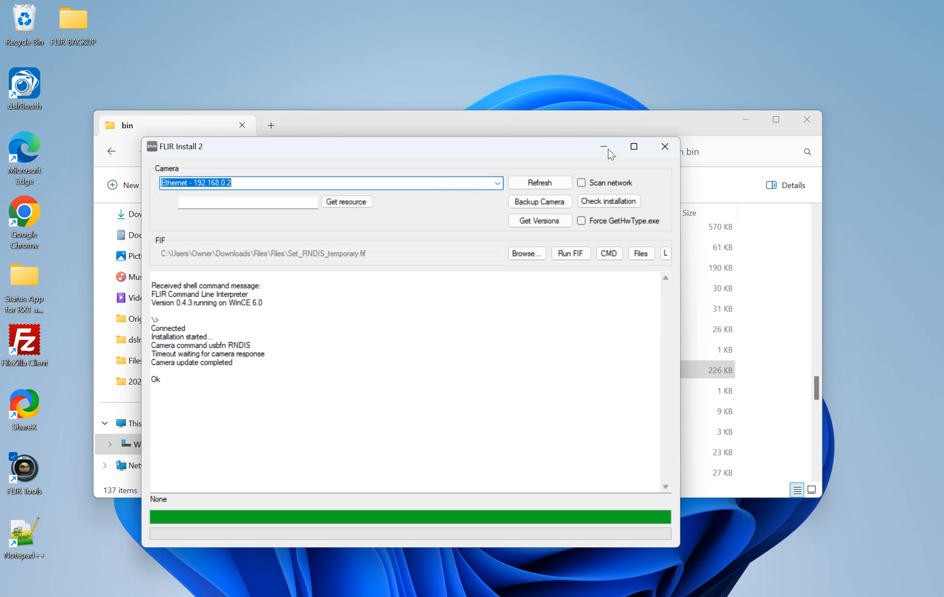
mouse_move(603, 146)
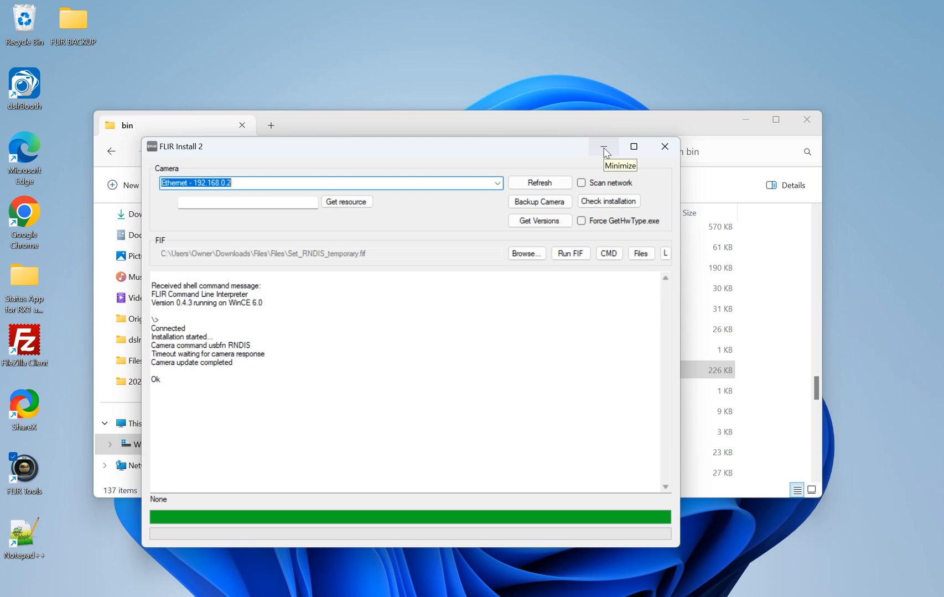
Hide FLIR Install 2, launch FileZilla and enter host 192.168.0.2
click(603, 146)
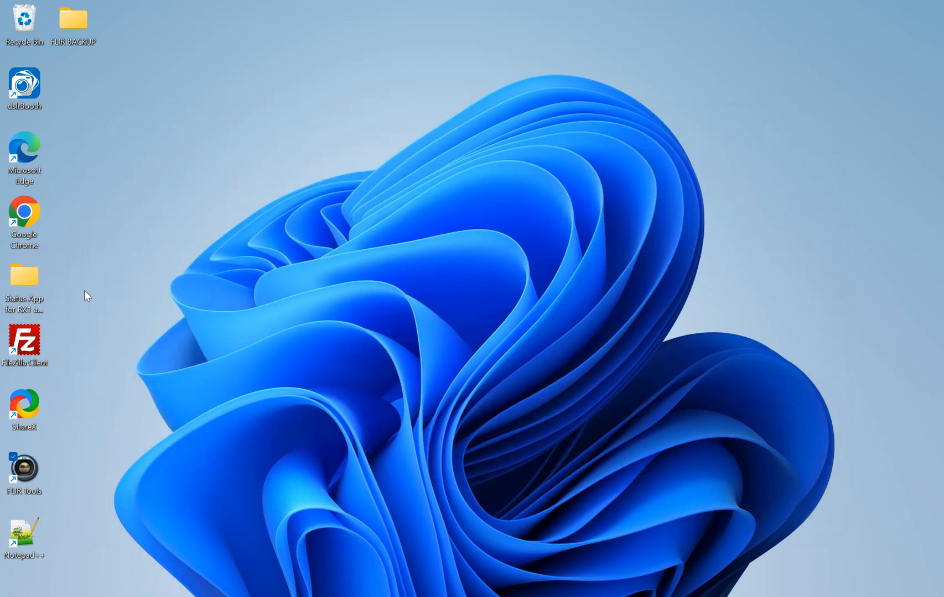
double_click(25, 342)
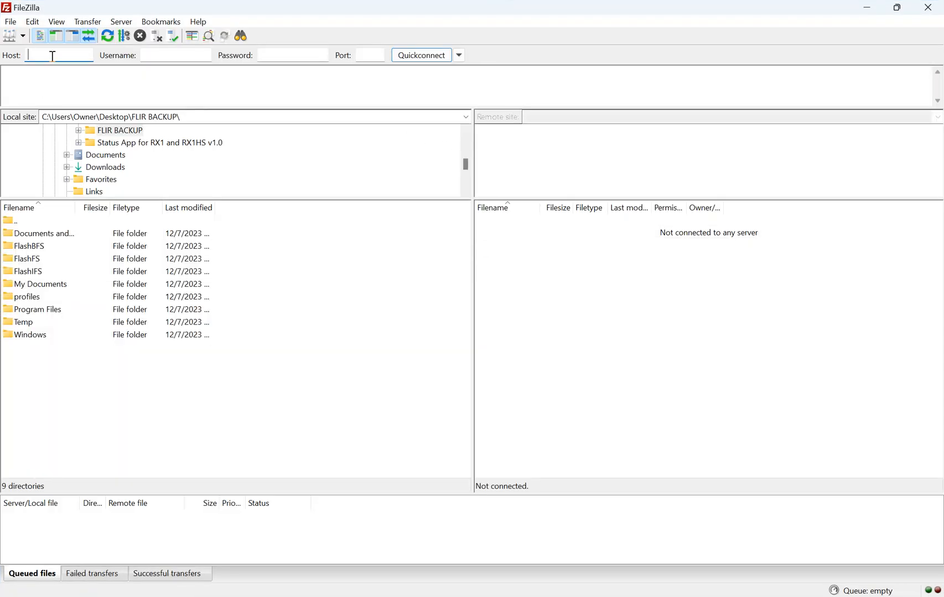
mouse_move(59, 54)
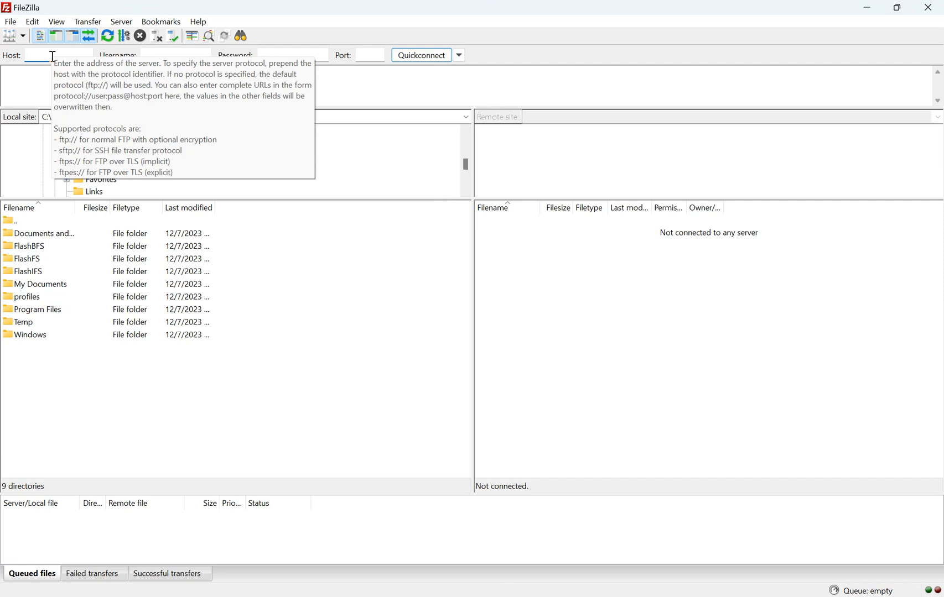
text(192.168.0.2)
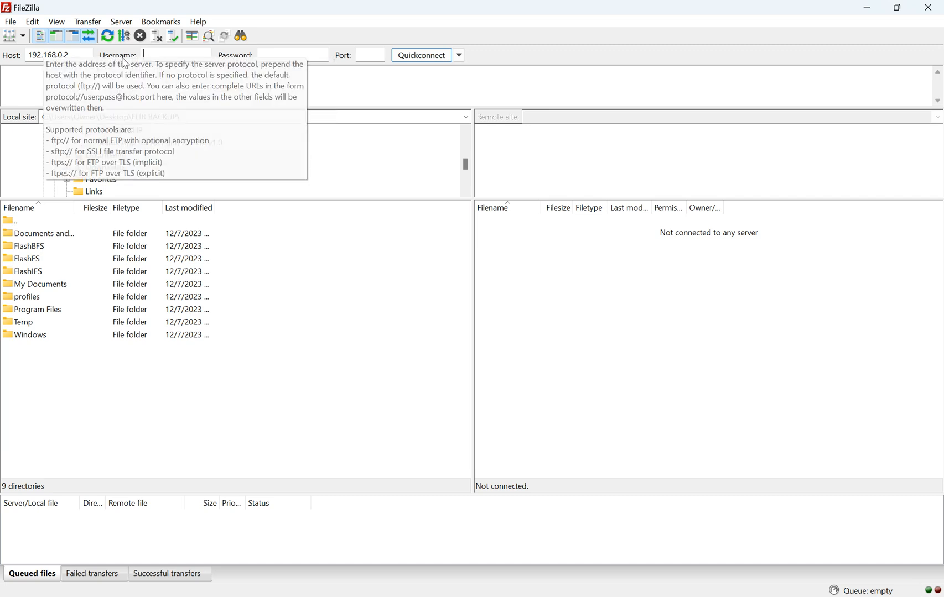
Enter username flir and the password, then Quickconnect
click(175, 54)
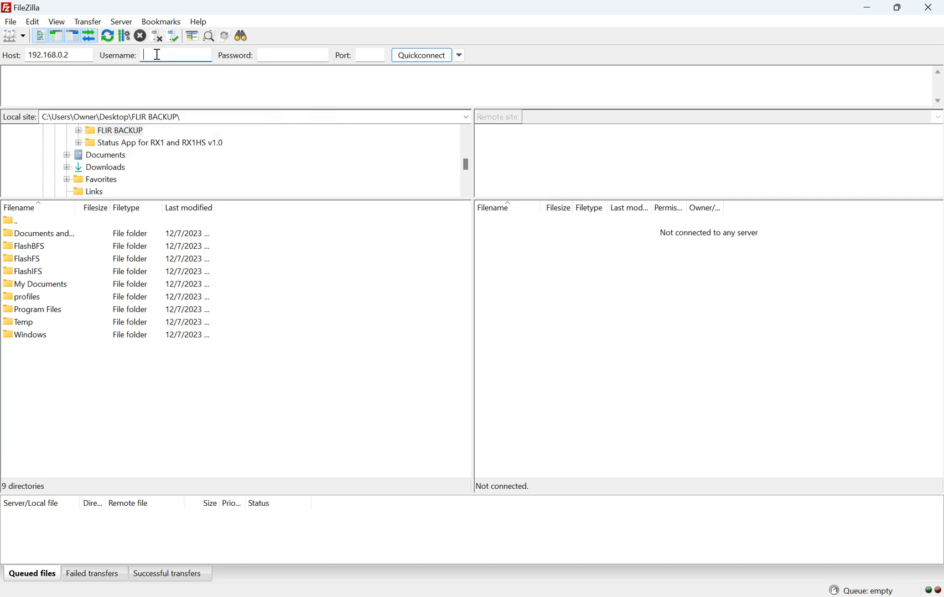
text(flir)
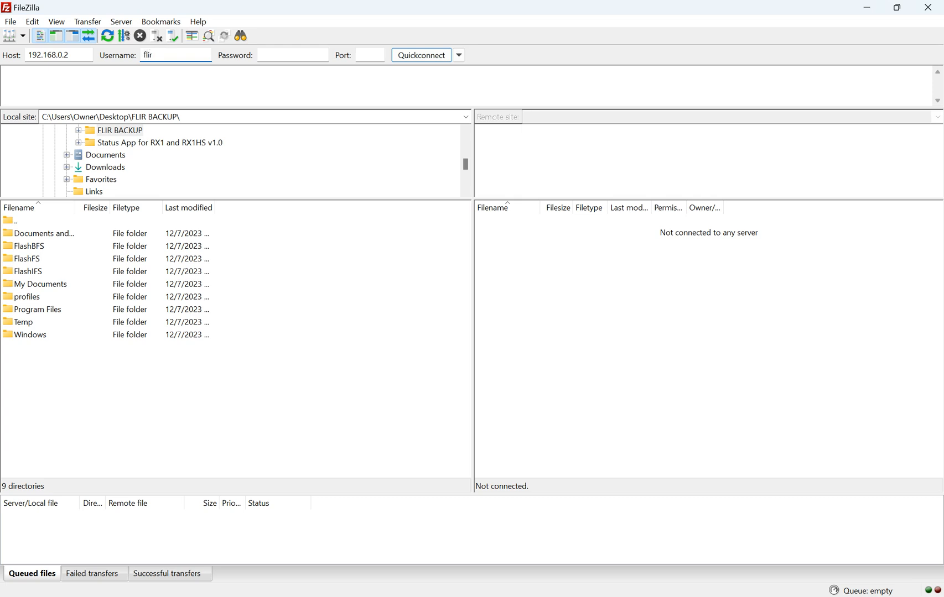
click(292, 54)
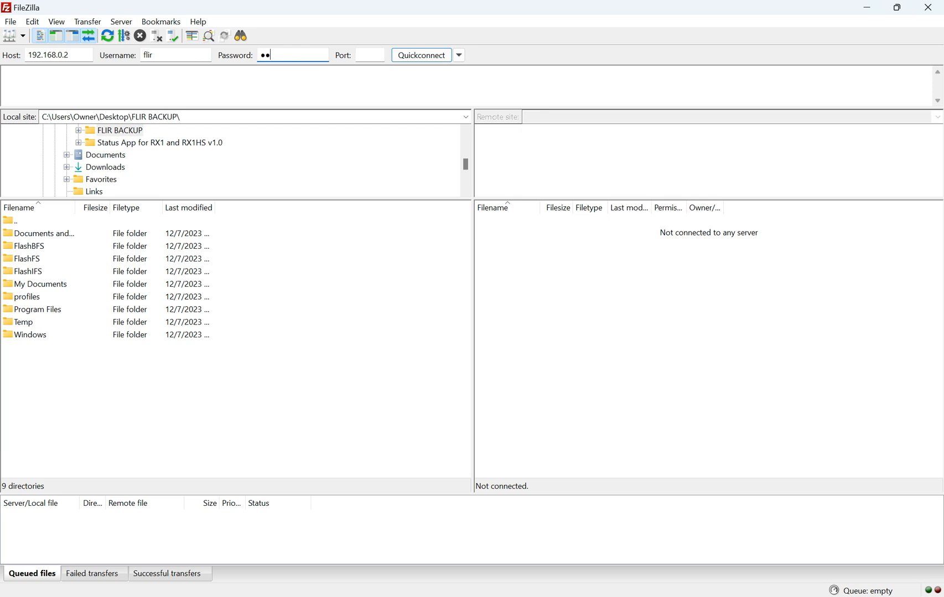
text(•)
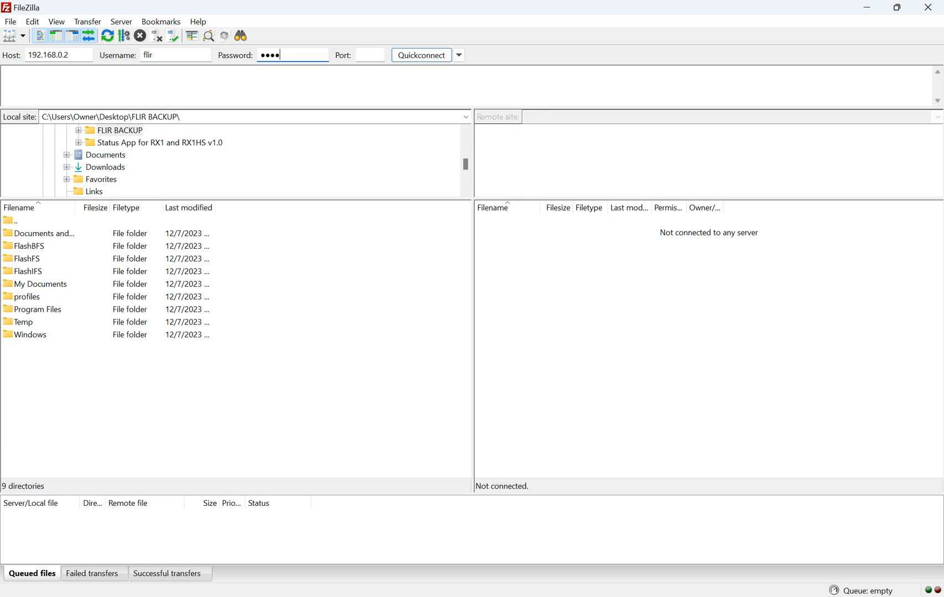
text(•)
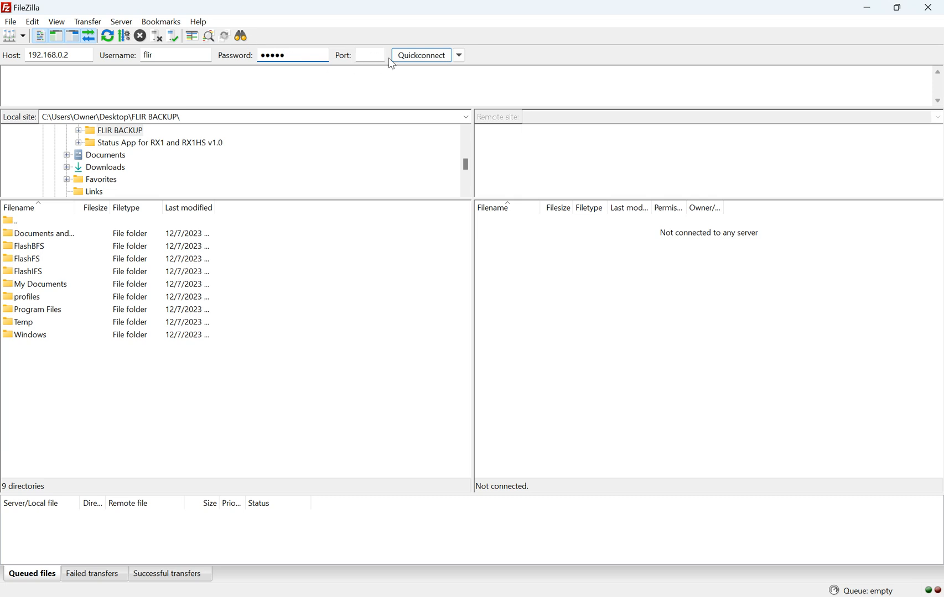
click(421, 55)
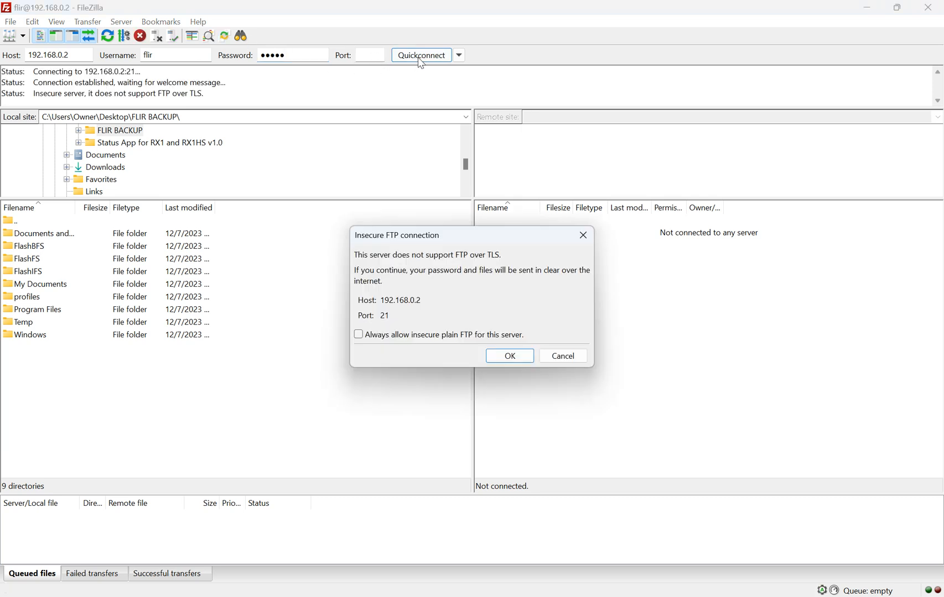
mouse_move(444, 350)
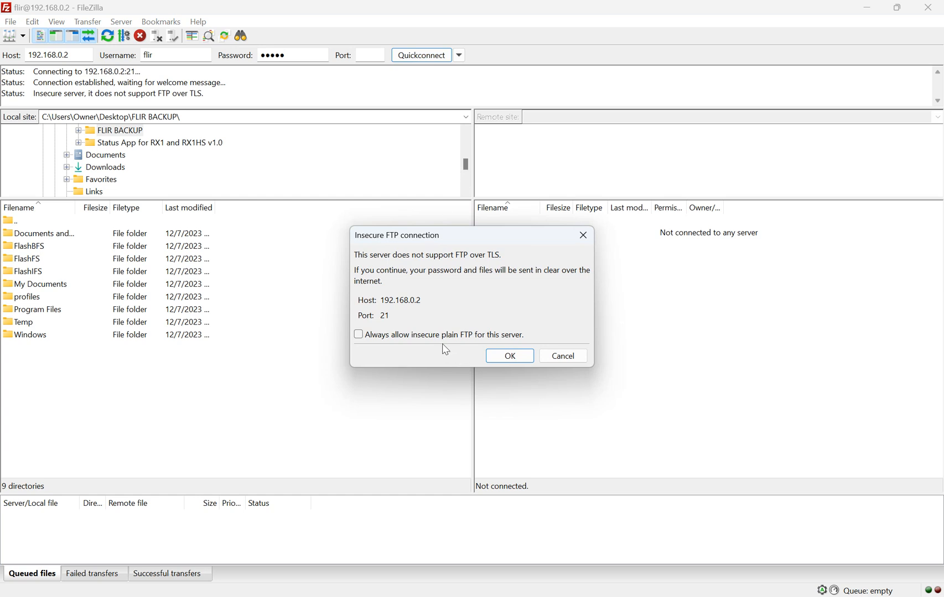
Accept the plain-FTP warning and list the local Desktop folder
click(508, 356)
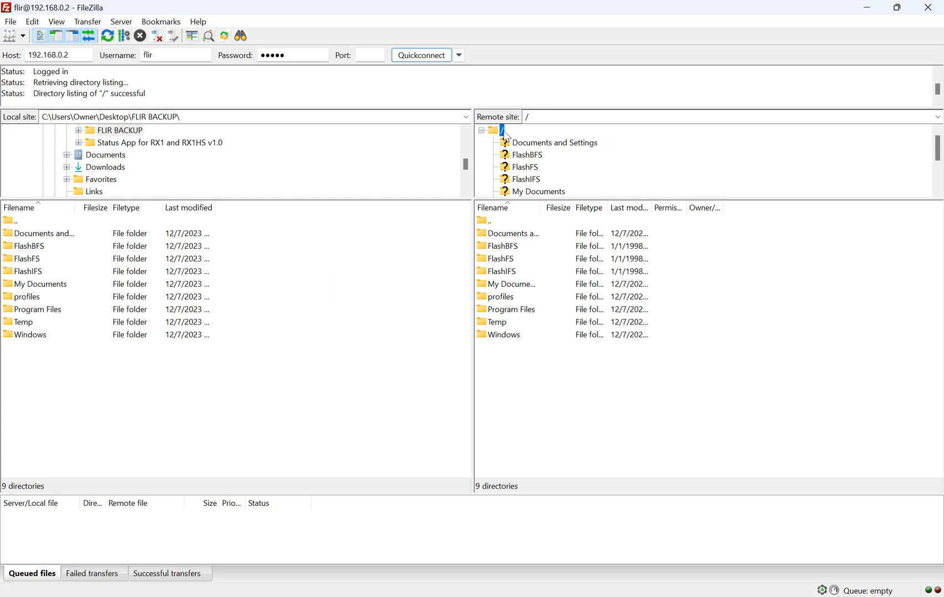
mouse_move(483, 133)
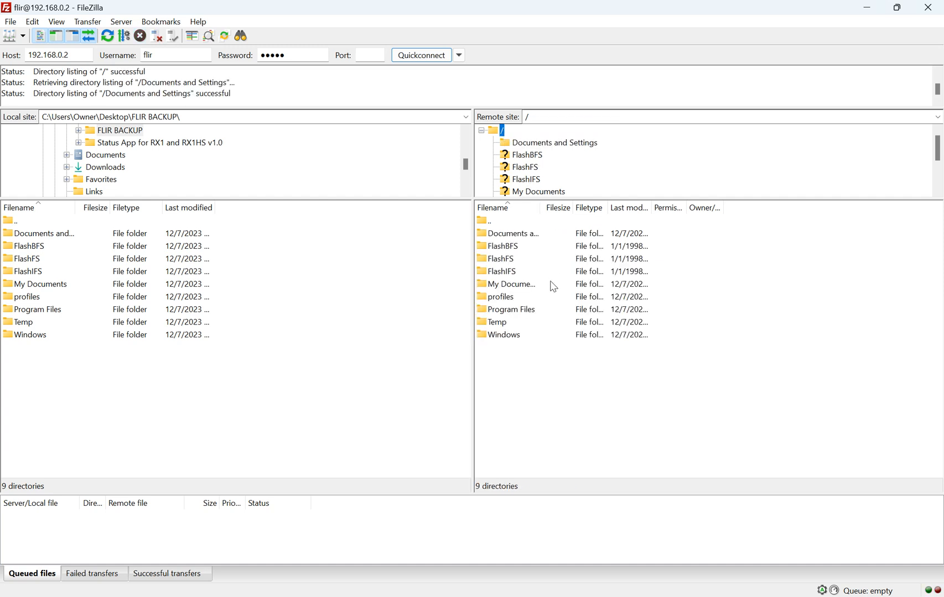
mouse_move(522, 296)
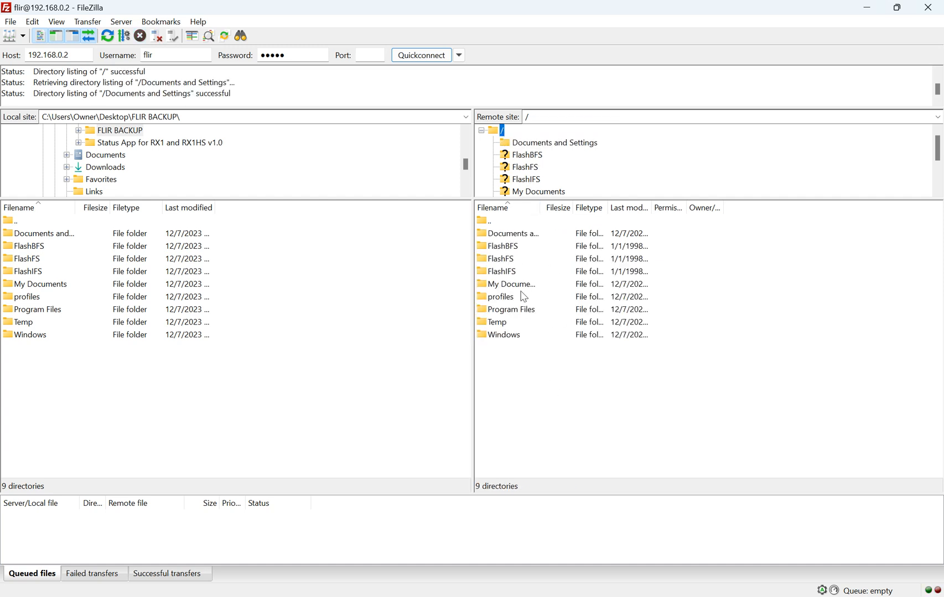
mouse_move(305, 228)
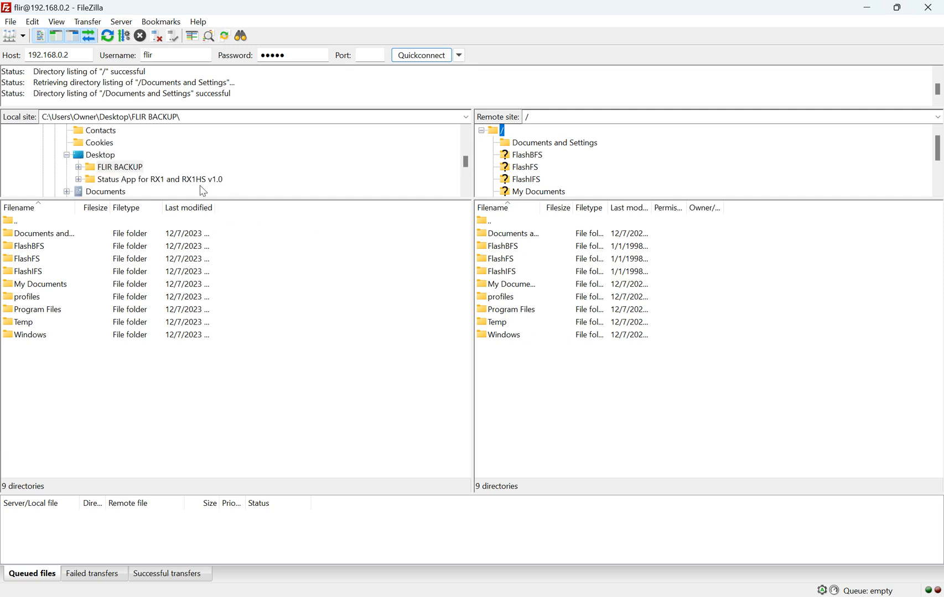
click(100, 155)
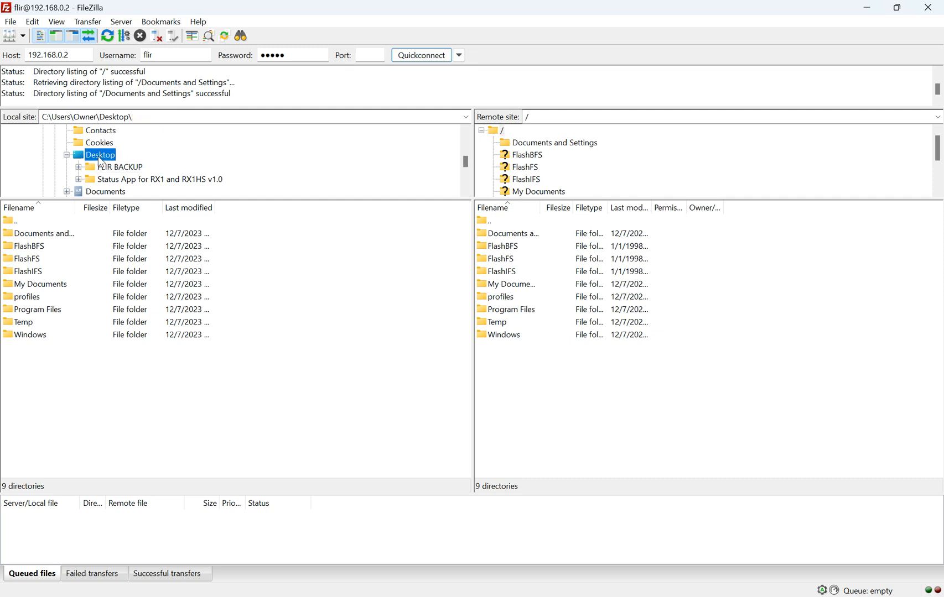
click(100, 155)
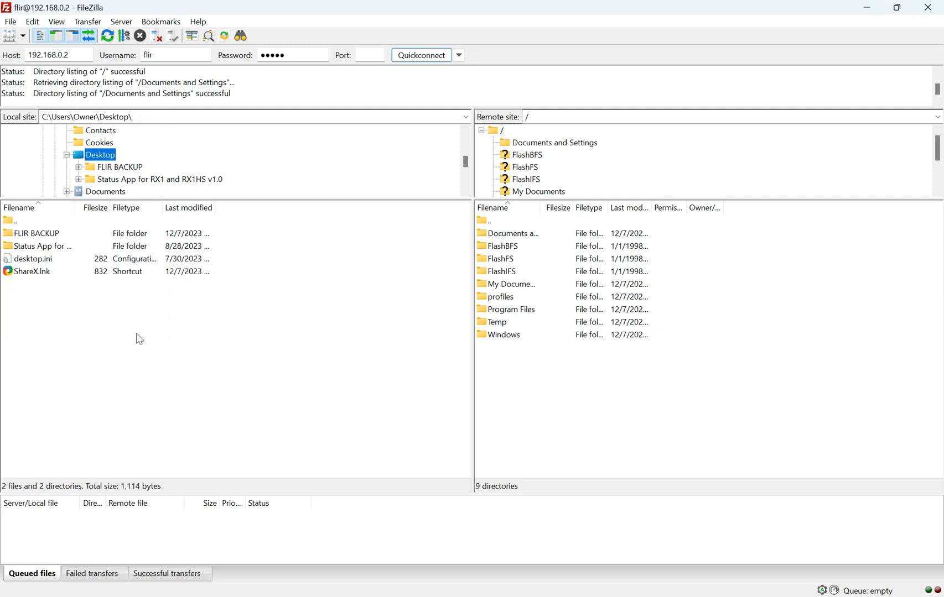
Cancel creating a duplicate FLIR BACKUP folder and open the existing FLIR BACKUP folder instead
right_click(138, 339)
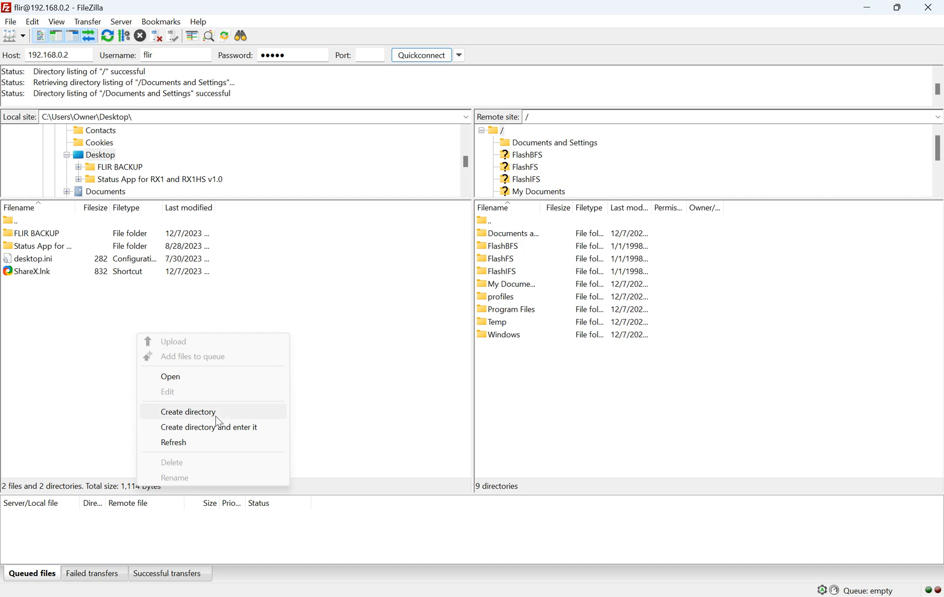
click(187, 412)
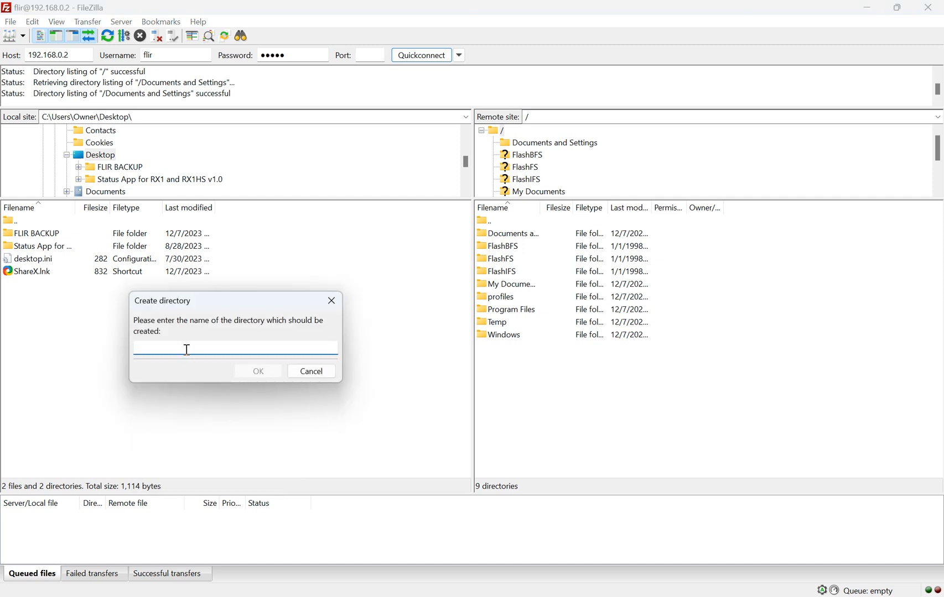
text(FLIR)
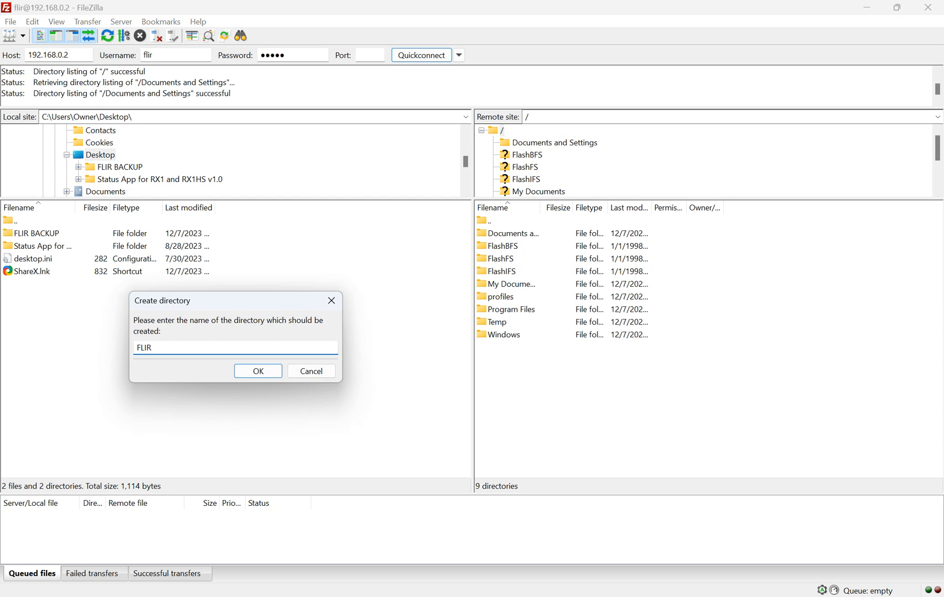
text(BACKUP)
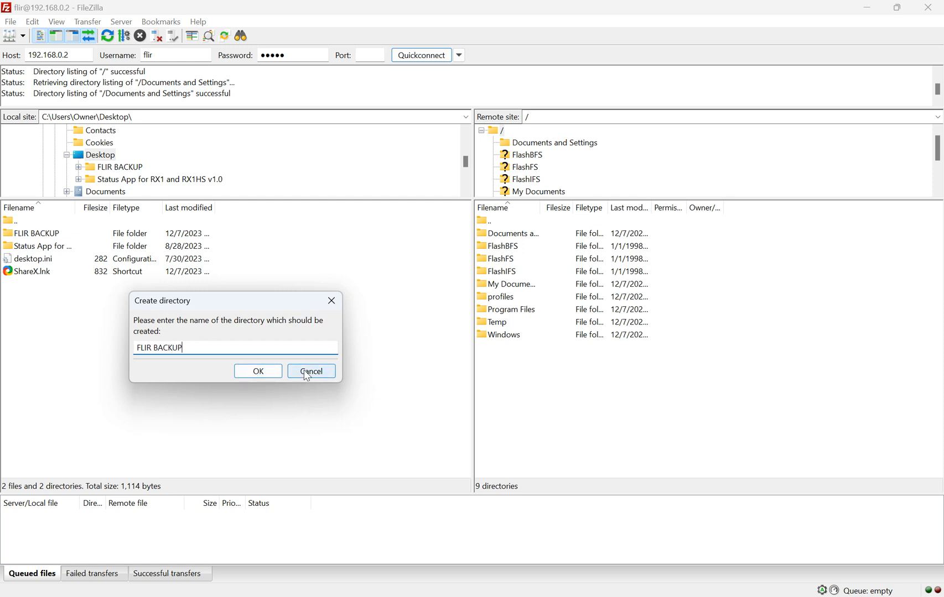
click(311, 371)
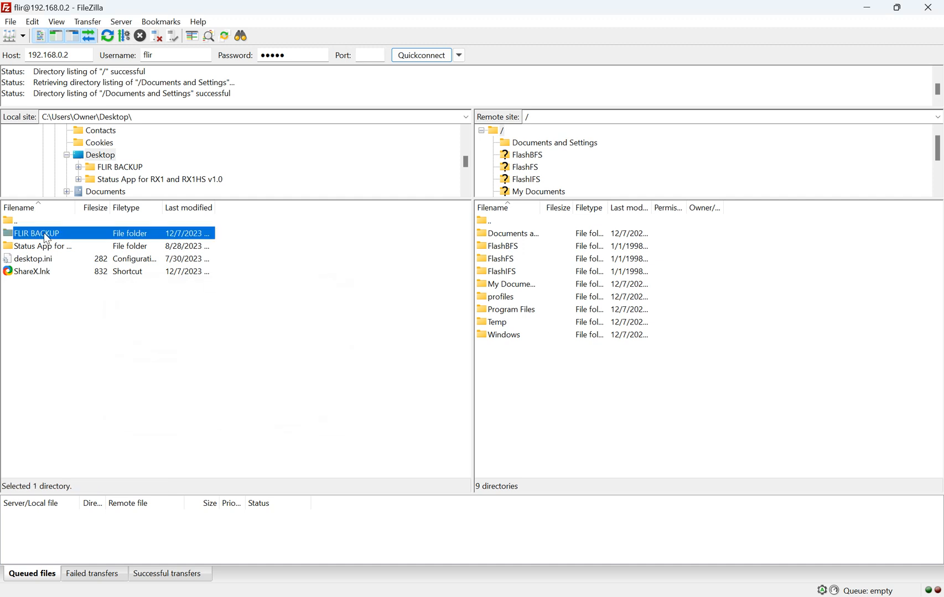
double_click(36, 232)
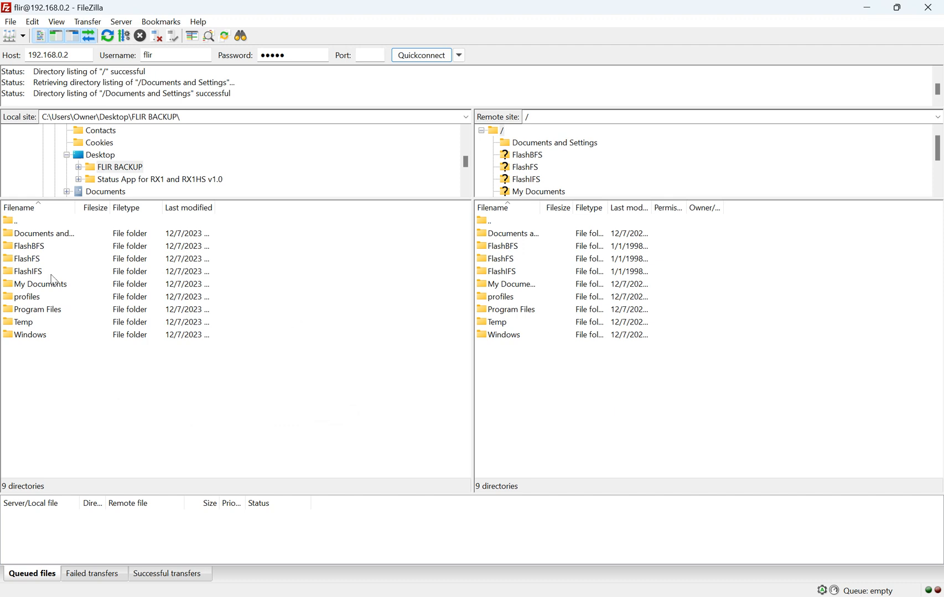
mouse_move(212, 331)
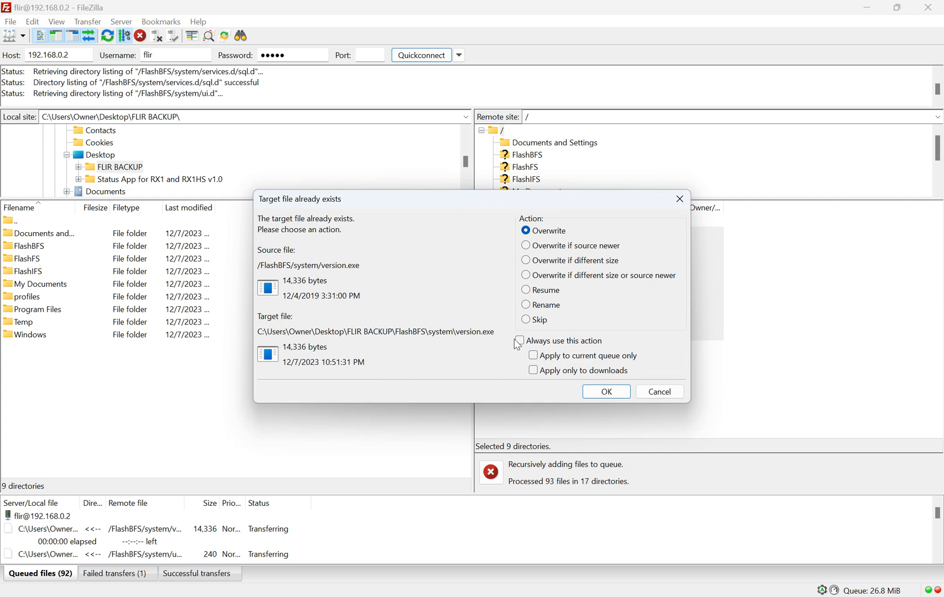
Skip every existing file when FileZilla reports a conflict, and continue the download
click(526, 319)
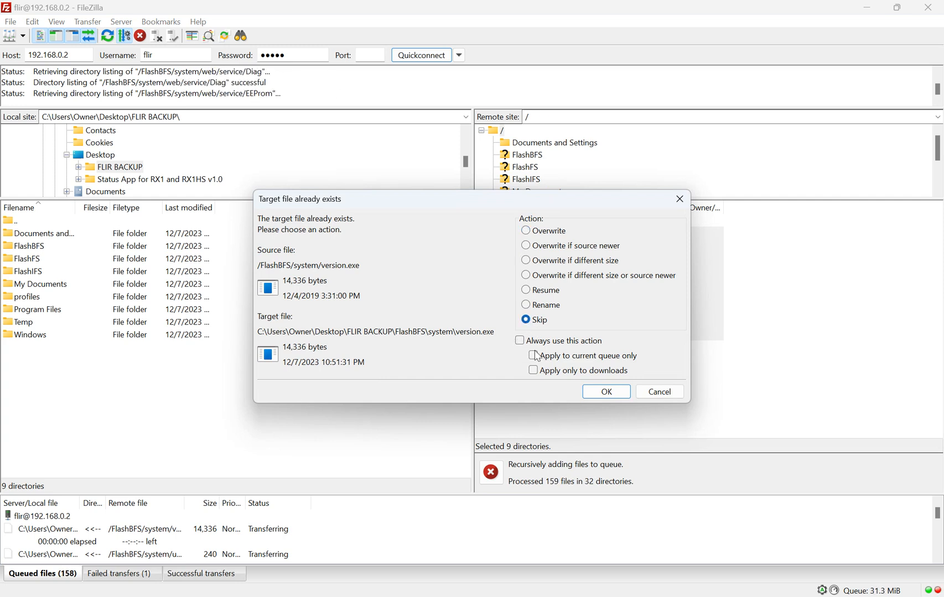
click(605, 392)
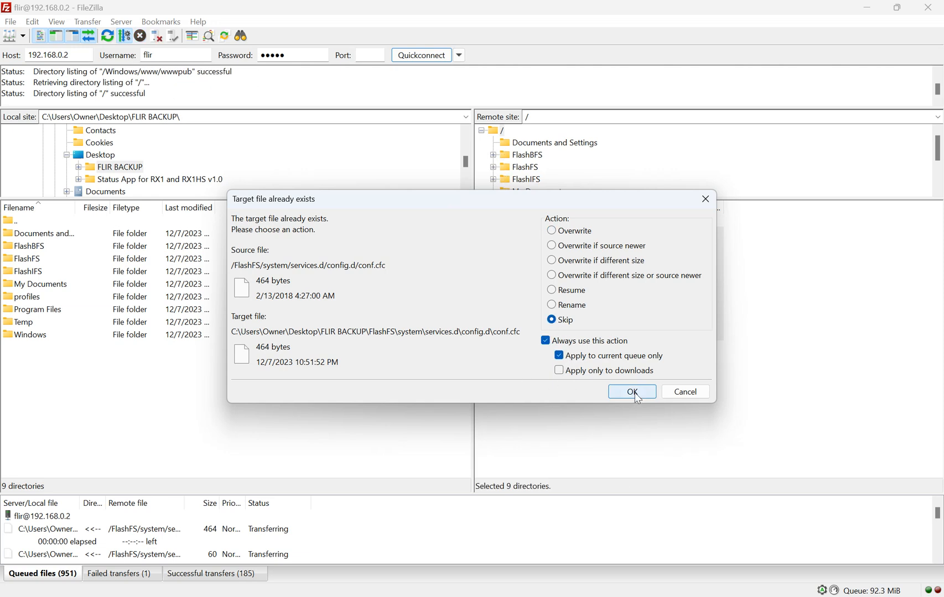
click(631, 392)
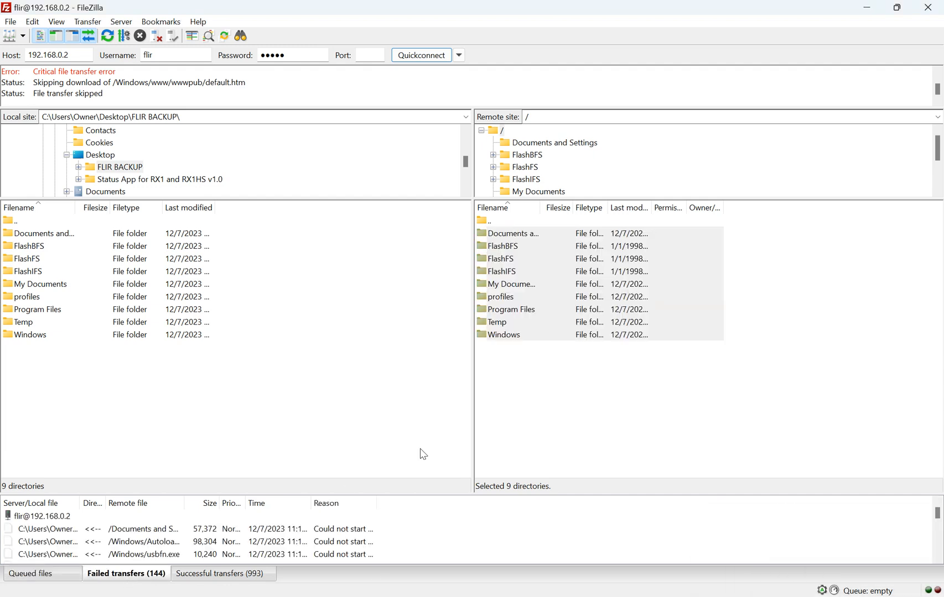
mouse_move(402, 287)
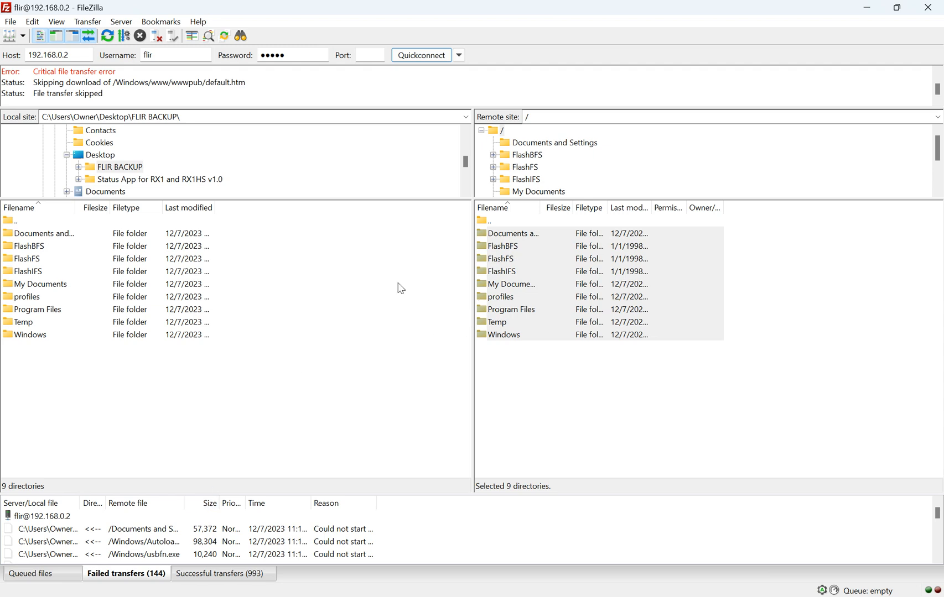
mouse_move(713, 99)
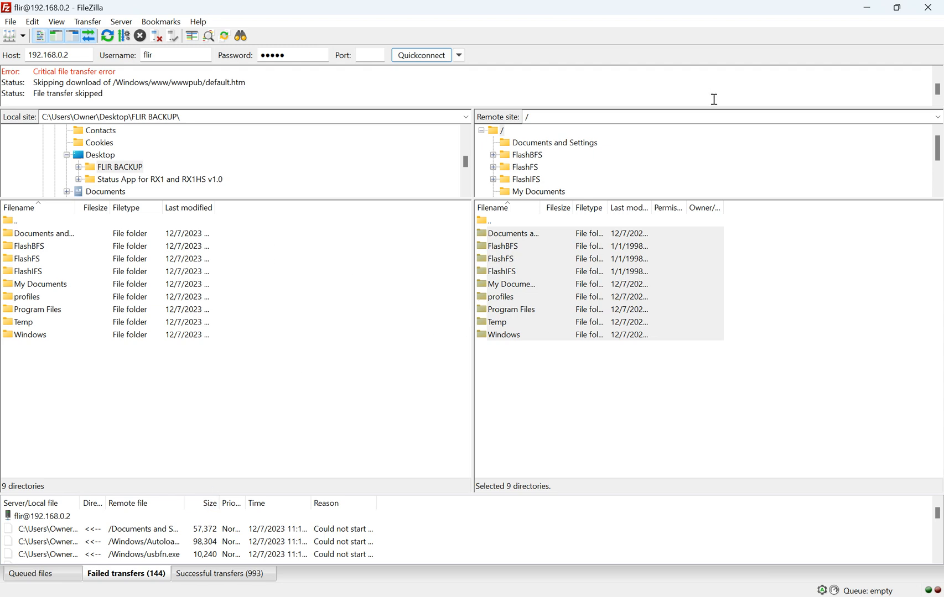
mouse_move(867, 8)
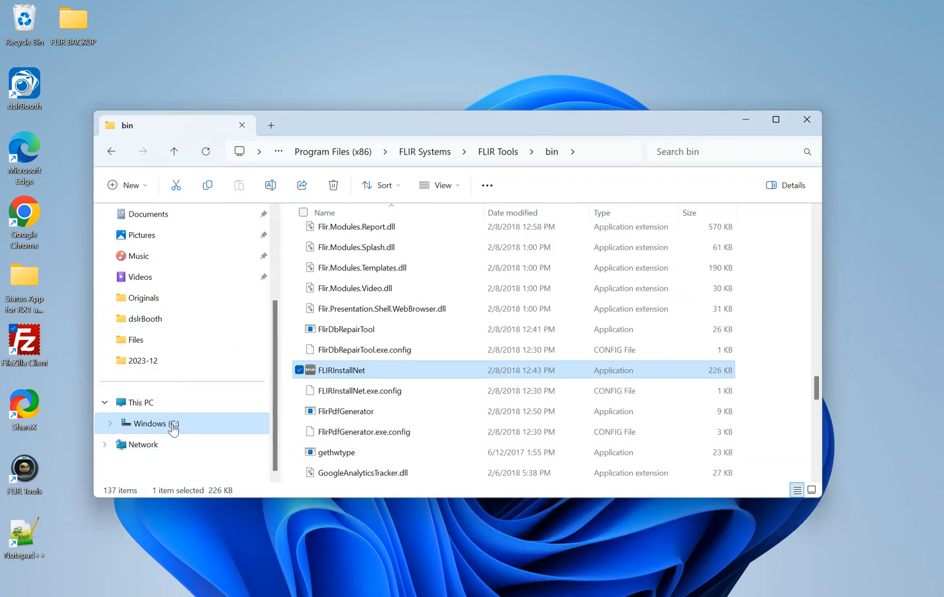
Open conf.cfg from C:\Python27 in Notepad++ using File Explorer
click(150, 423)
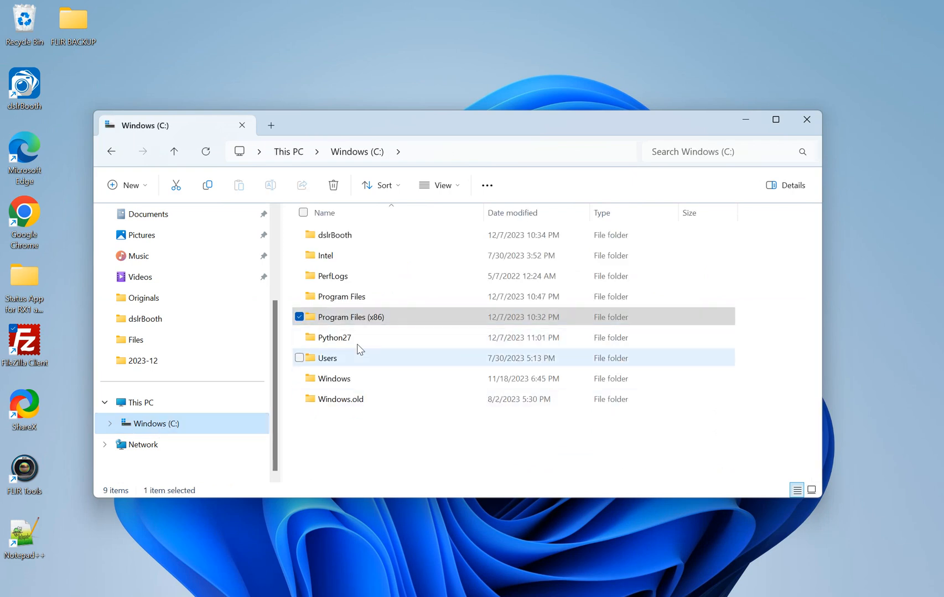
double_click(334, 338)
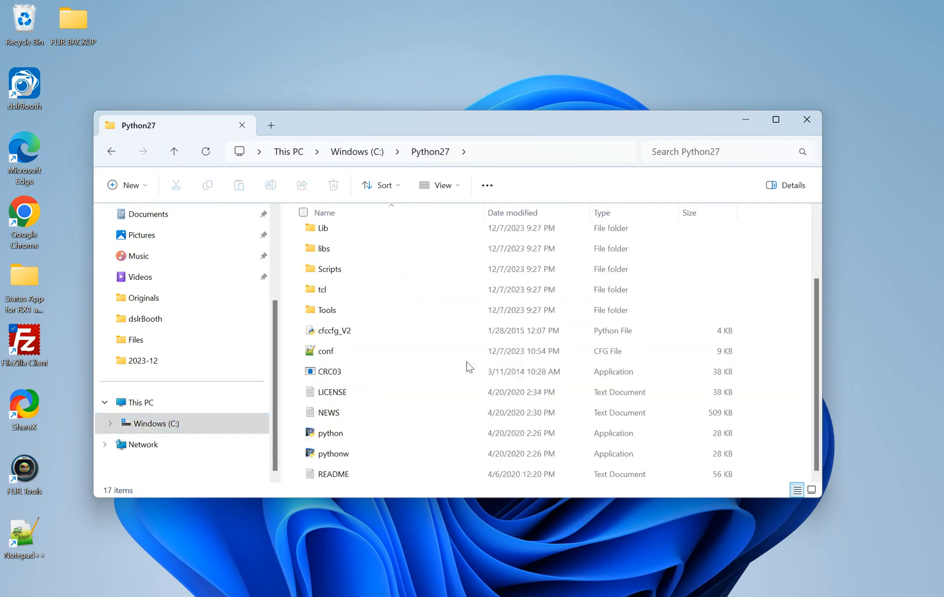
mouse_move(326, 351)
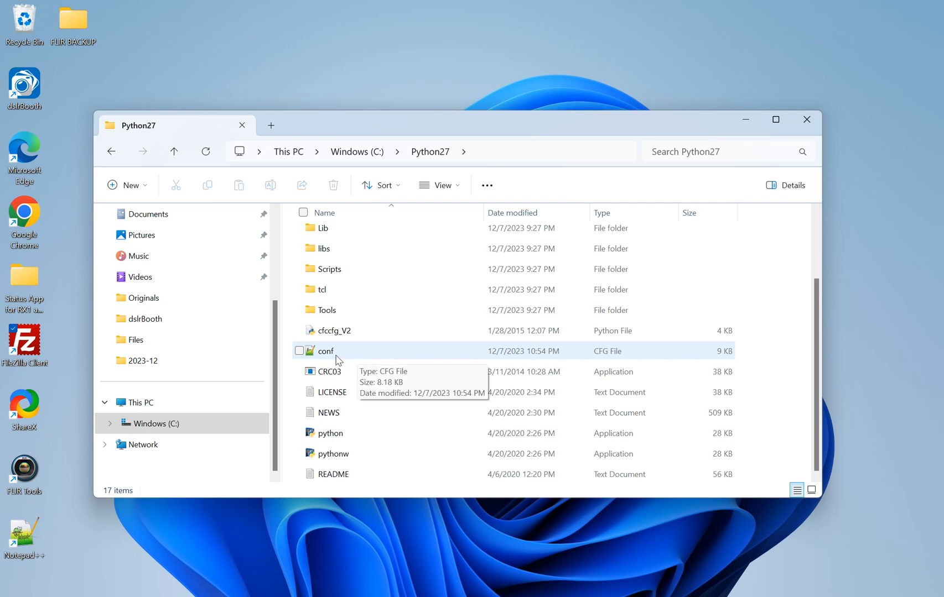
mouse_move(490, 365)
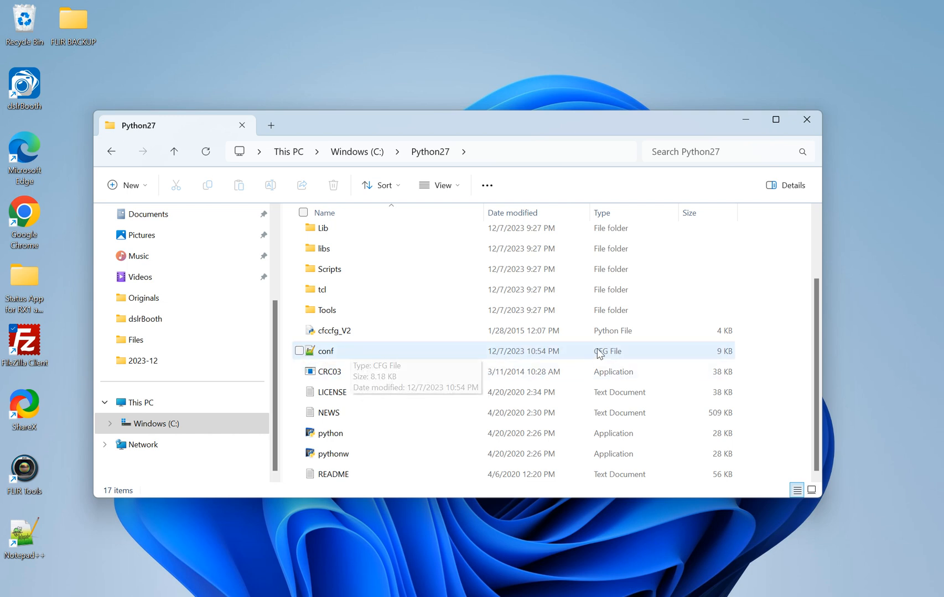
mouse_move(599, 354)
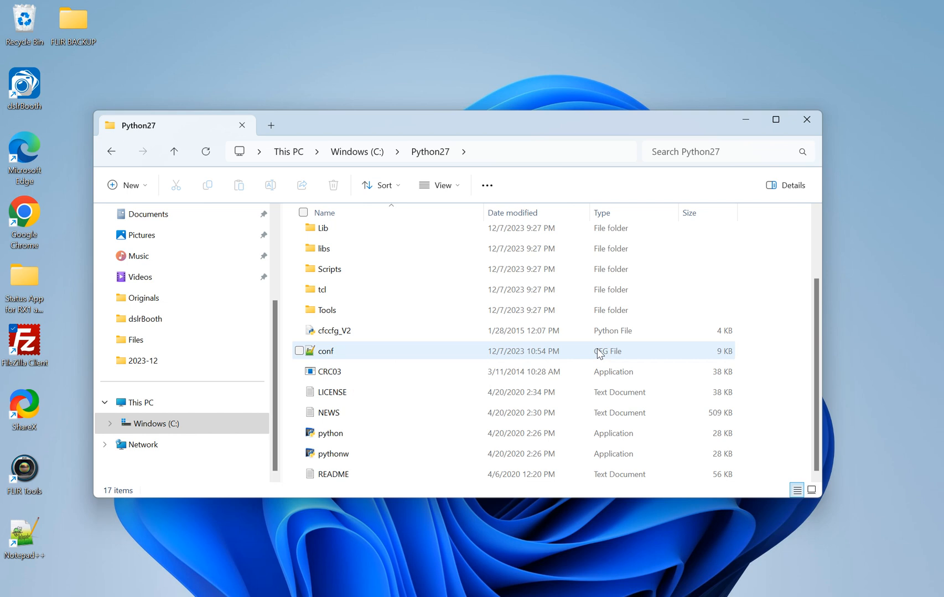
mouse_move(374, 357)
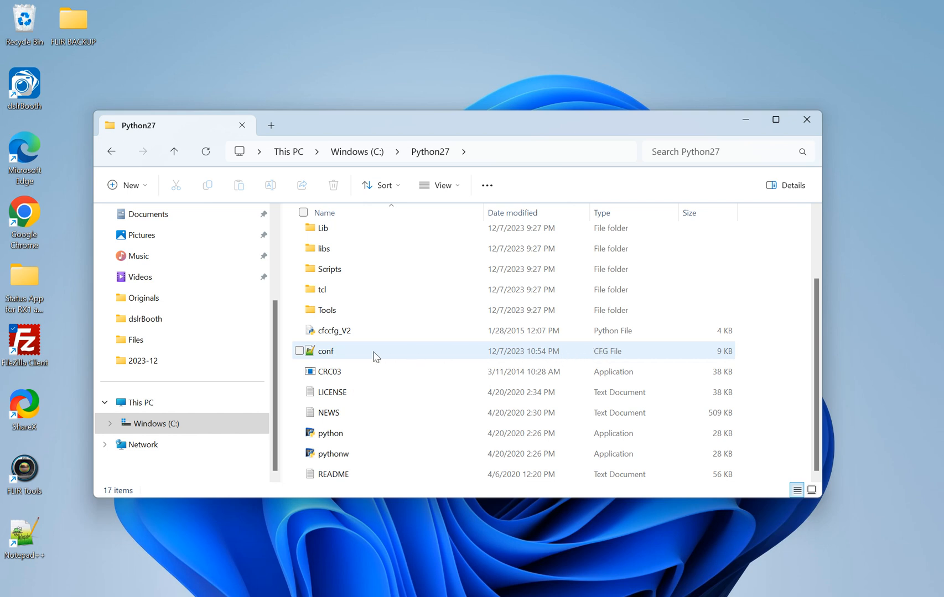
mouse_move(374, 351)
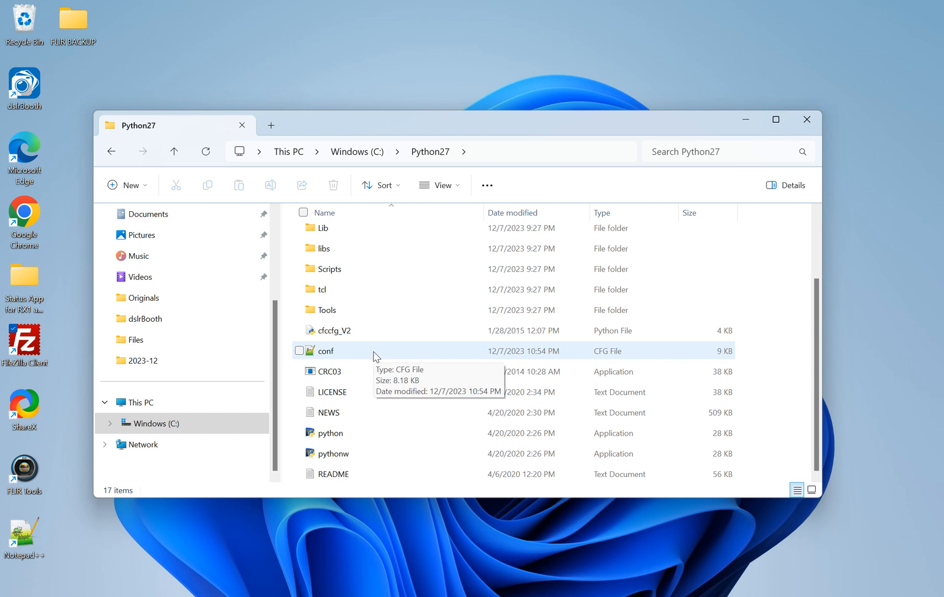
double_click(327, 350)
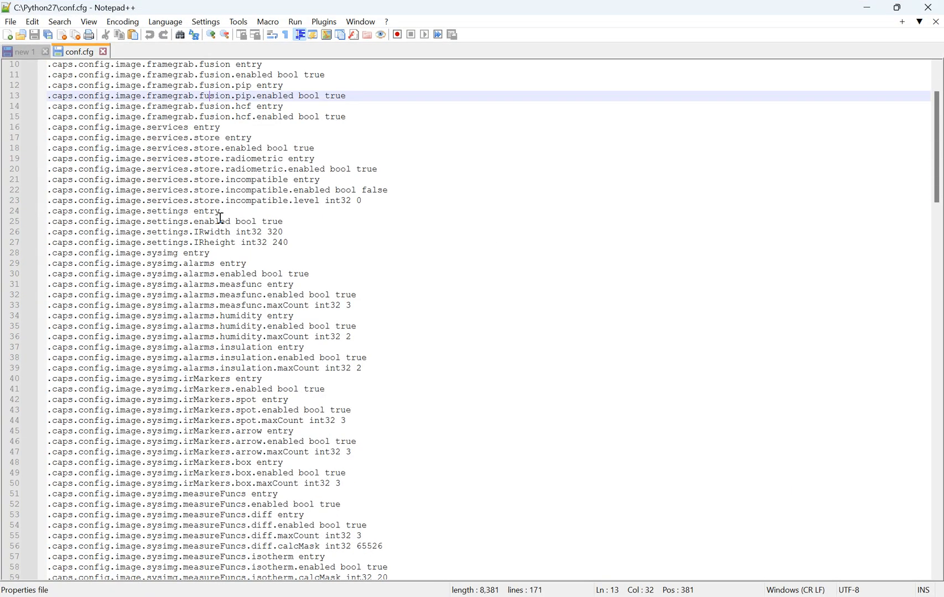
Remove the trailing blank line after '# ID 639022597' at the end of conf.cfg
scroll(down, 3)
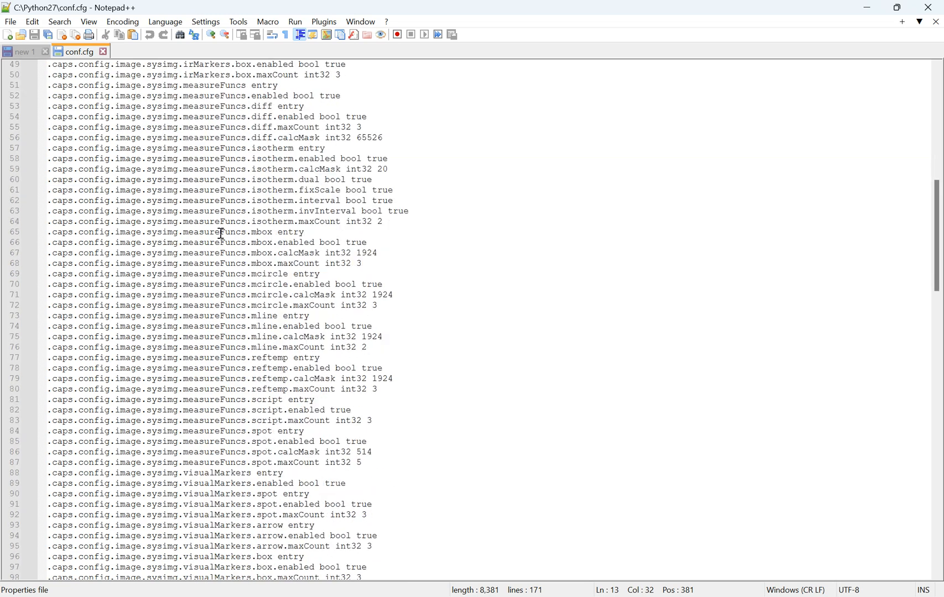
scroll(down, 3)
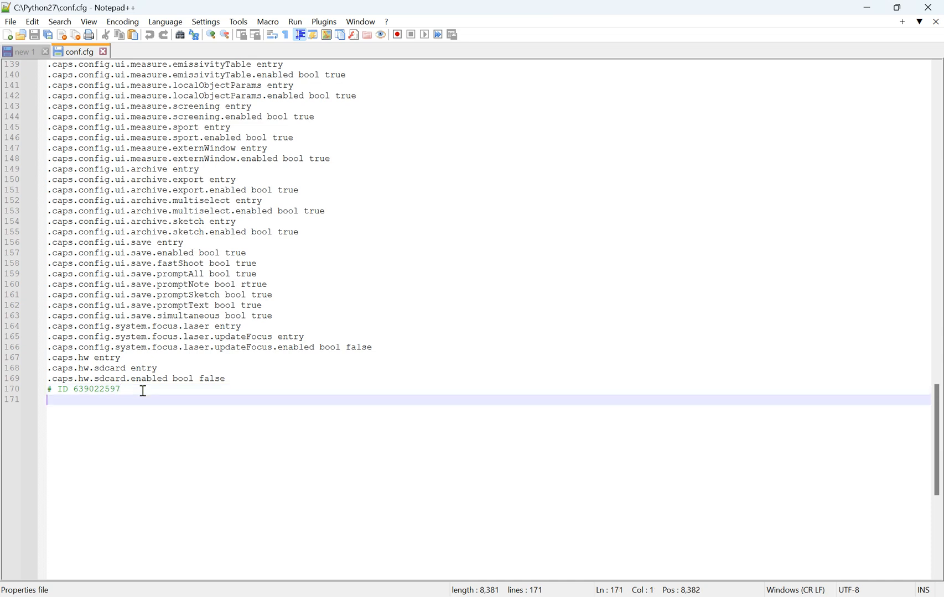
key(Backspace)
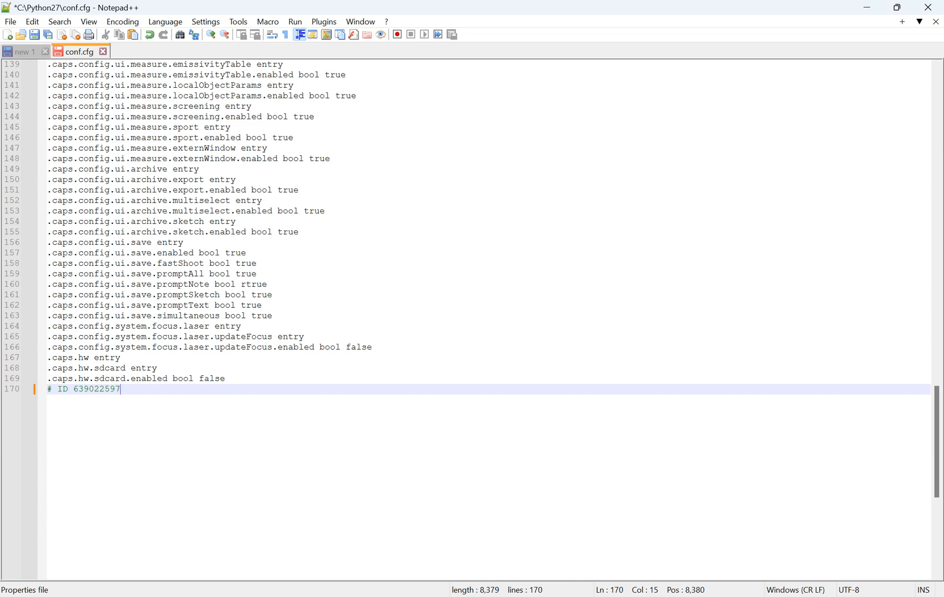
mouse_move(118, 400)
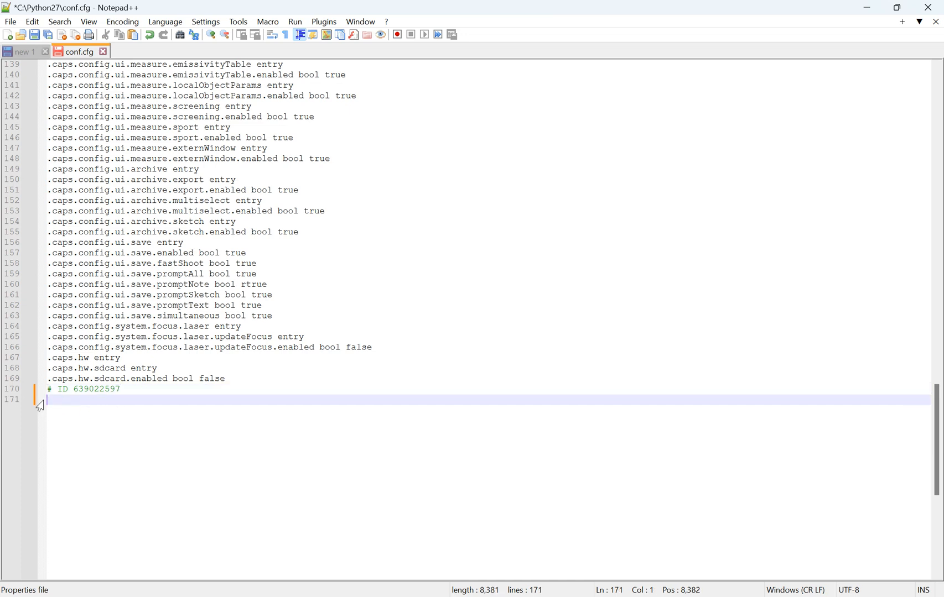
mouse_move(206, 409)
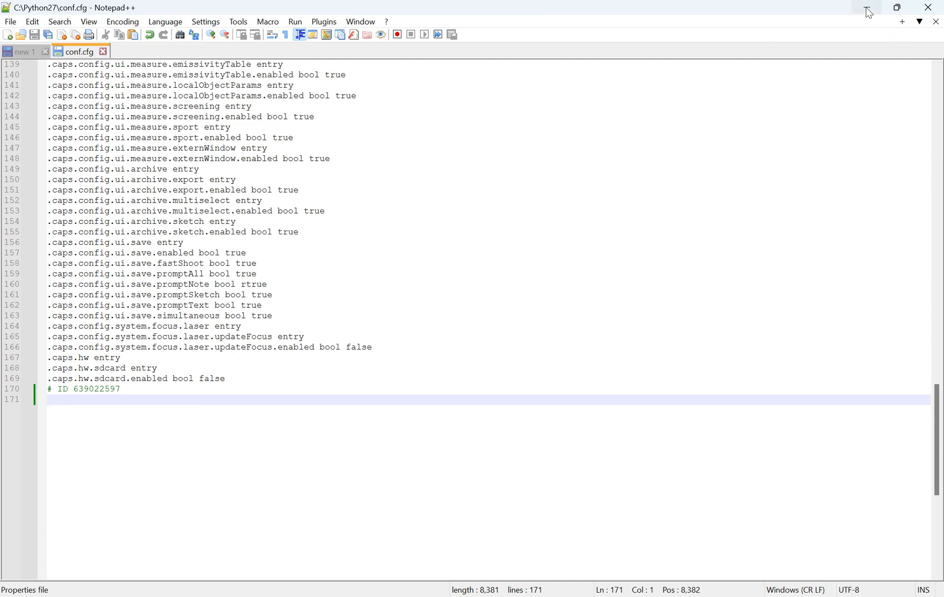
Minimize Notepad++ and search the Start menu for Command Prompt
click(867, 7)
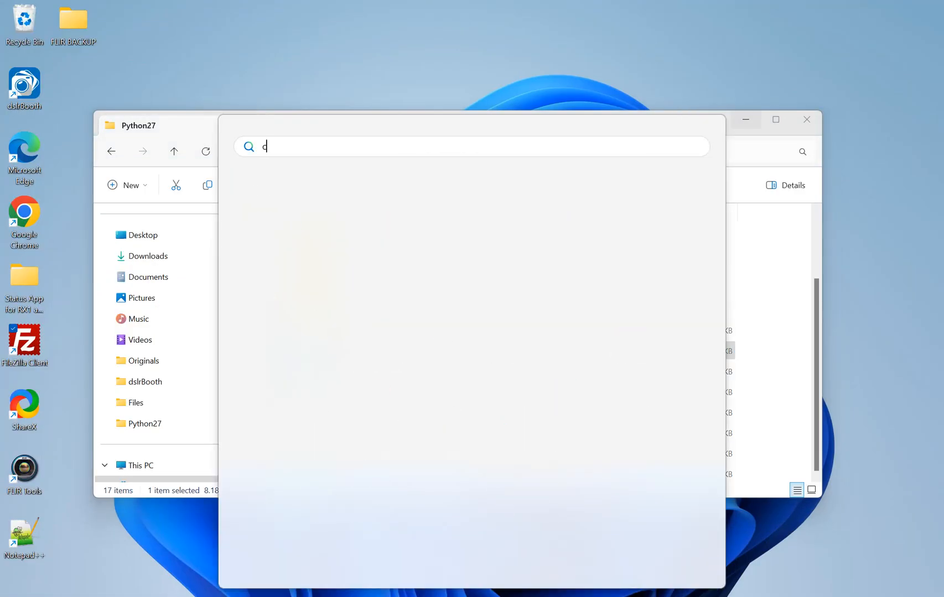
text(md)
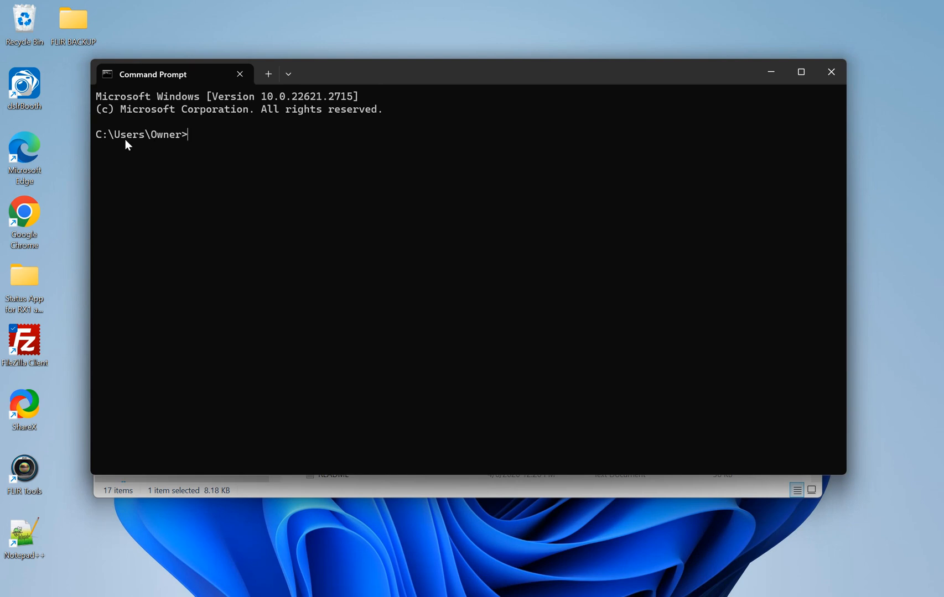
mouse_move(183, 157)
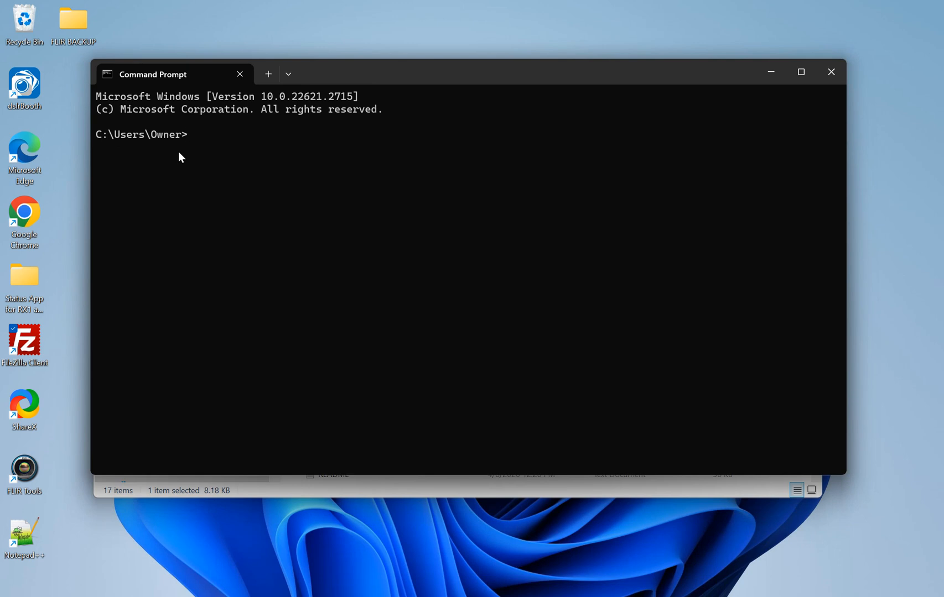
Change the Command Prompt directory to C:/Python27
text(cd)
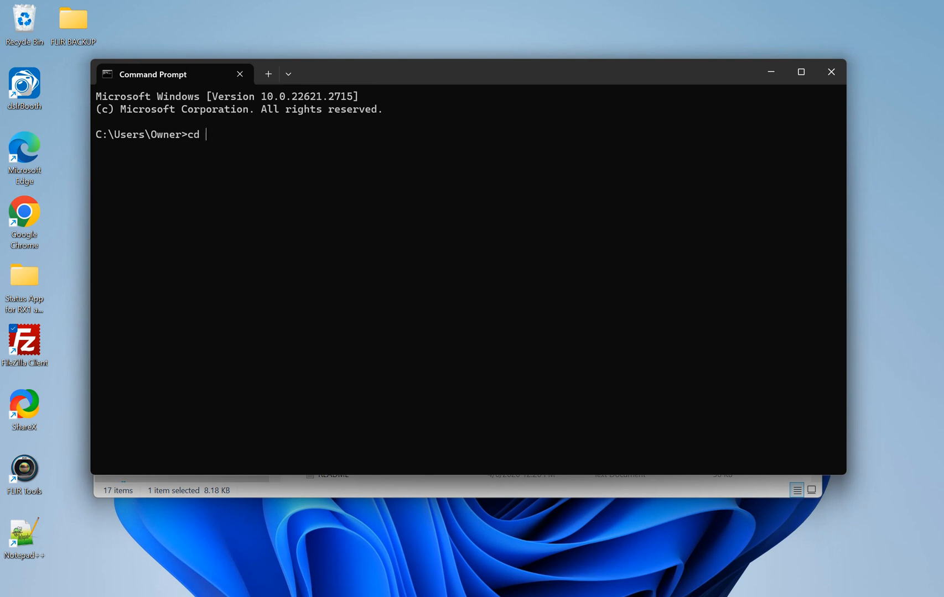
text(C:)
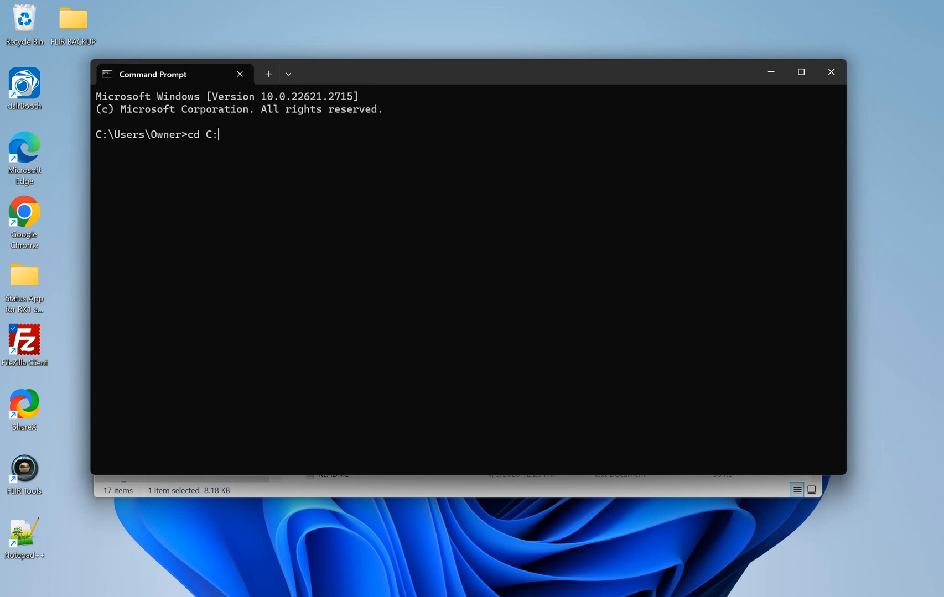
text(/)
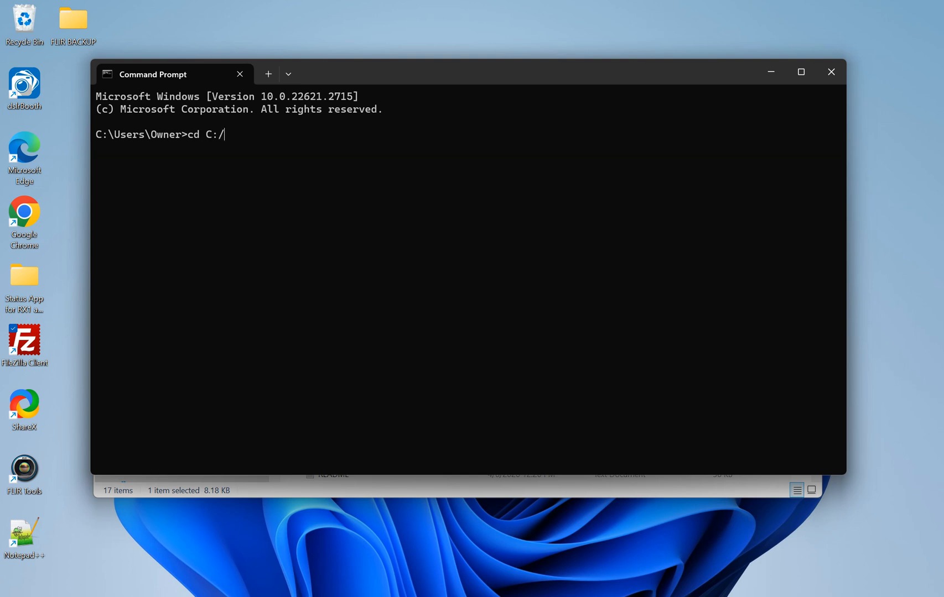
text(Python2)
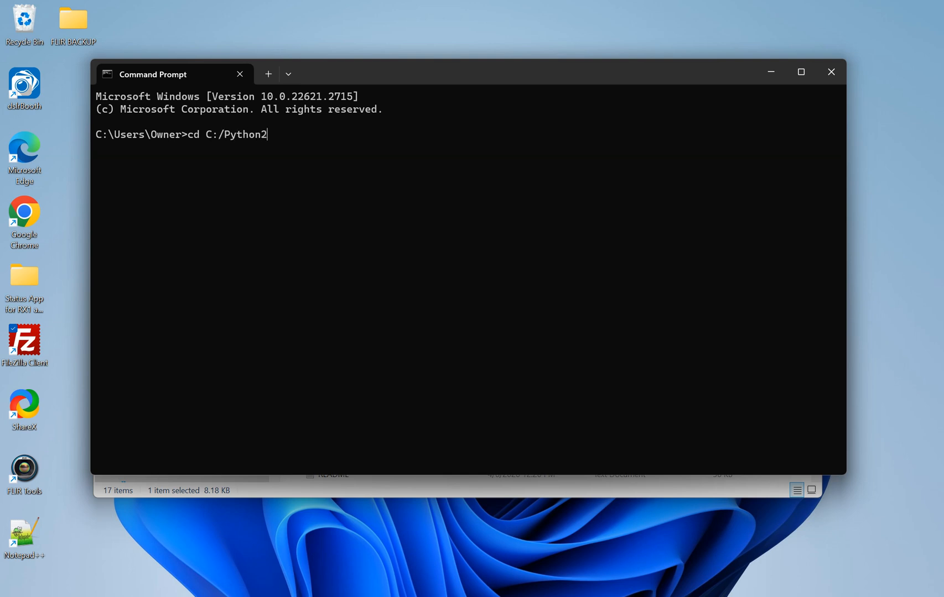
text(7)
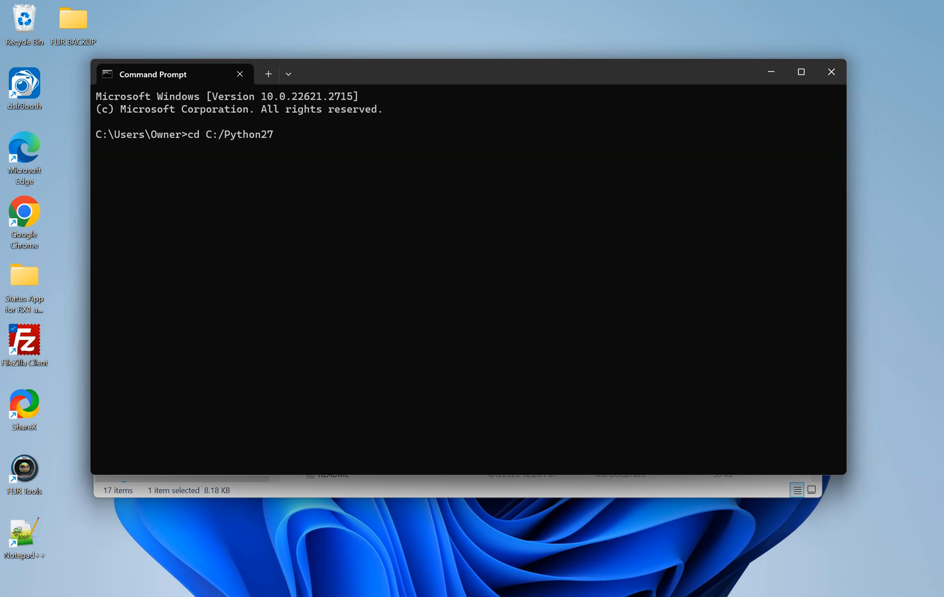
key(Return)
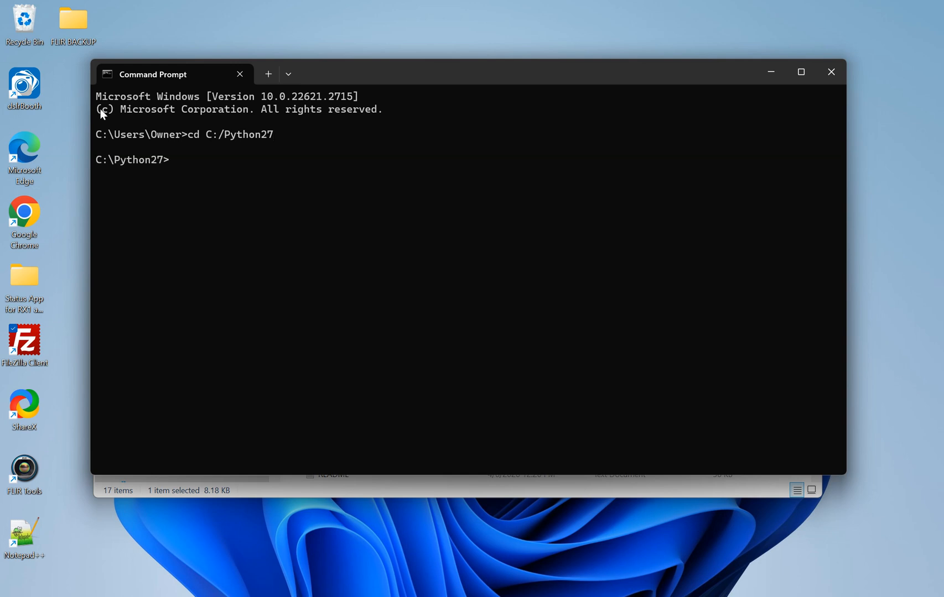
mouse_move(216, 178)
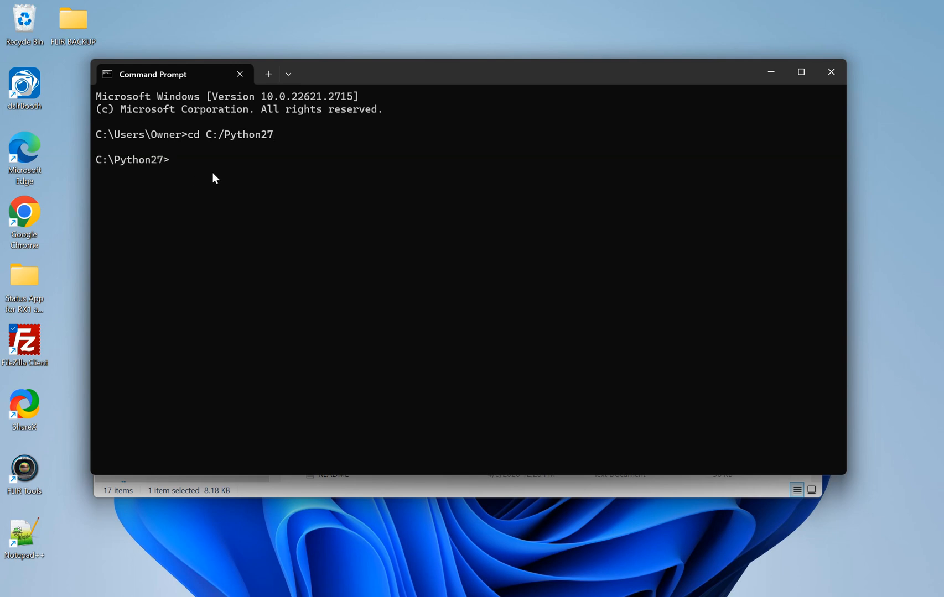
Run CRC03.exe on conf.cfg and copy the resulting '# CRC03 8383e86d' line
text(CRC)
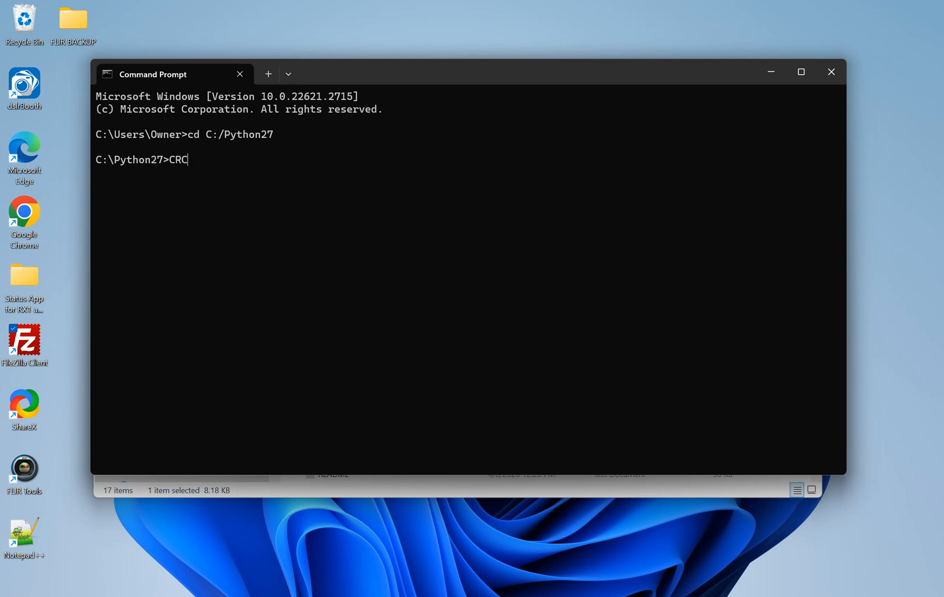
text(03)
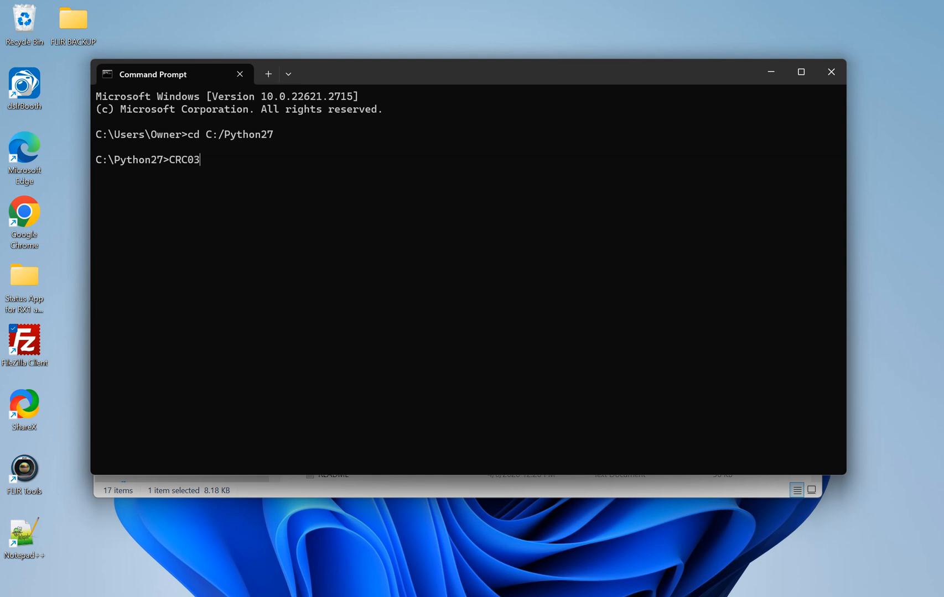
text(.exe)
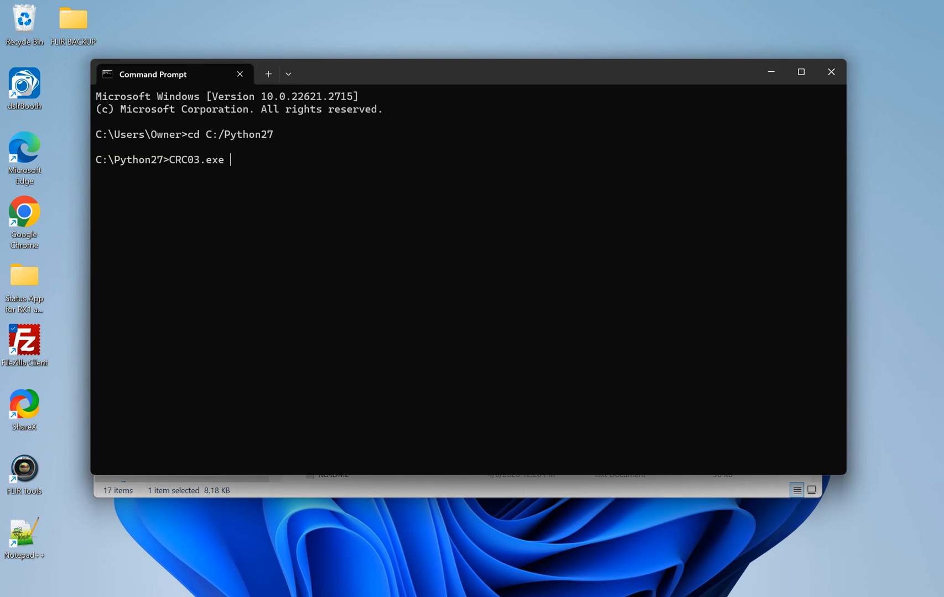
mouse_move(334, 78)
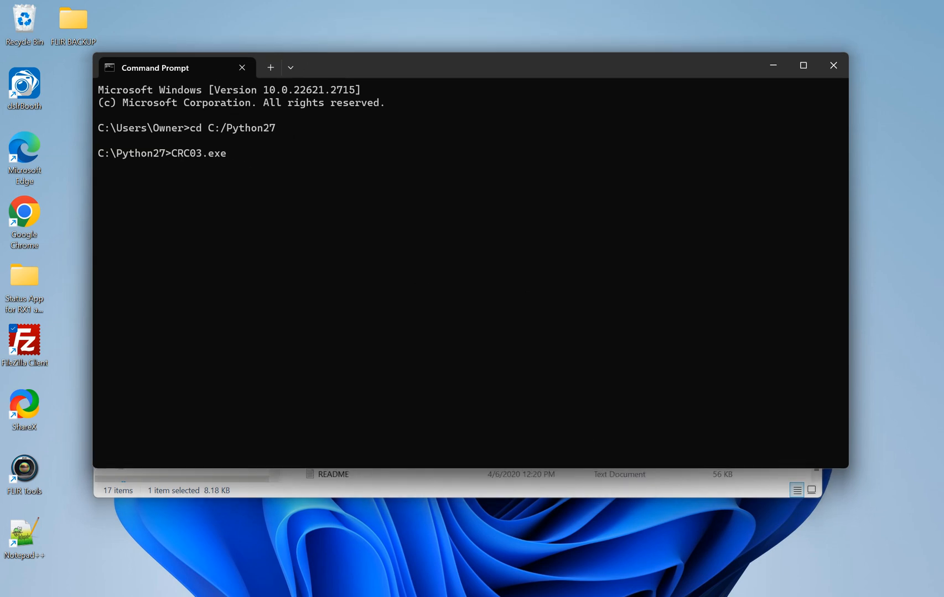
text(conf)
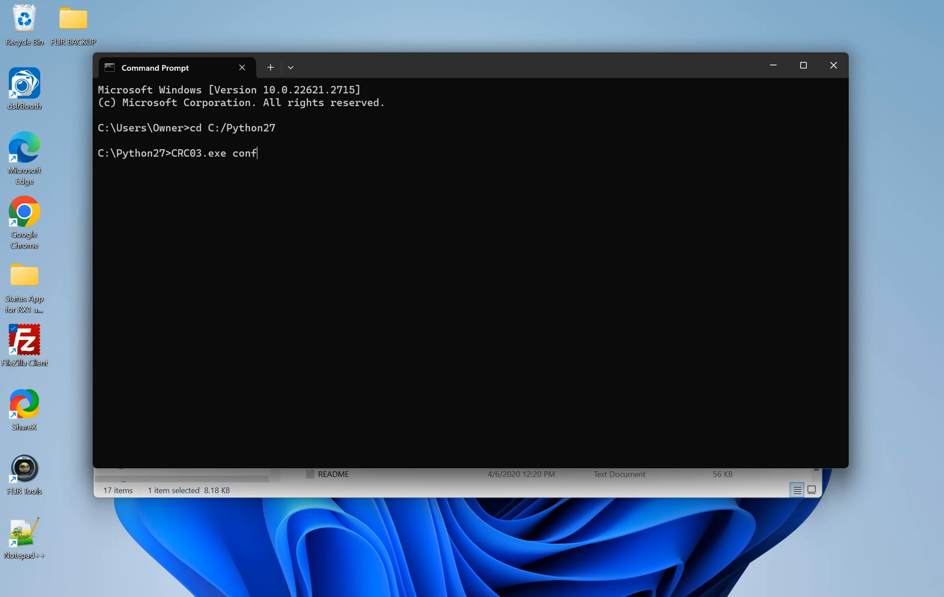
text(.cfg)
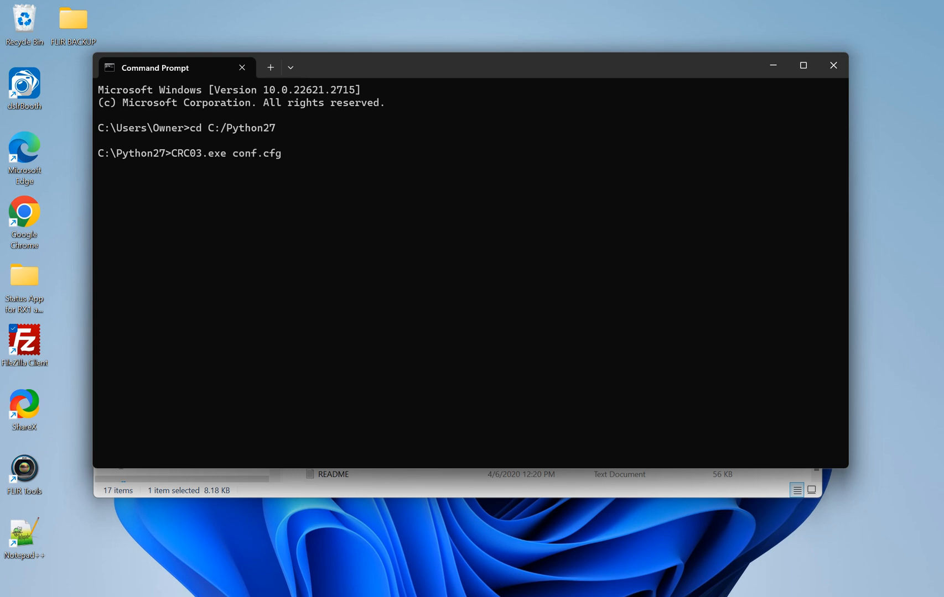
key(Return)
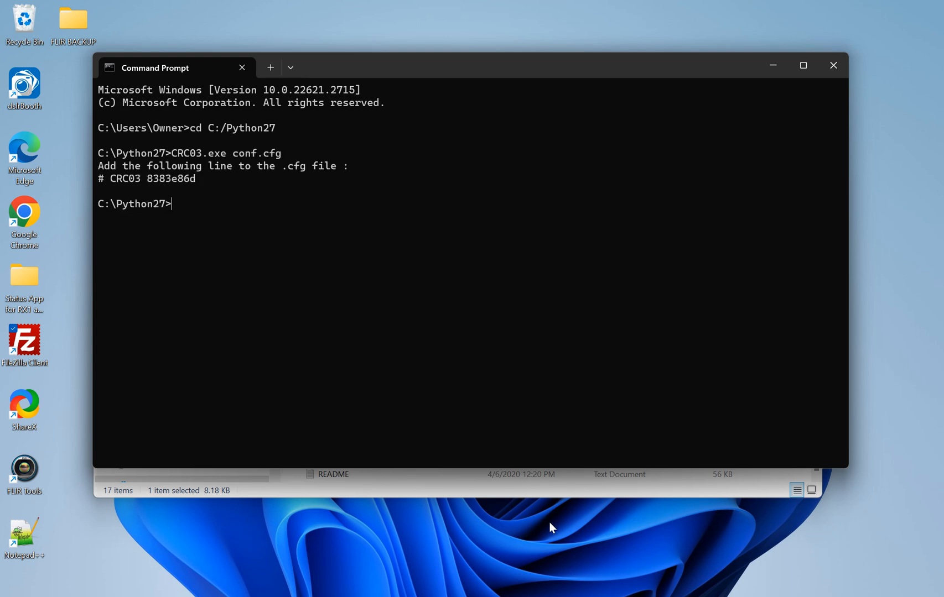
mouse_move(183, 186)
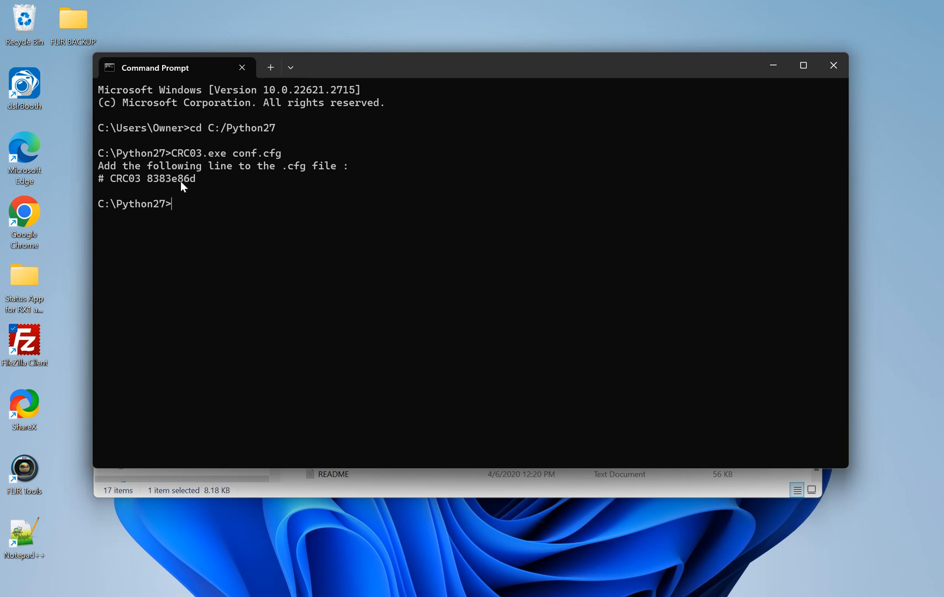
mouse_move(200, 185)
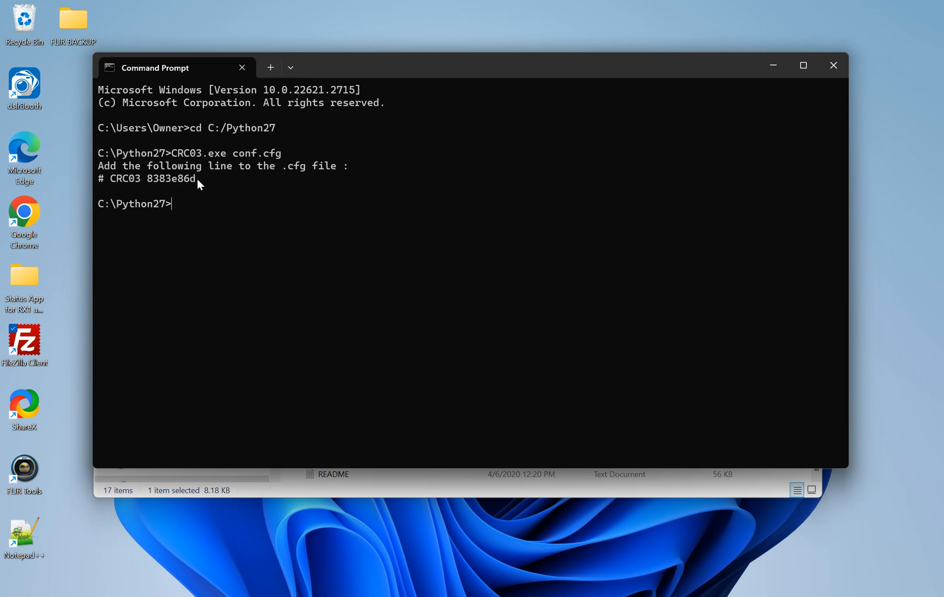
double_click(124, 179)
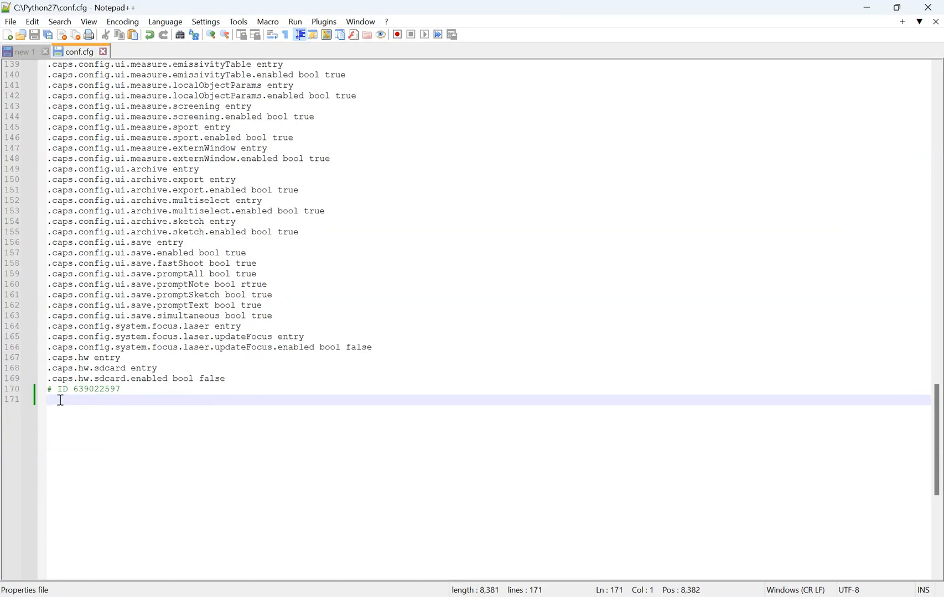
Put '# CRC03 8383e86d' on line 171 of conf.cfg, then minimize Notepad++
text(# CRC03 8383e86d)
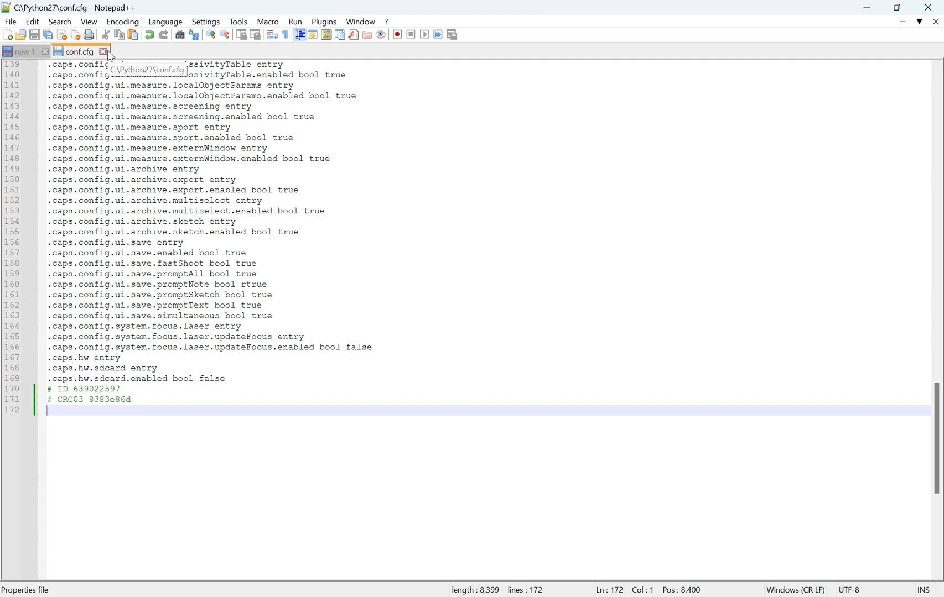
mouse_move(928, 97)
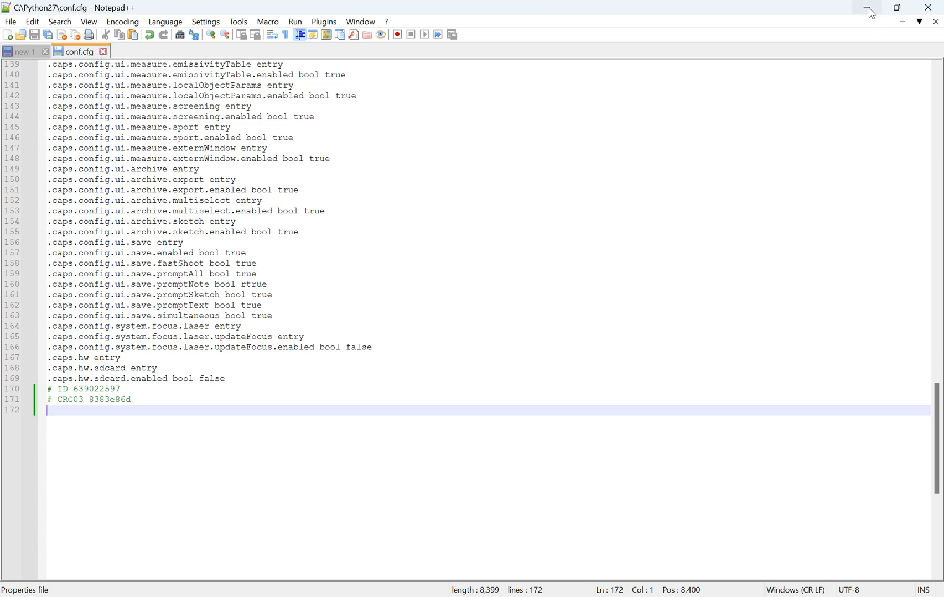
click(869, 9)
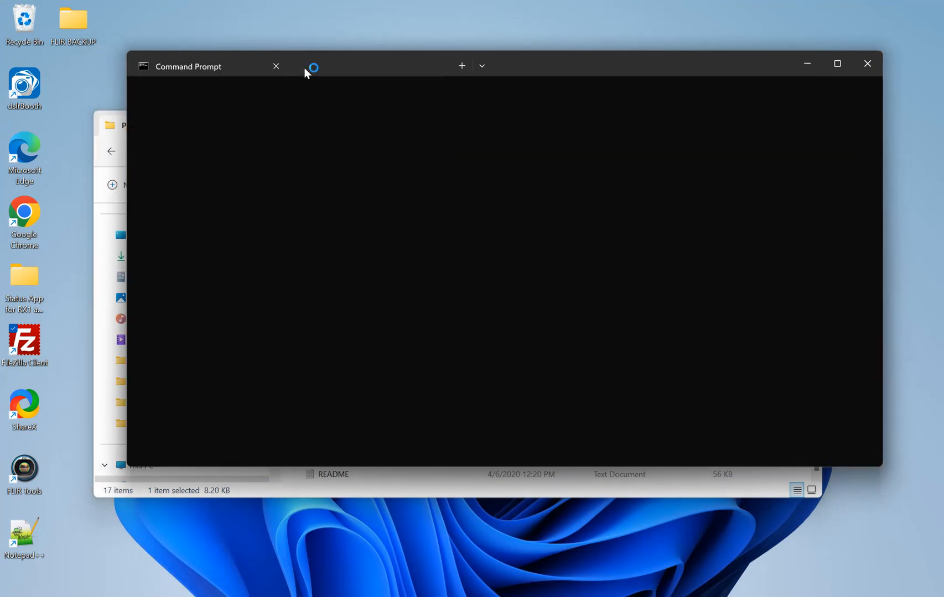
Run telnet 192.168.0.2 in a new PowerShell tab and select camera Ethernet - 192.168.0.2
click(481, 64)
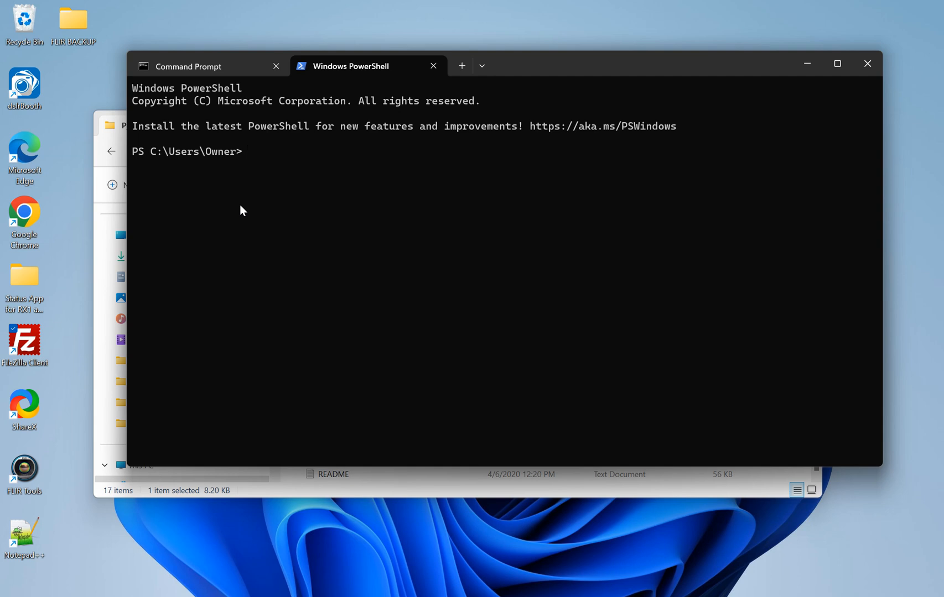
text(teln)
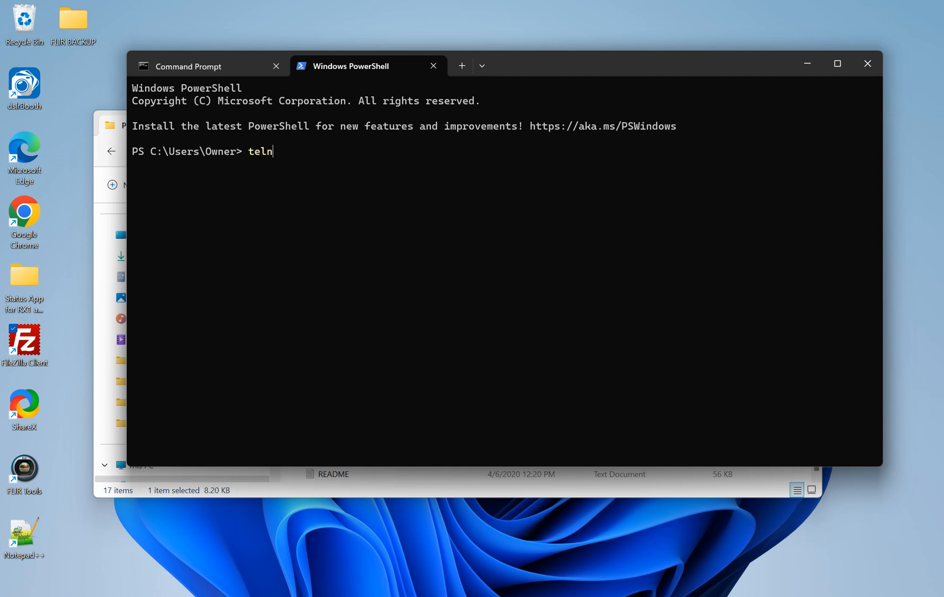
text(et)
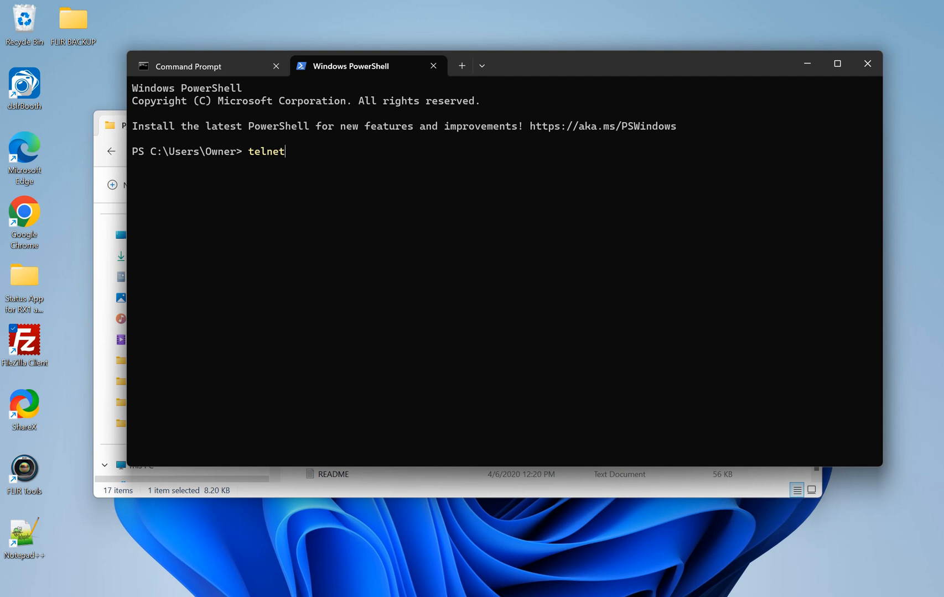
text(192.16)
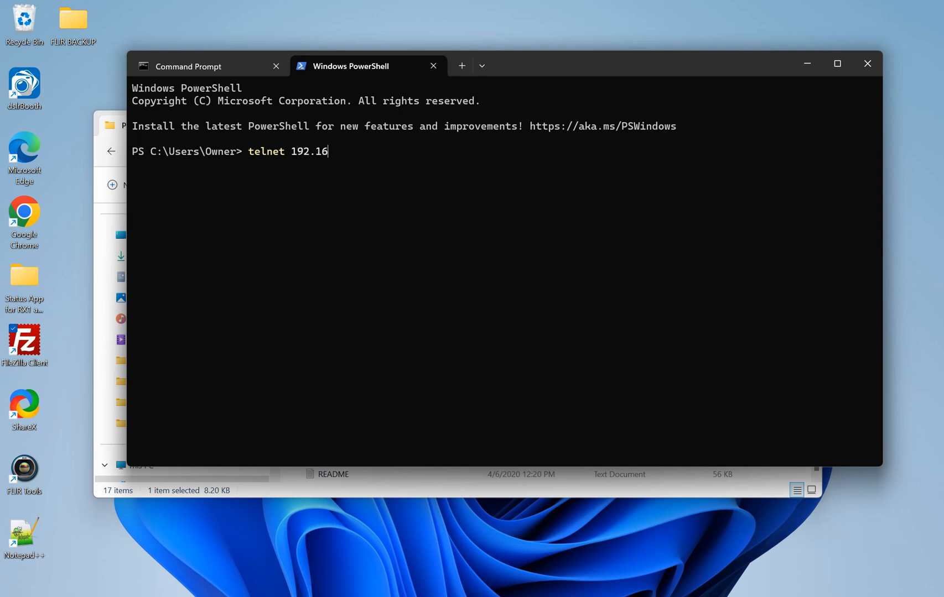
text(8.0.2)
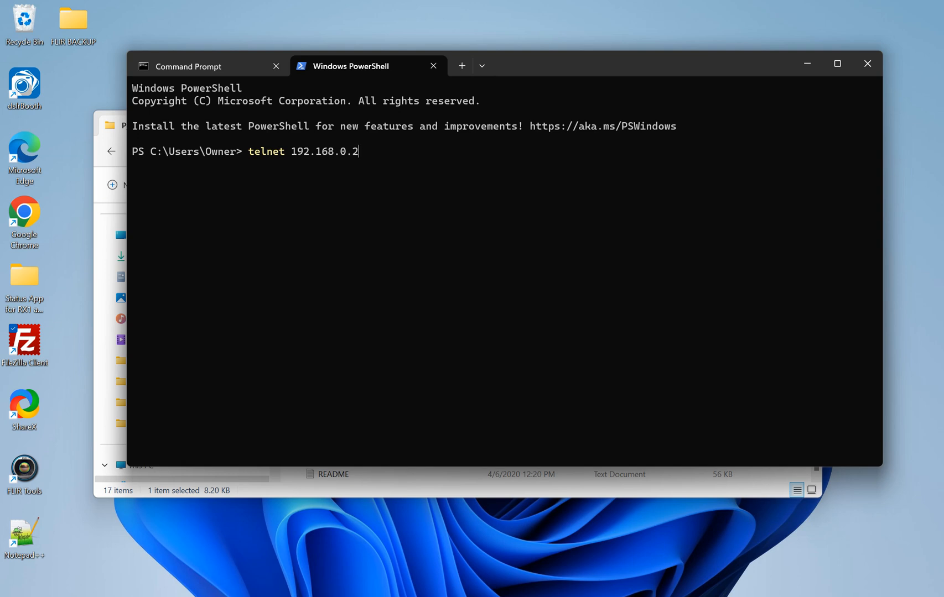
mouse_move(245, 211)
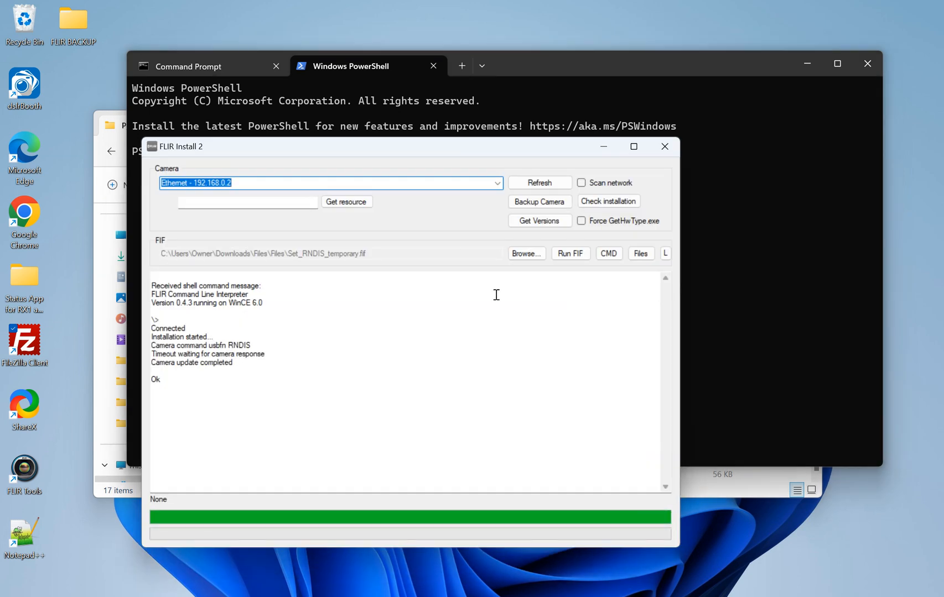
click(497, 183)
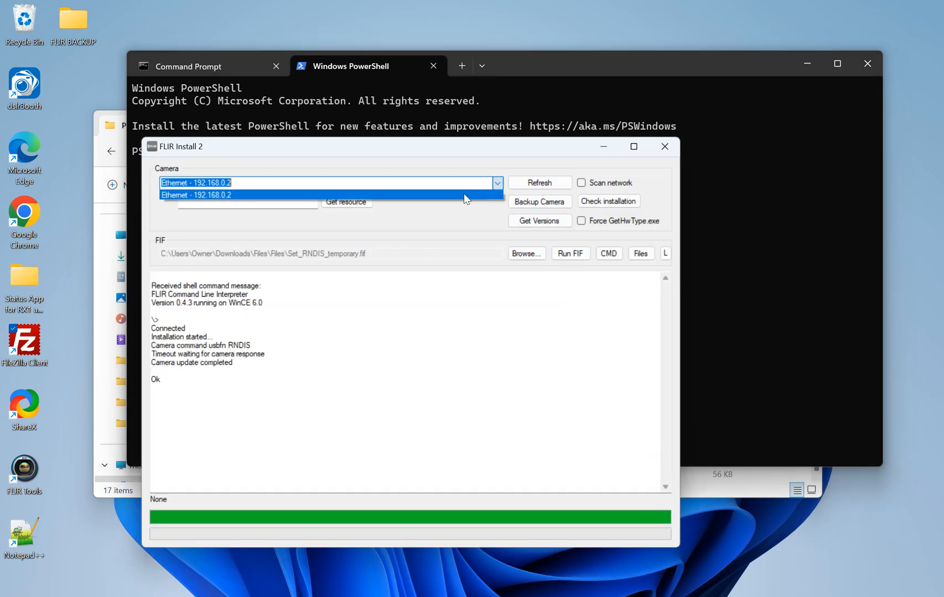
click(195, 194)
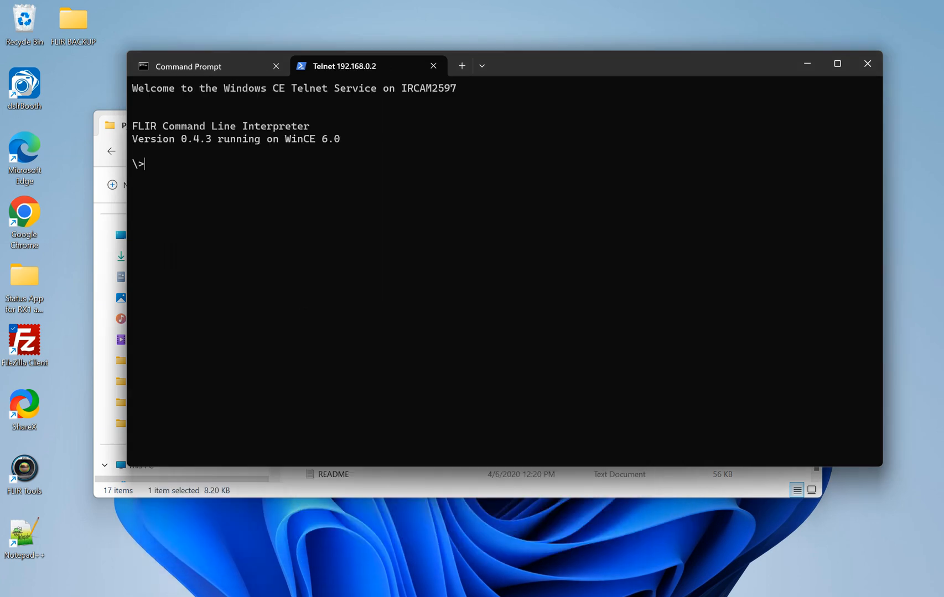
mouse_move(369, 155)
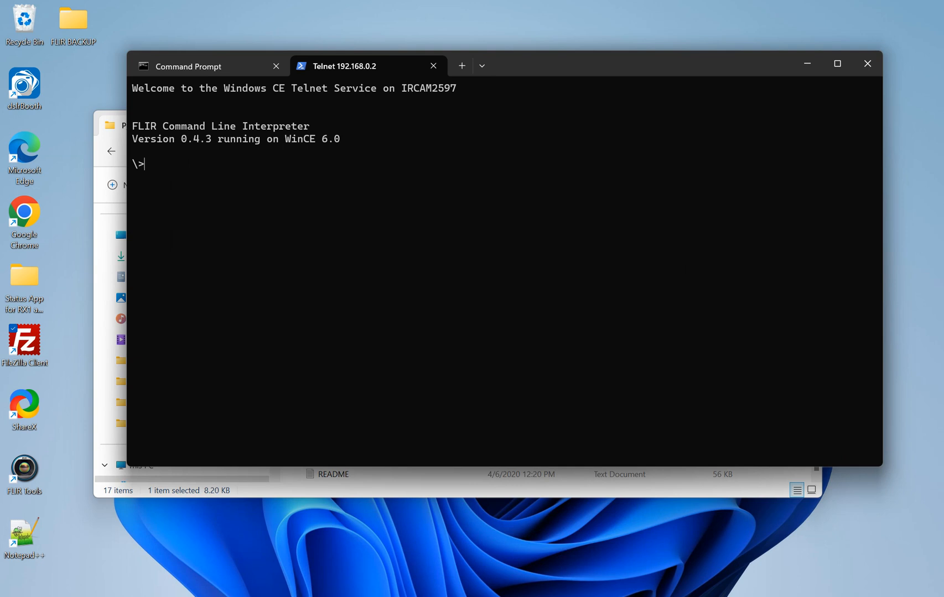
text(suid)
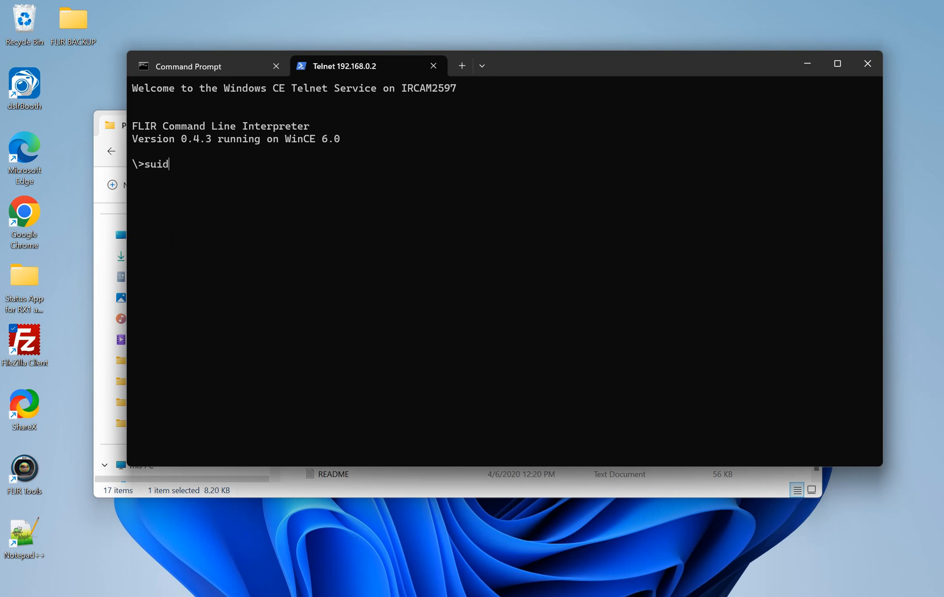
text(.exe)
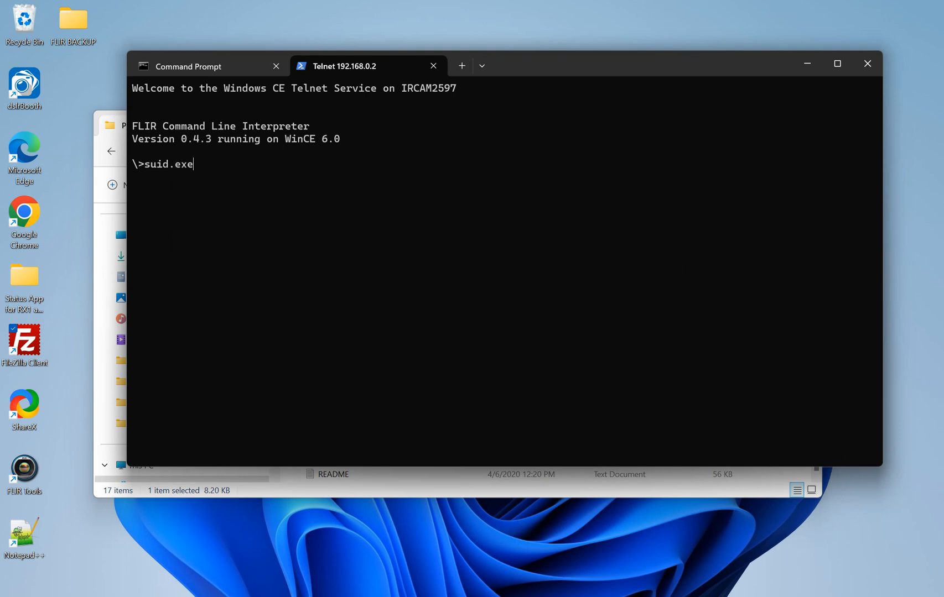
key(Return)
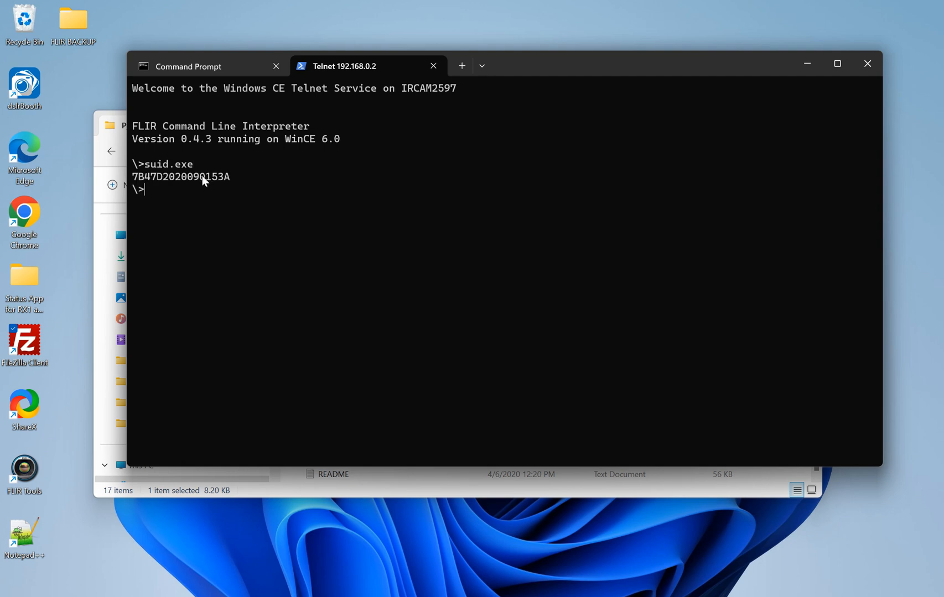
mouse_move(192, 182)
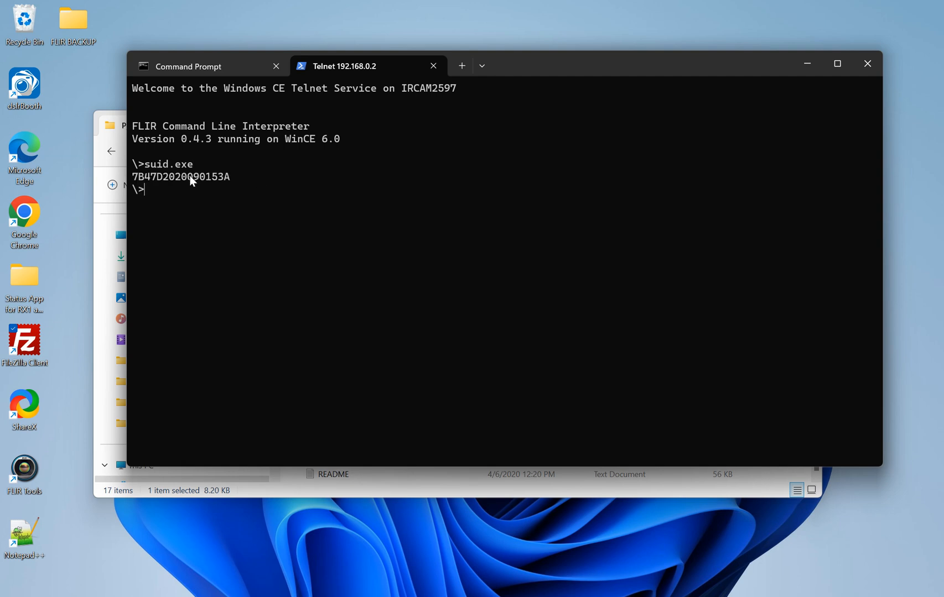
double_click(180, 177)
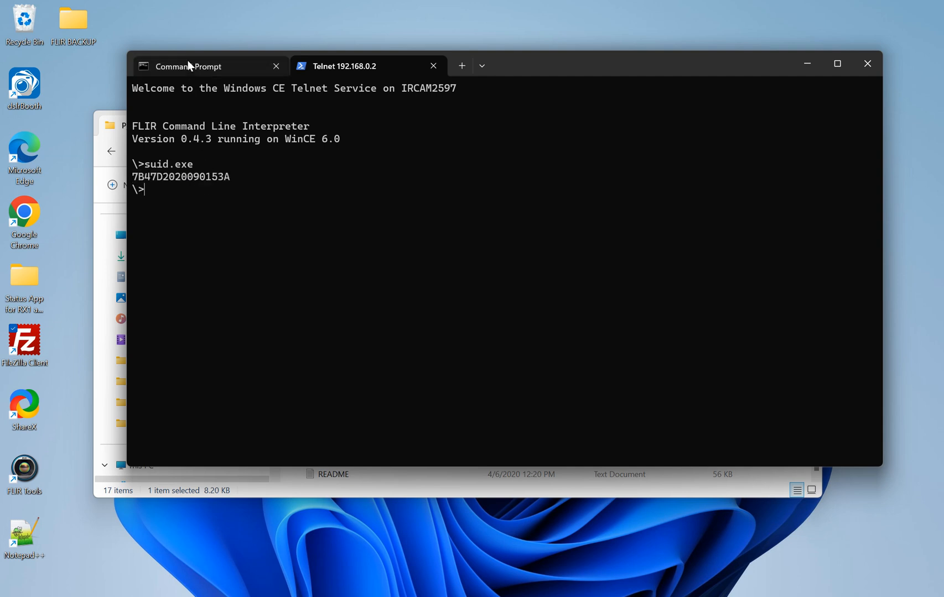
mouse_move(213, 89)
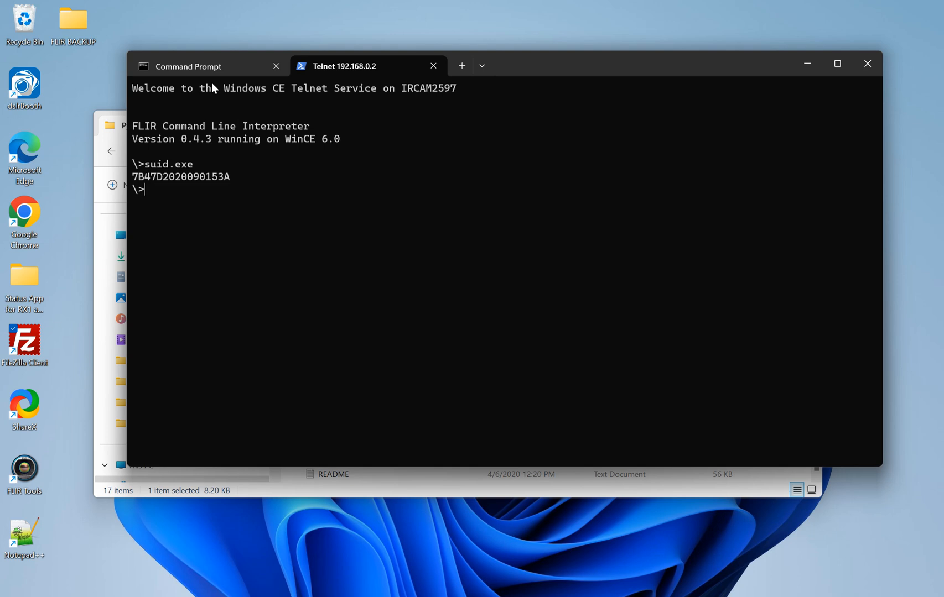
text(st)
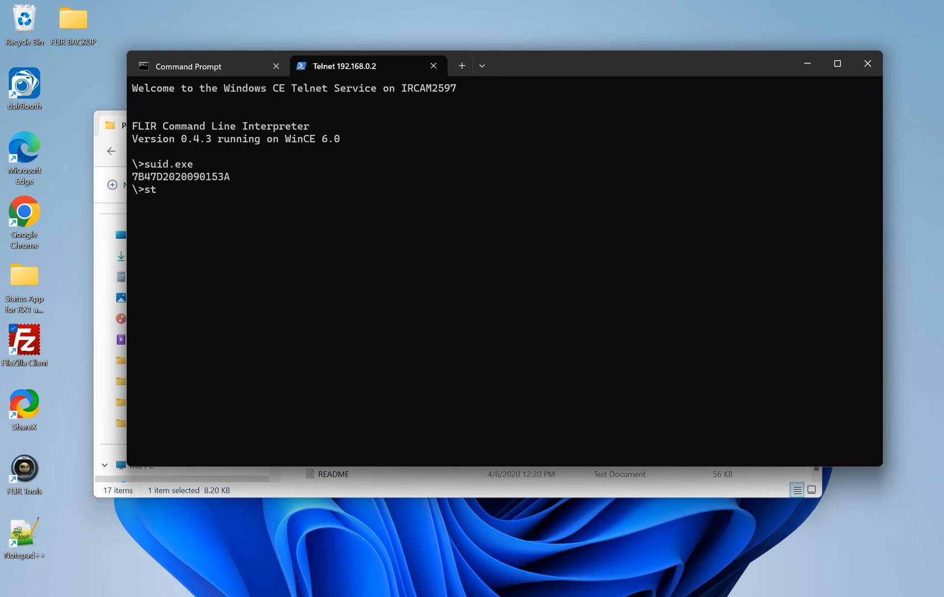
text(opapp)
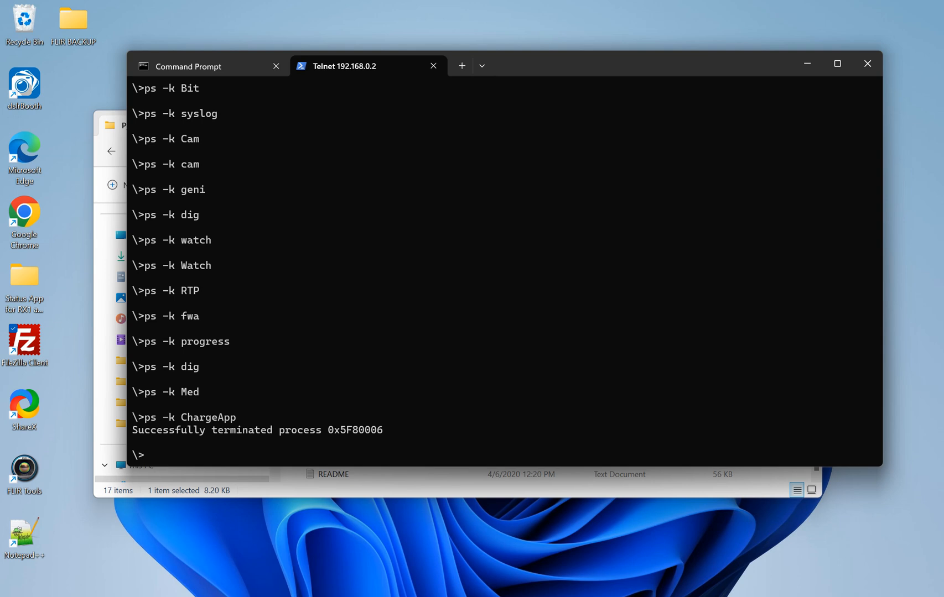
mouse_move(257, 201)
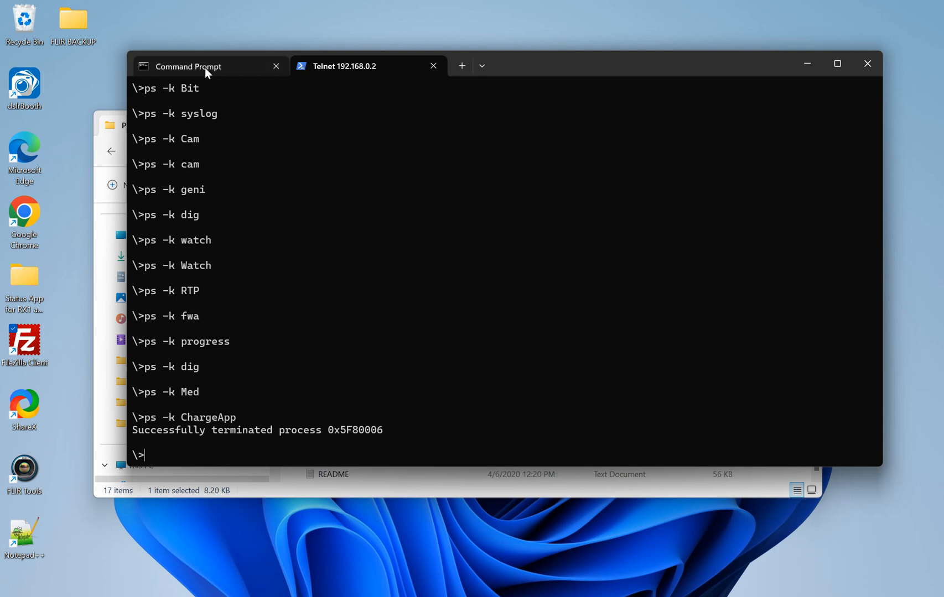
click(188, 66)
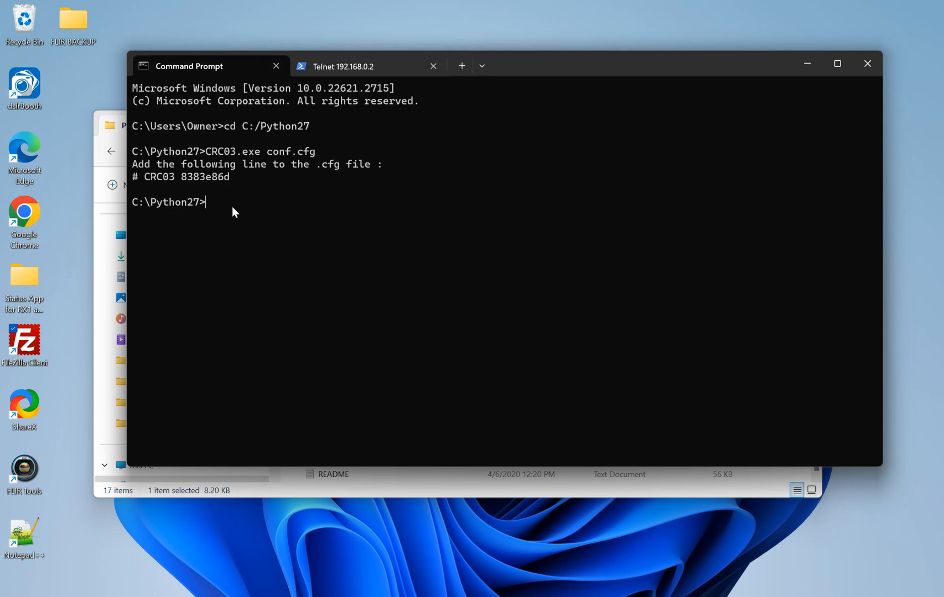
mouse_move(199, 215)
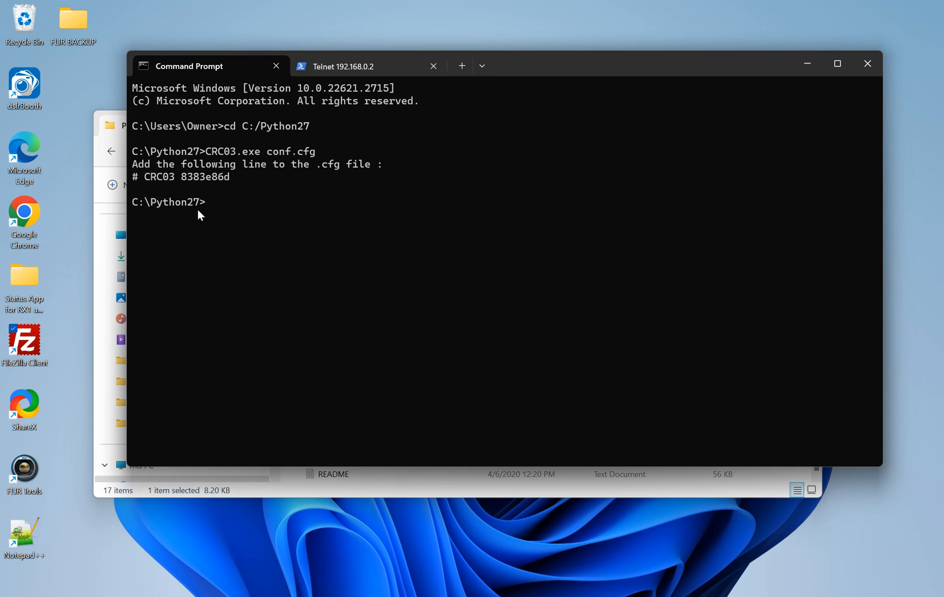
mouse_move(253, 221)
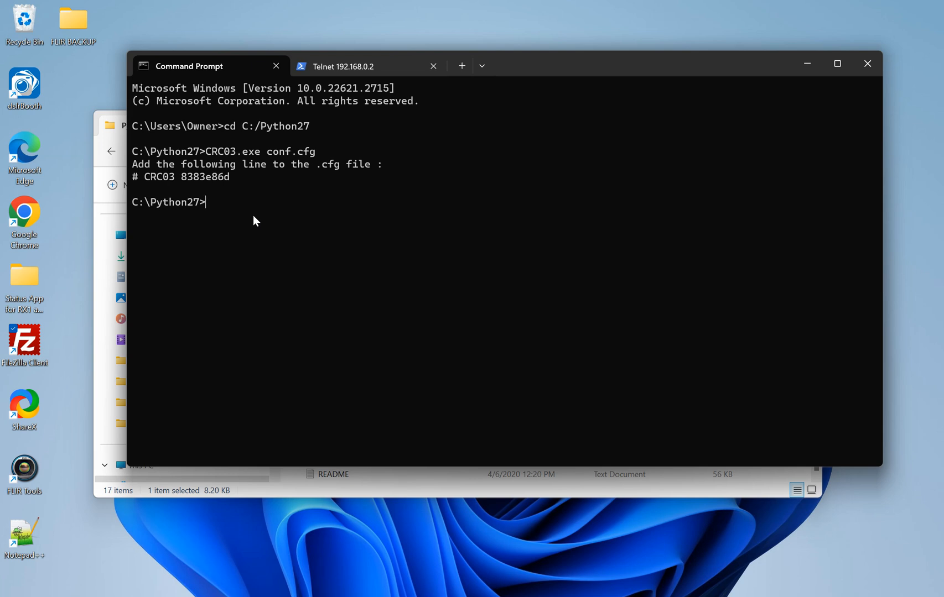
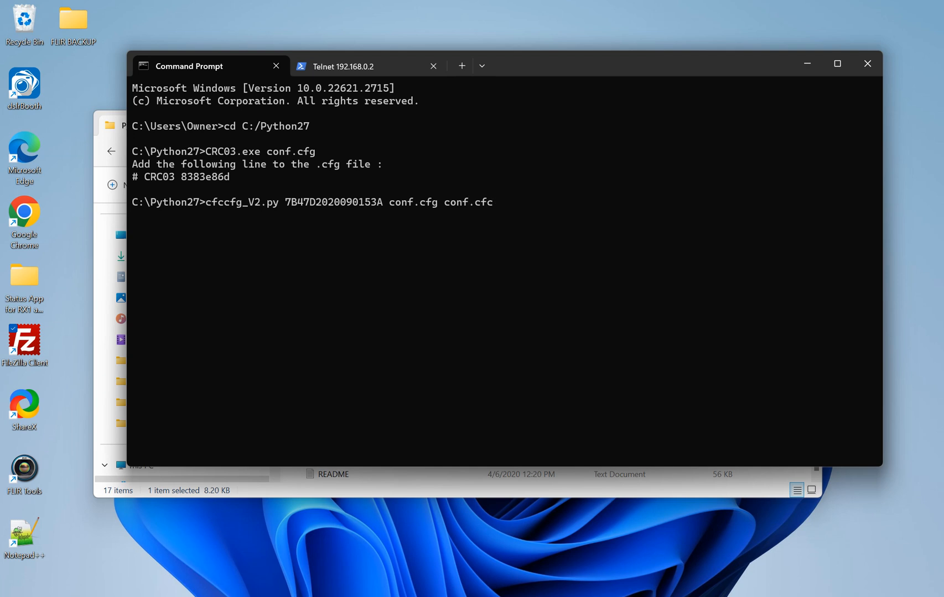
key(Return)
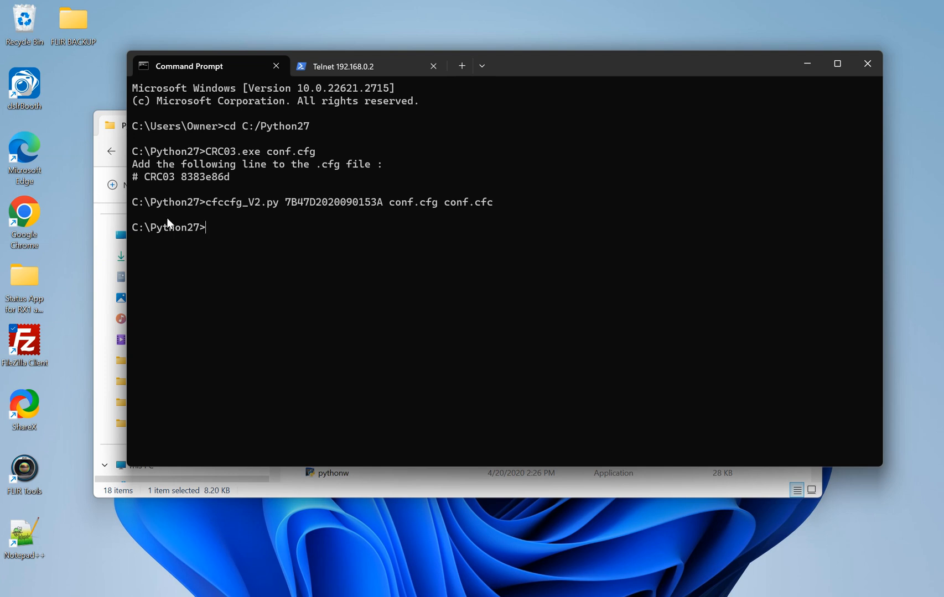
mouse_move(389, 136)
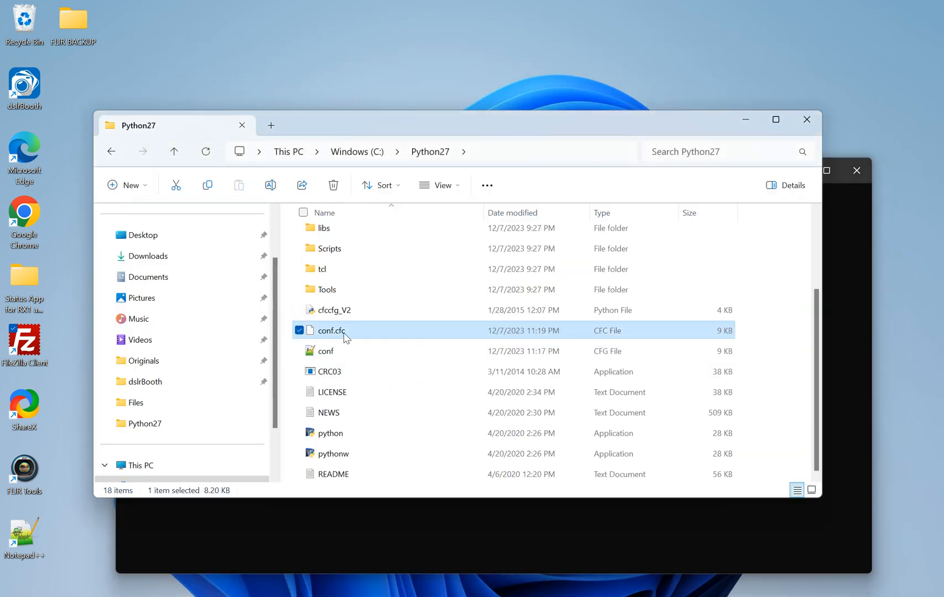
mouse_move(421, 345)
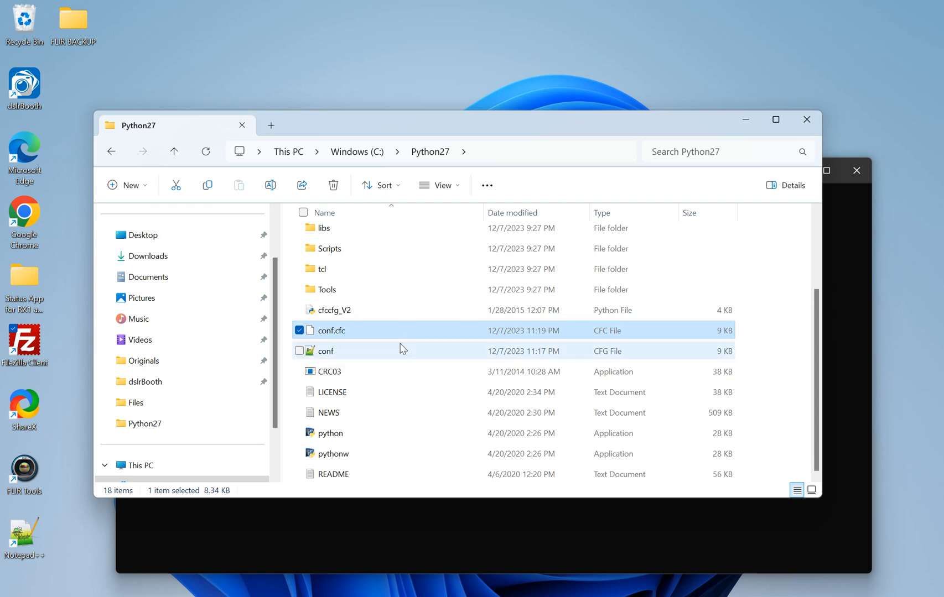
mouse_move(26, 344)
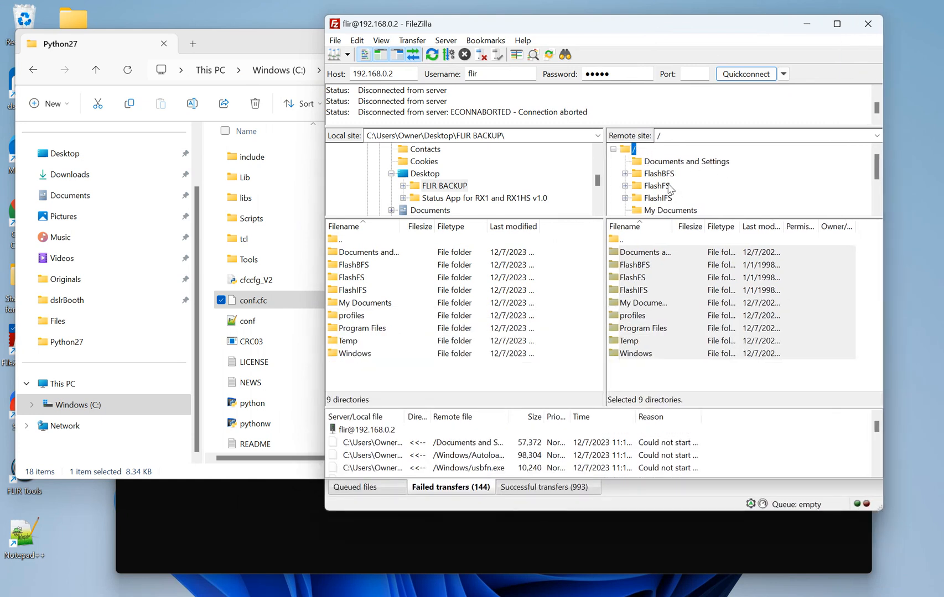
mouse_move(664, 191)
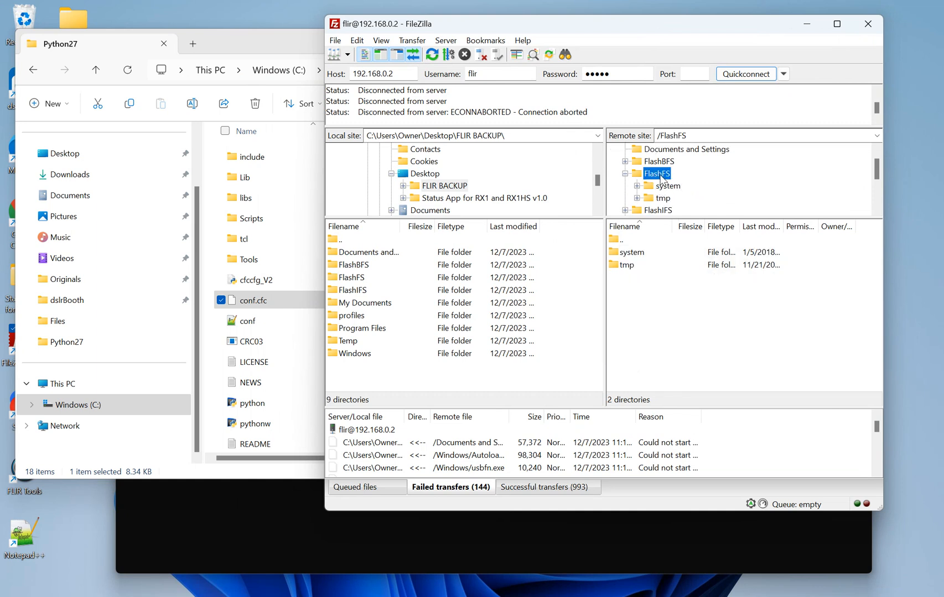
Open the camera's system/appcore.d/config.d folder and overwrite conf.cfc with the 8,544-byte version
double_click(664, 185)
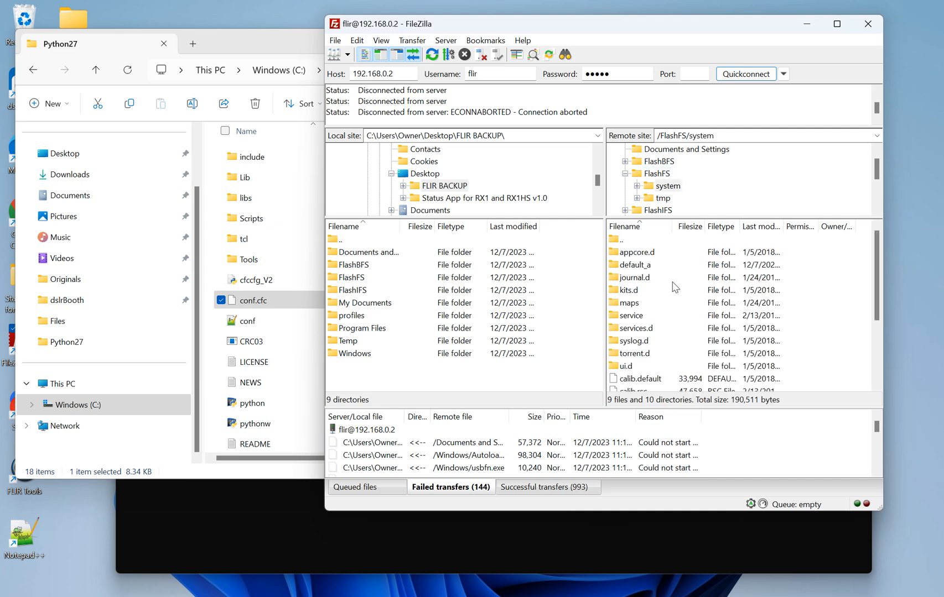
mouse_move(654, 255)
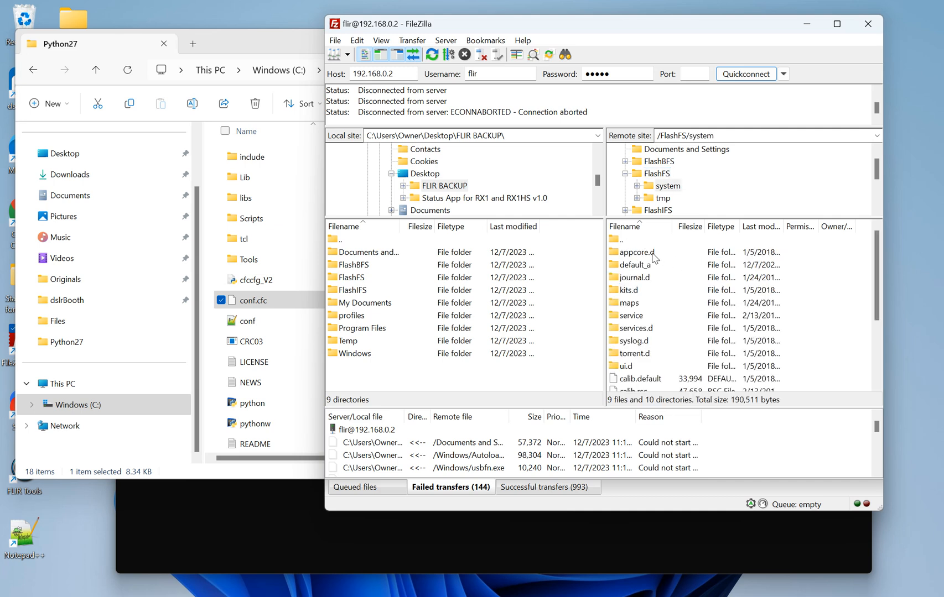
double_click(636, 252)
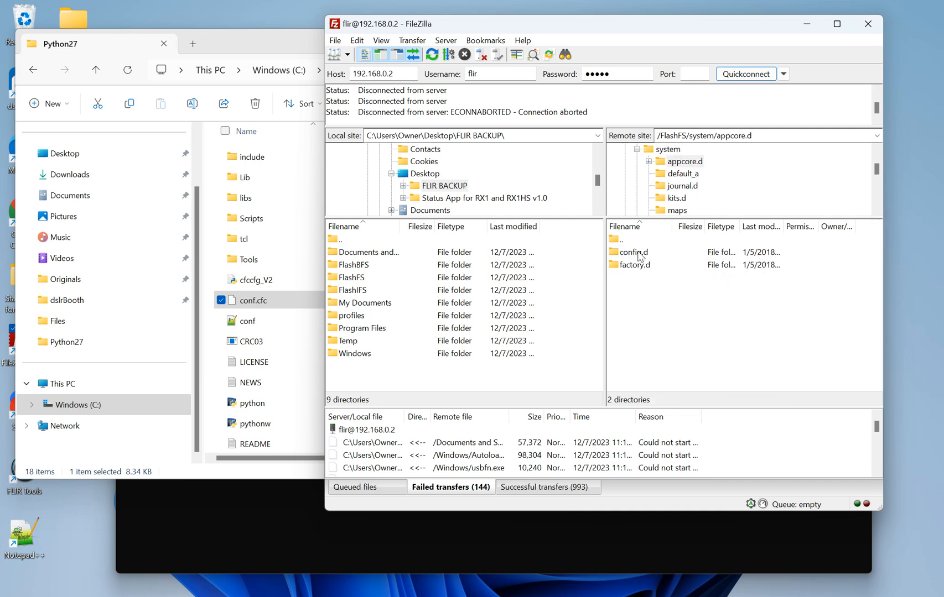
double_click(631, 252)
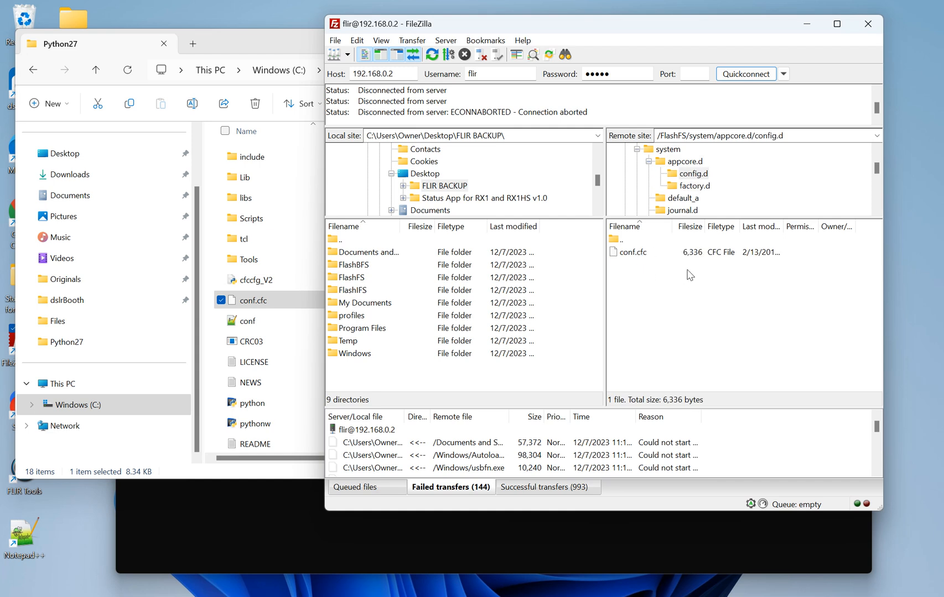
mouse_move(666, 64)
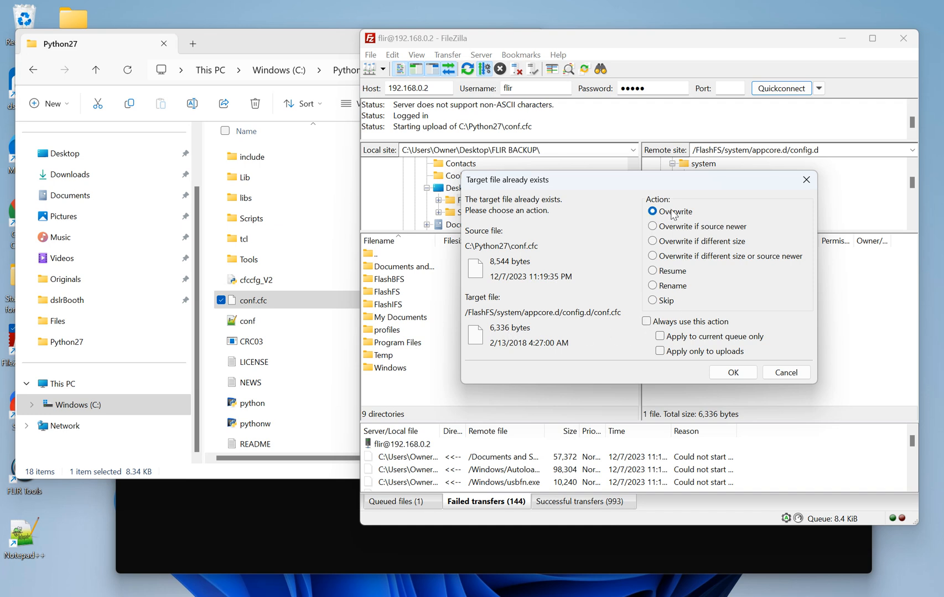
click(732, 372)
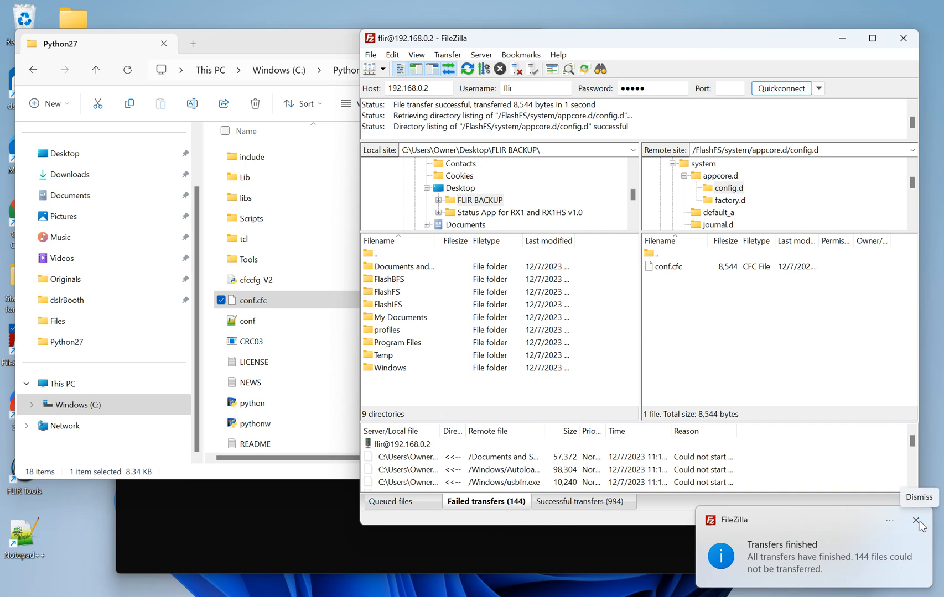
click(918, 521)
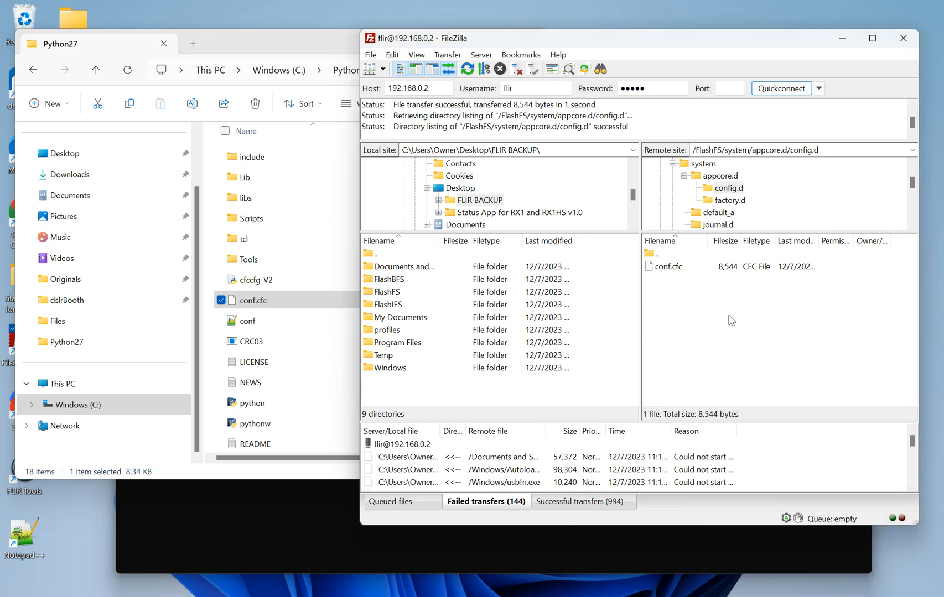
mouse_move(728, 322)
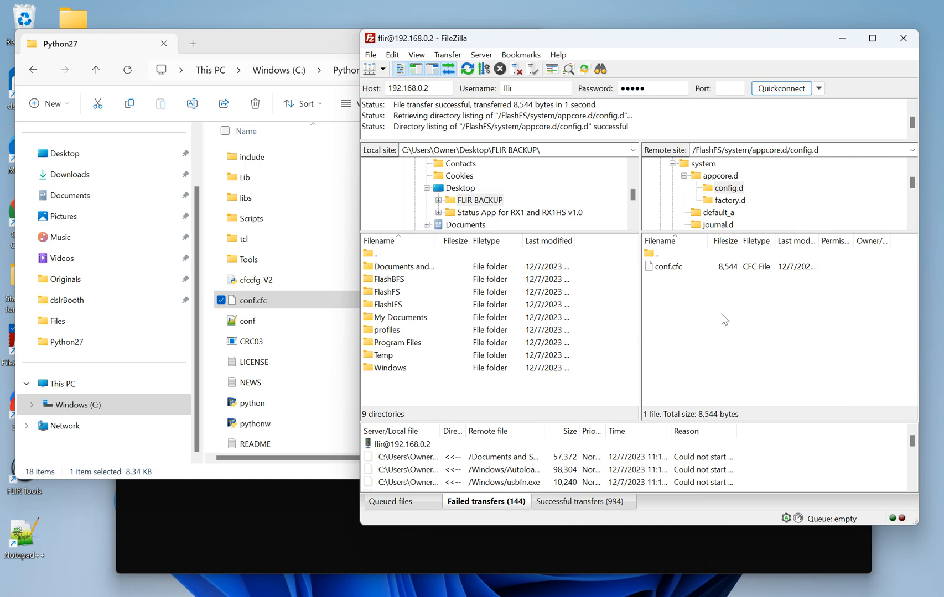
mouse_move(692, 42)
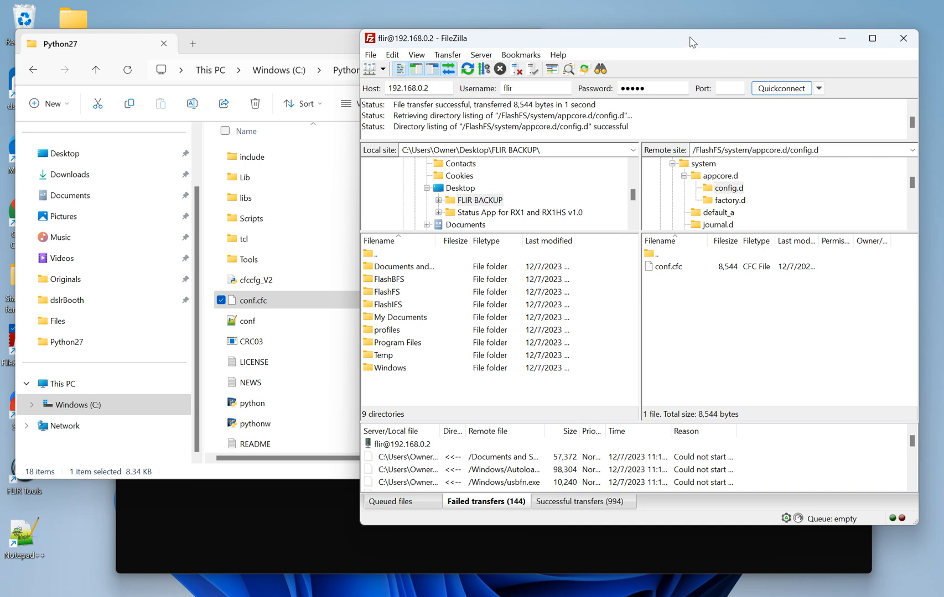
mouse_move(307, 39)
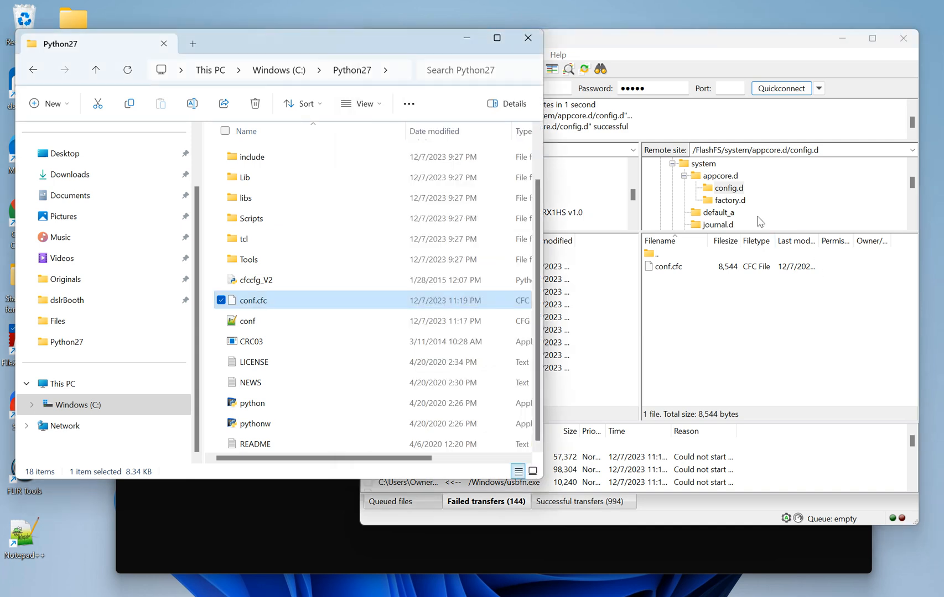
Set the camera's /FlashBFS as the remote folder and open 3.16_ADVANCED_MENU_HACK in Explorer
click(649, 163)
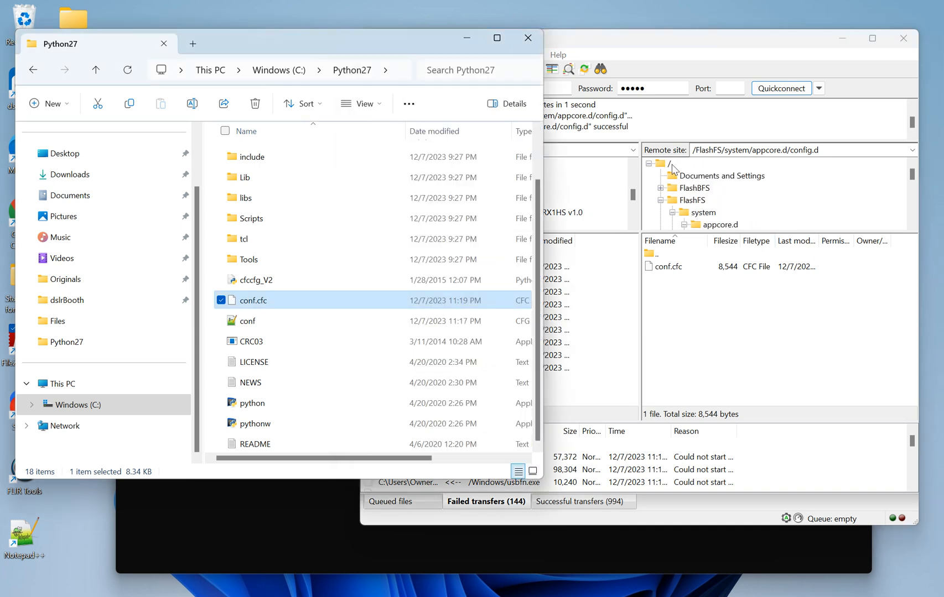
click(695, 188)
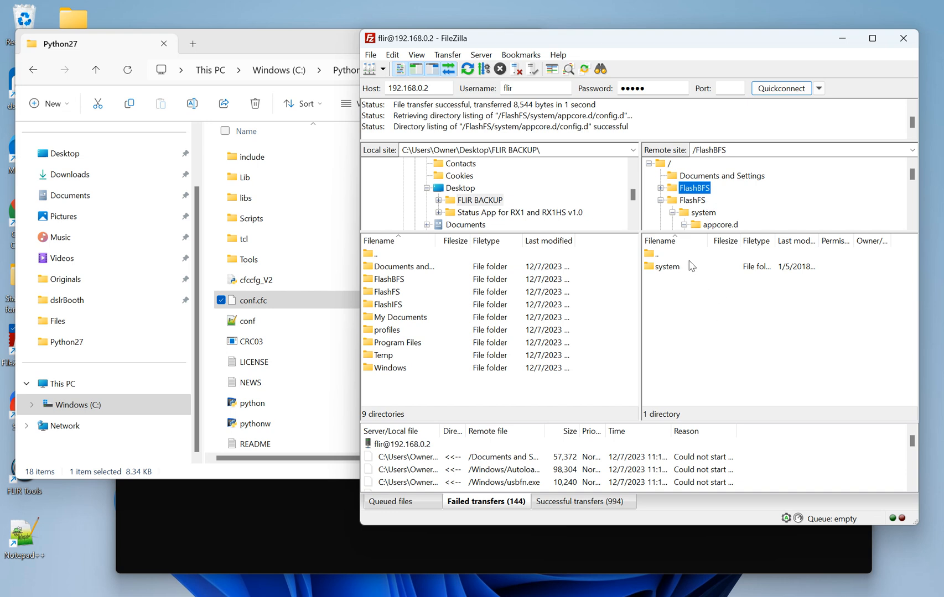
mouse_move(676, 275)
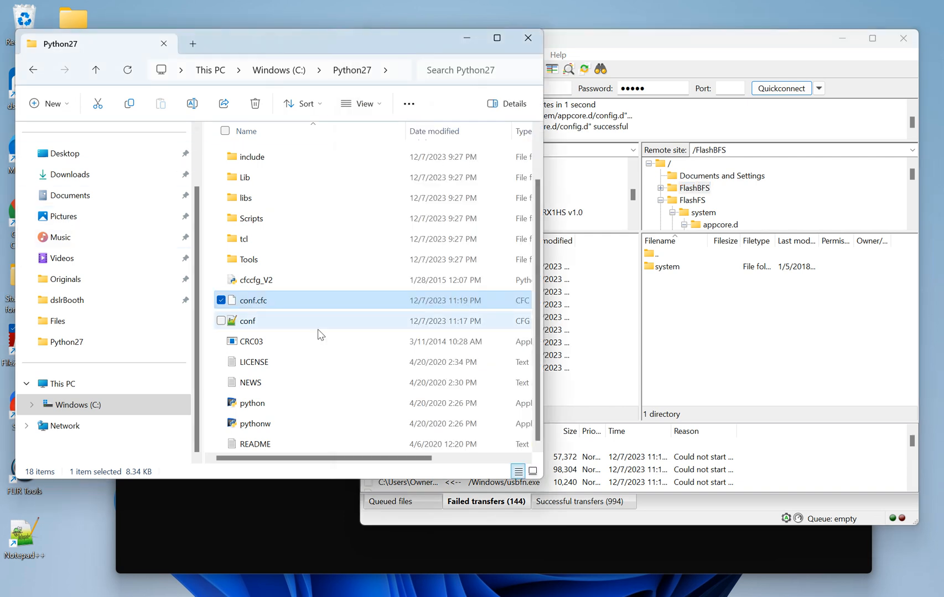
scroll(up, 3)
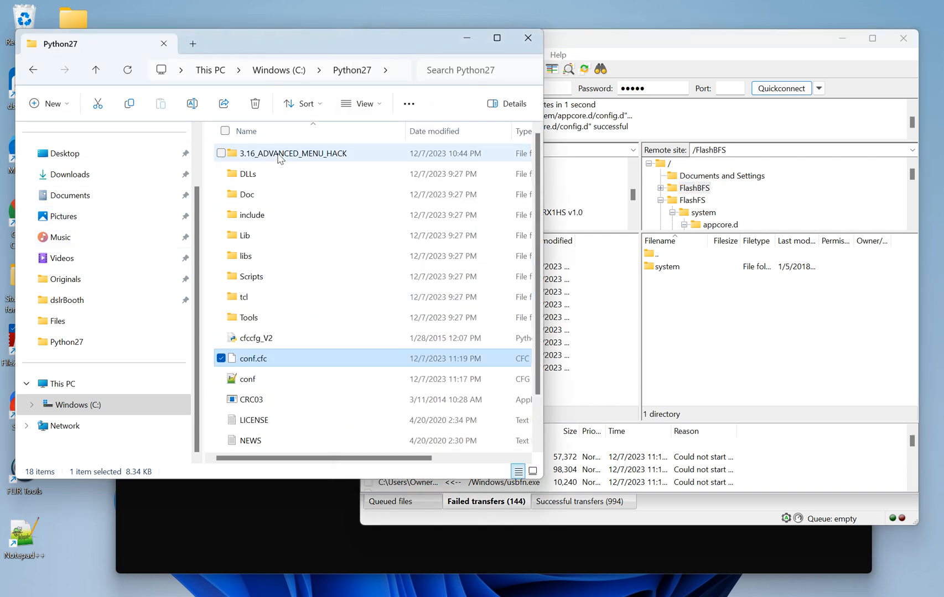
double_click(315, 153)
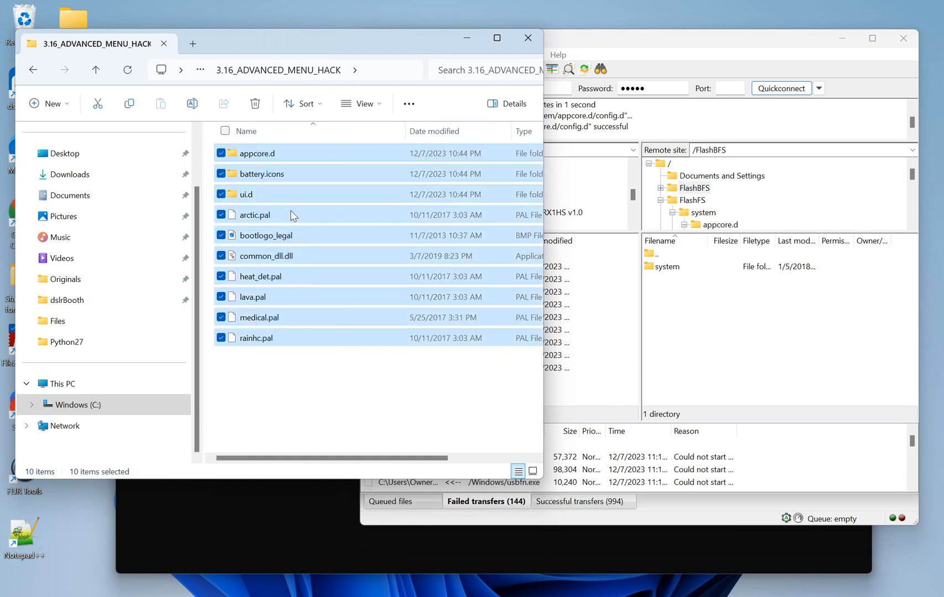
mouse_move(312, 376)
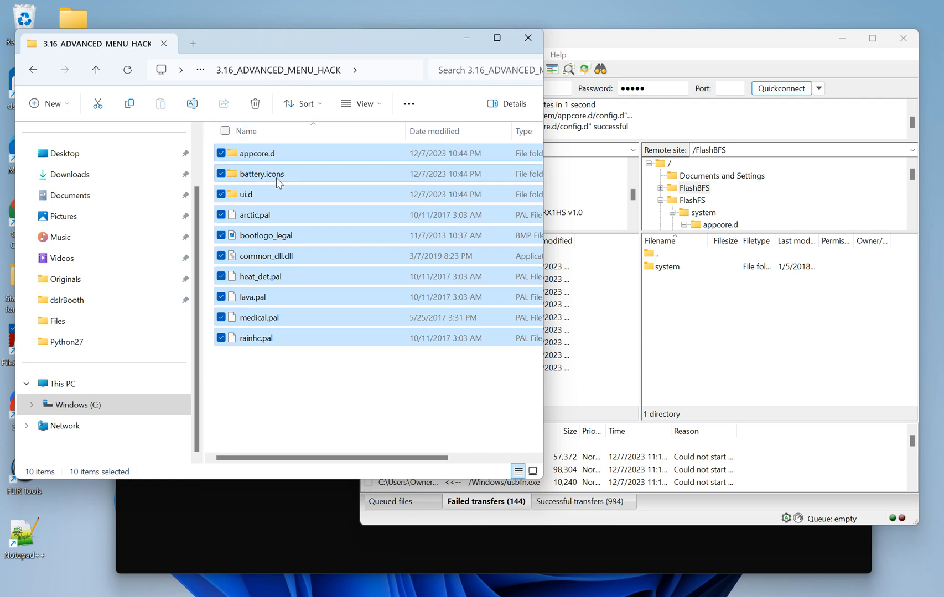
mouse_move(272, 199)
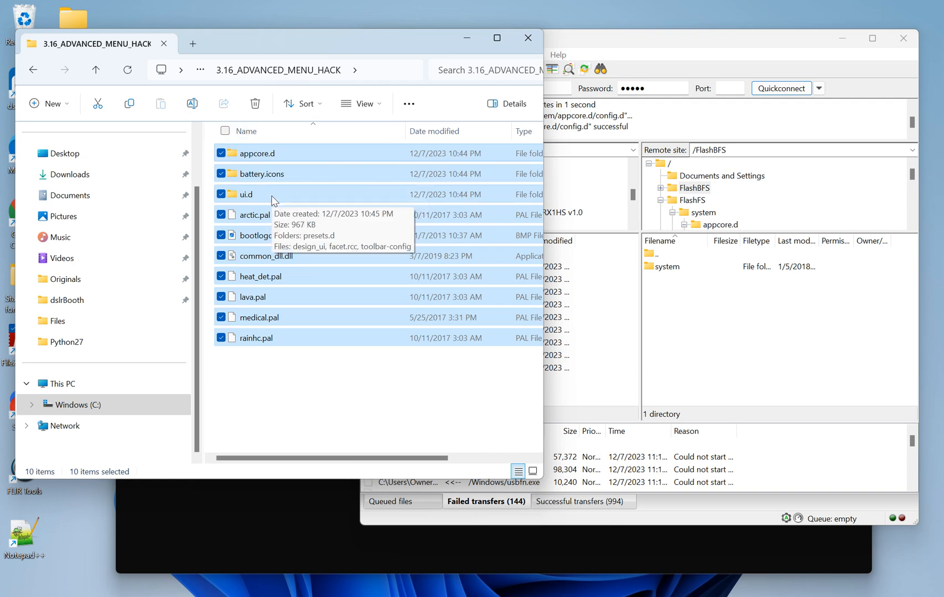
mouse_move(290, 232)
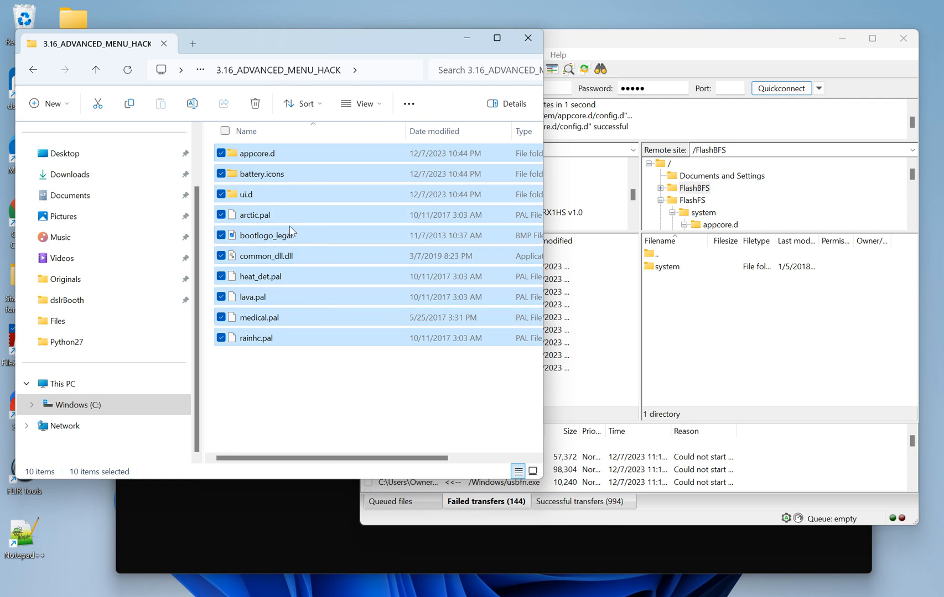
mouse_move(276, 262)
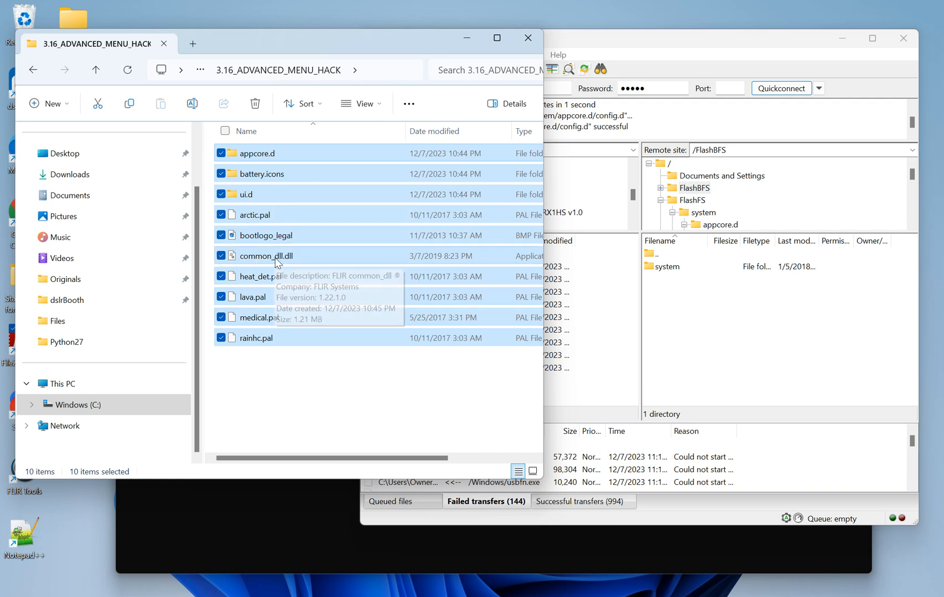
mouse_move(273, 263)
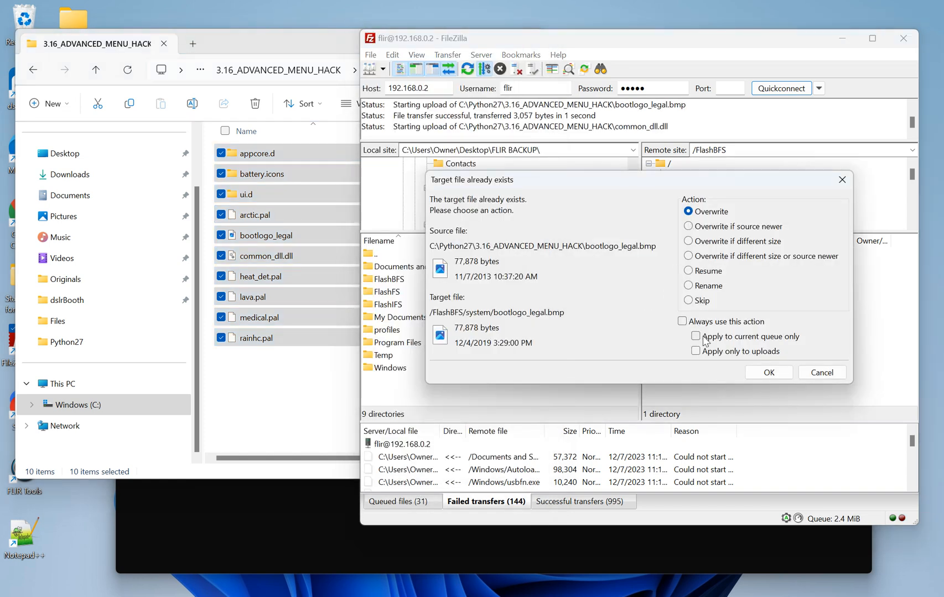
Overwrite all conflicting 3.16_ADVANCED_MENU_HACK files in /FlashBFS, applying the choice to the whole queue
click(683, 336)
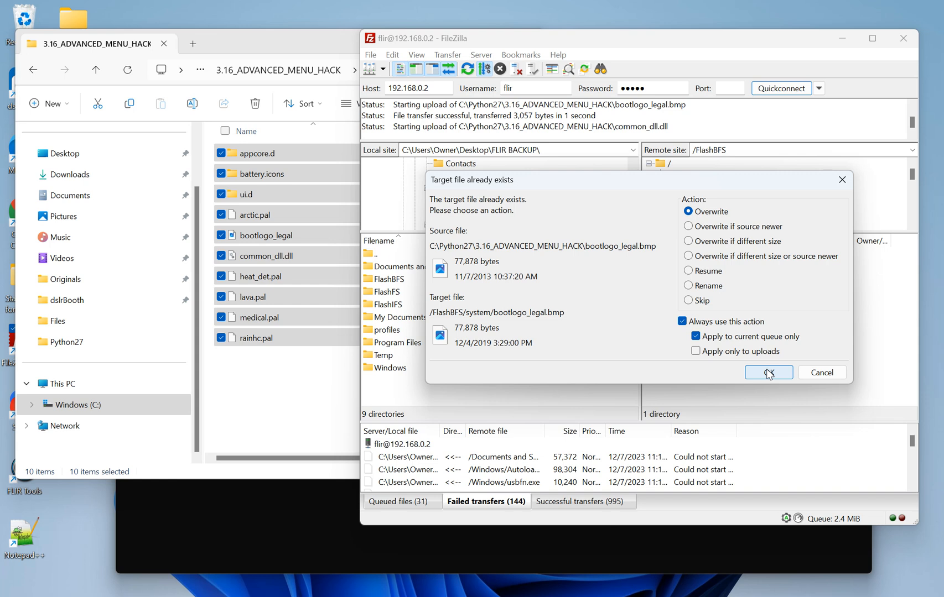
click(768, 372)
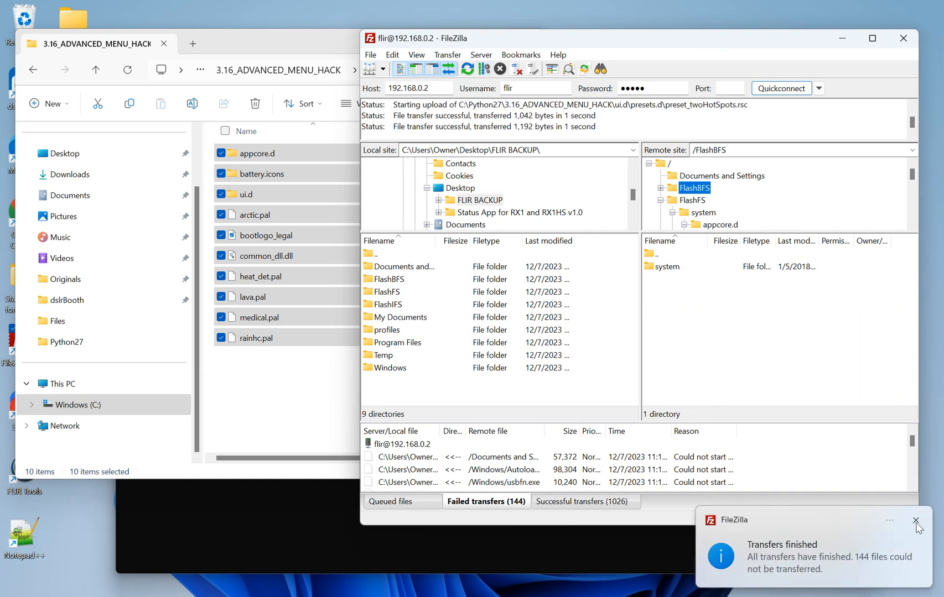
click(915, 521)
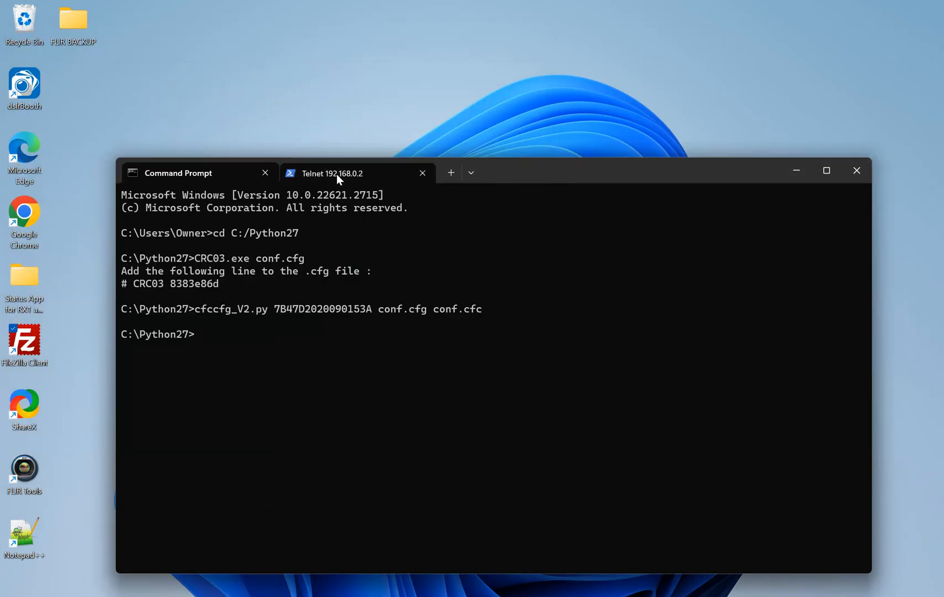
Run restart in the Telnet 192.168.0.2 session and dismiss the USB drive notification
click(334, 173)
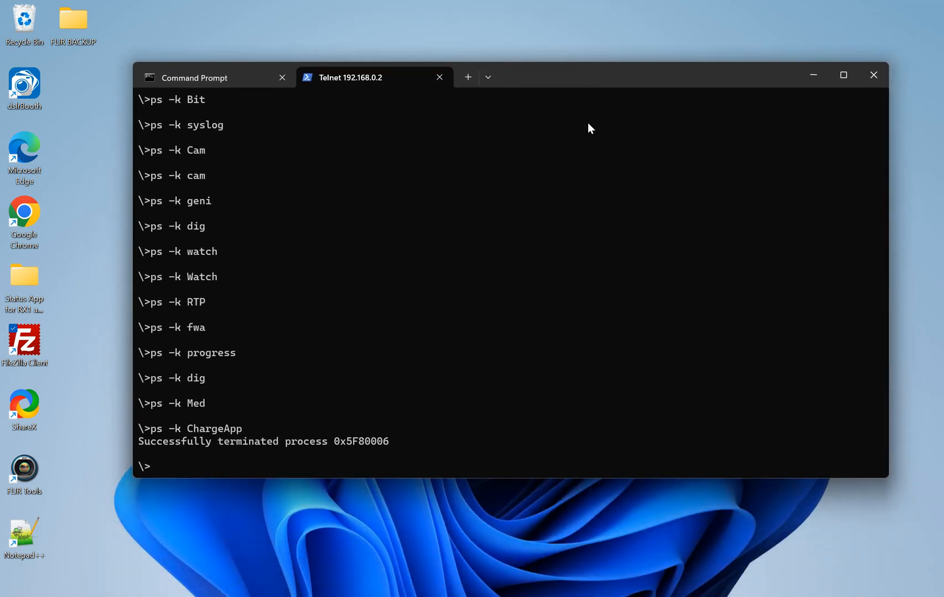
text(restart)
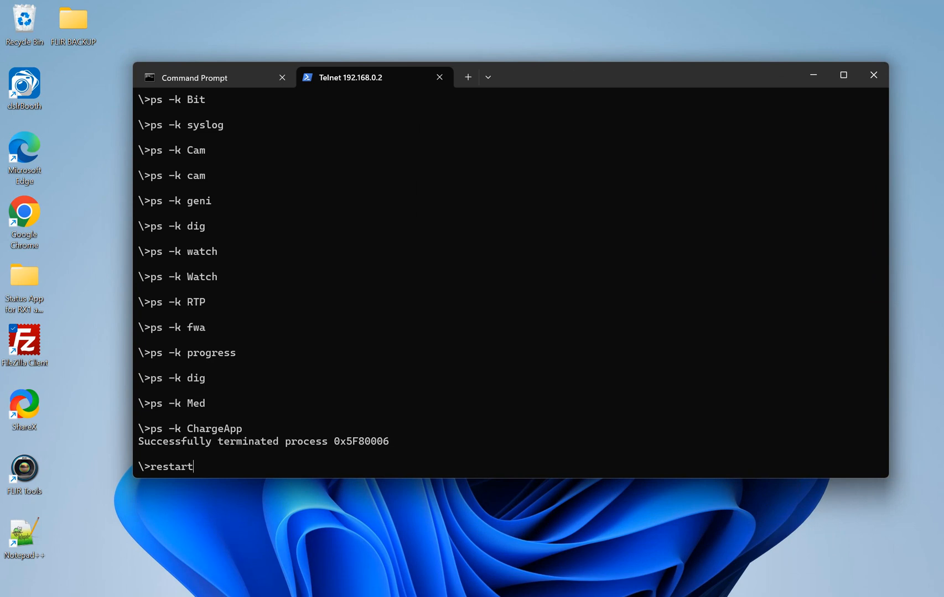
key(Return)
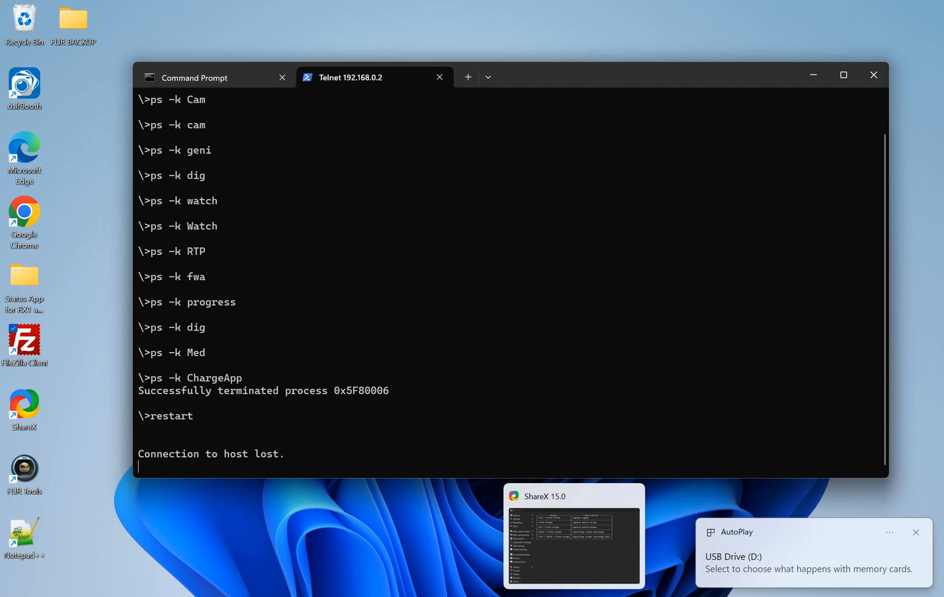
click(916, 532)
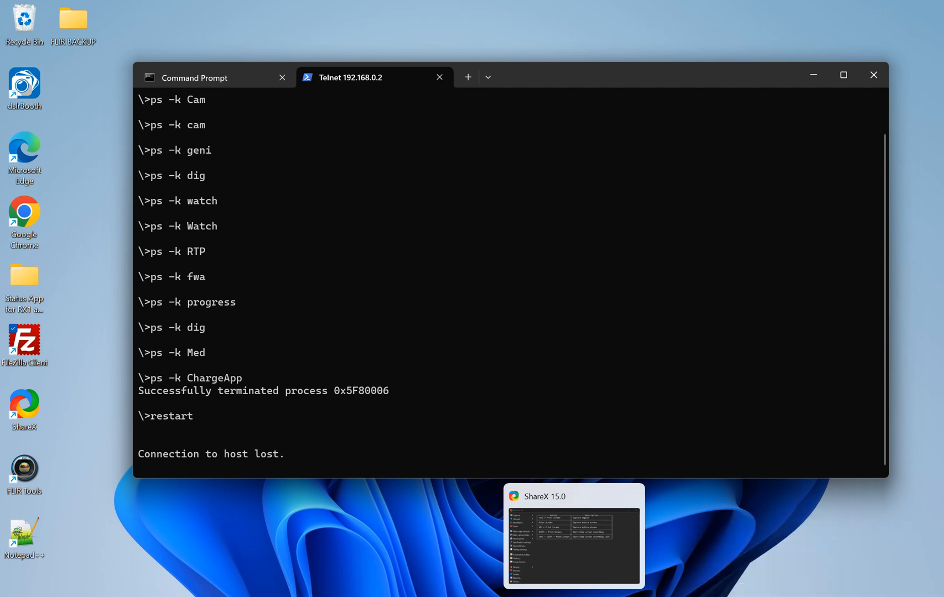